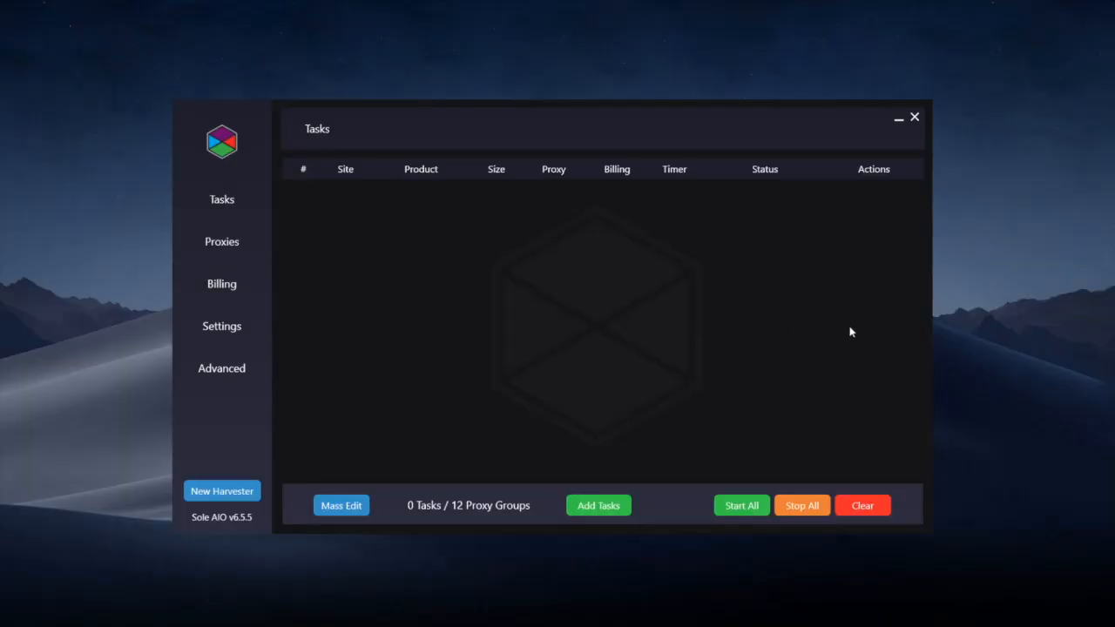
pyautogui.moveTo(949, 319)
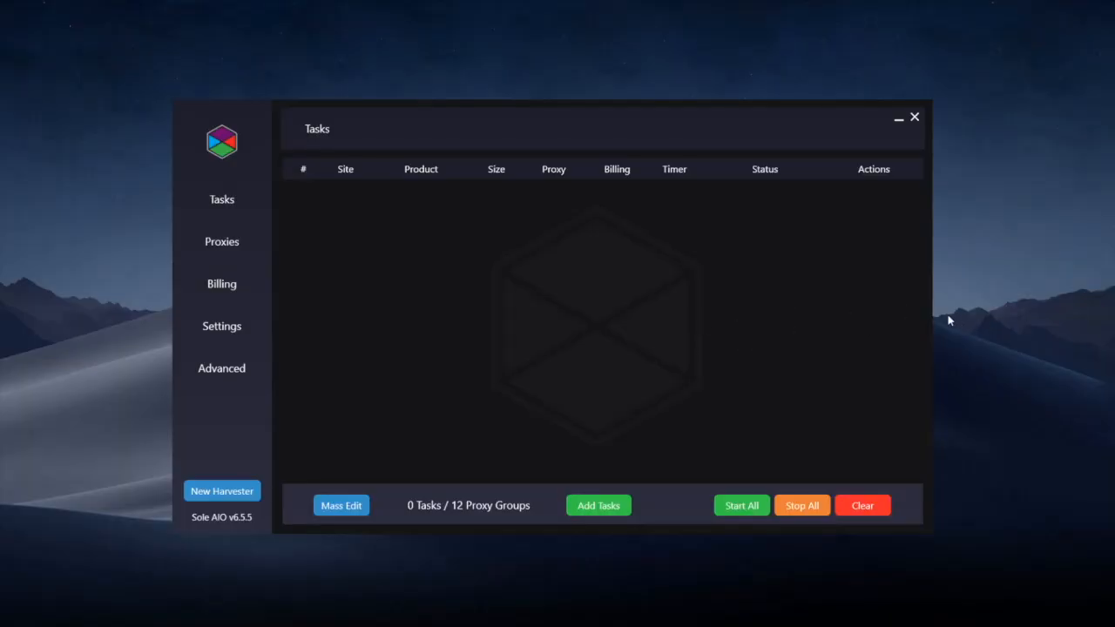
pyautogui.moveTo(1005, 367)
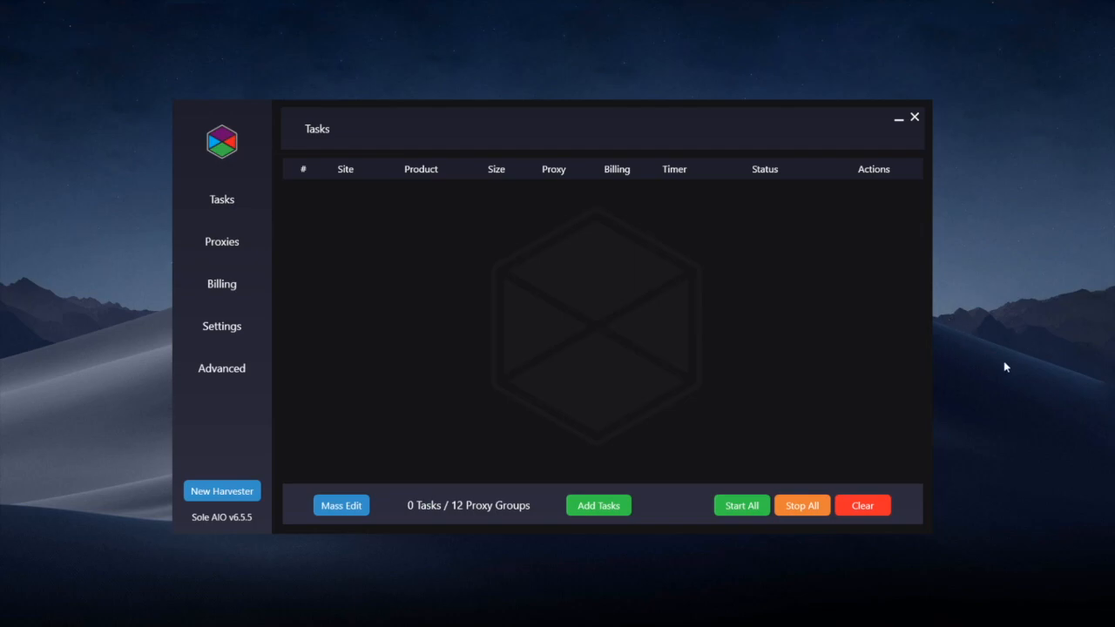
pyautogui.moveTo(997, 396)
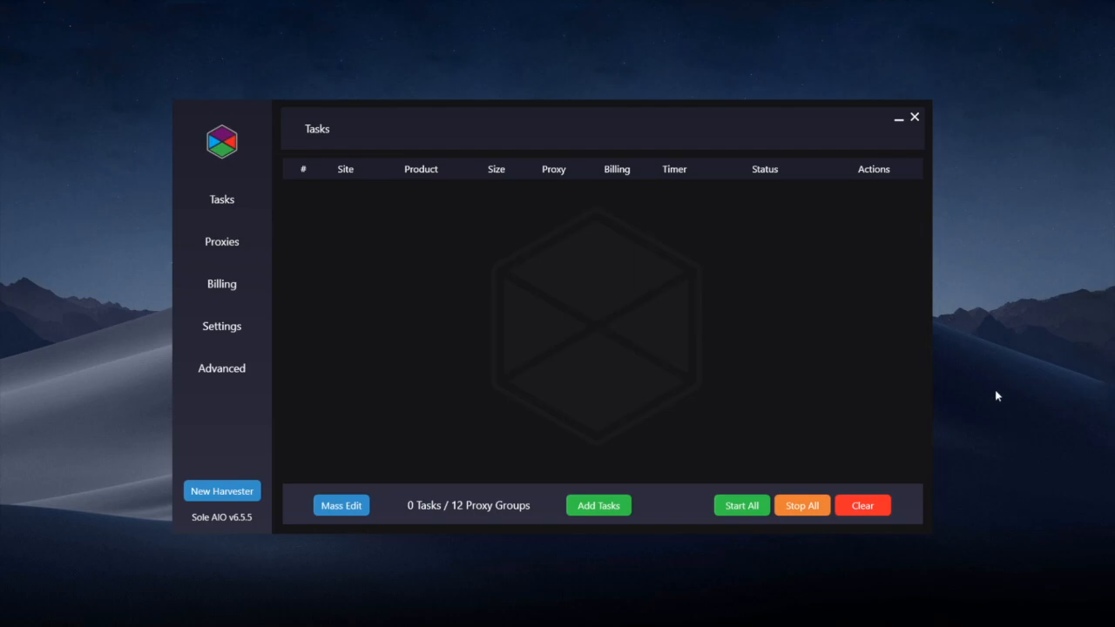
pyautogui.moveTo(996, 423)
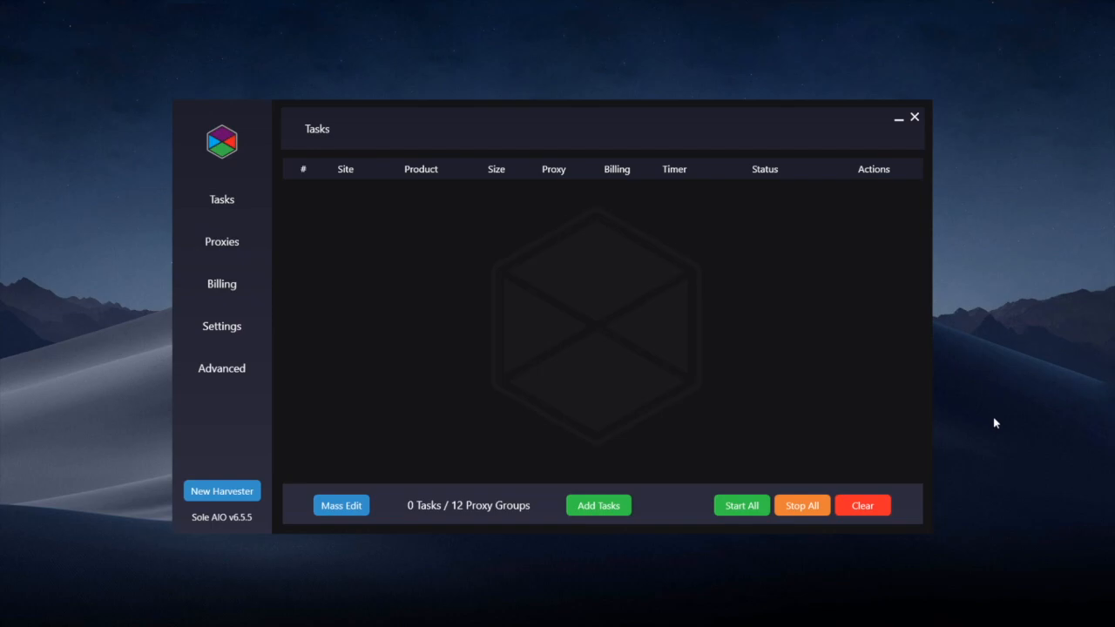
pyautogui.moveTo(1011, 436)
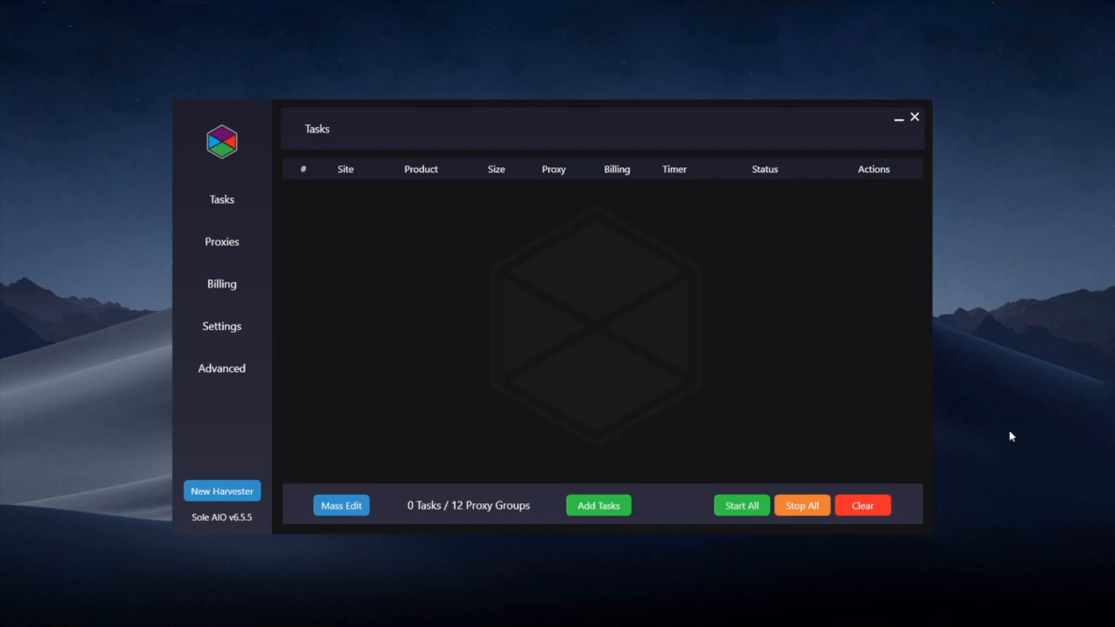
pyautogui.moveTo(1011, 444)
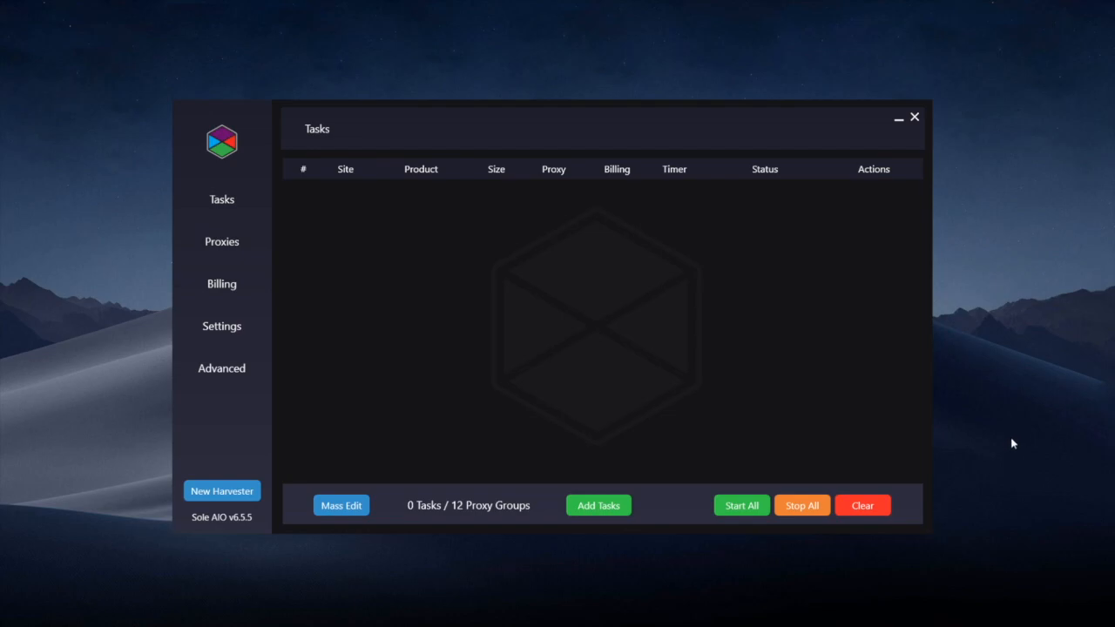
pyautogui.moveTo(1010, 450)
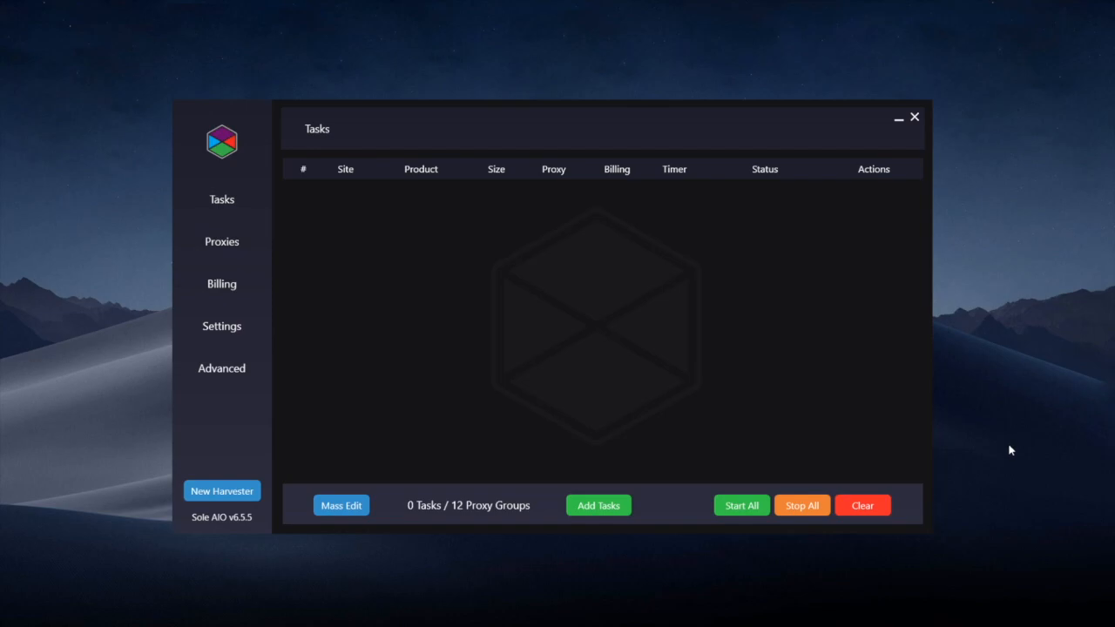
pyautogui.moveTo(991, 559)
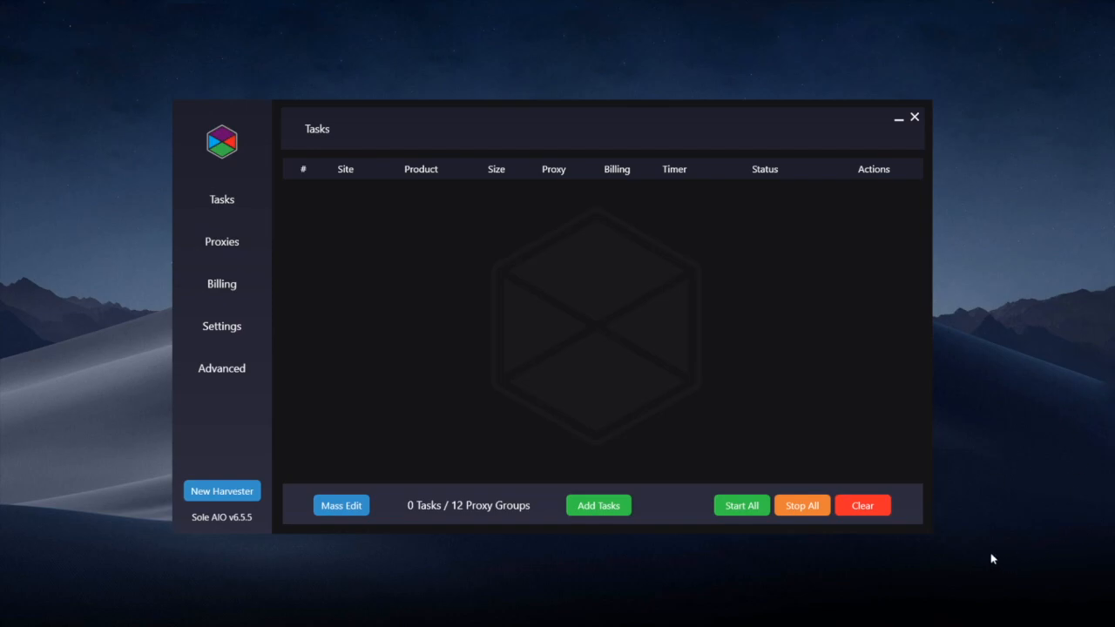
pyautogui.moveTo(993, 552)
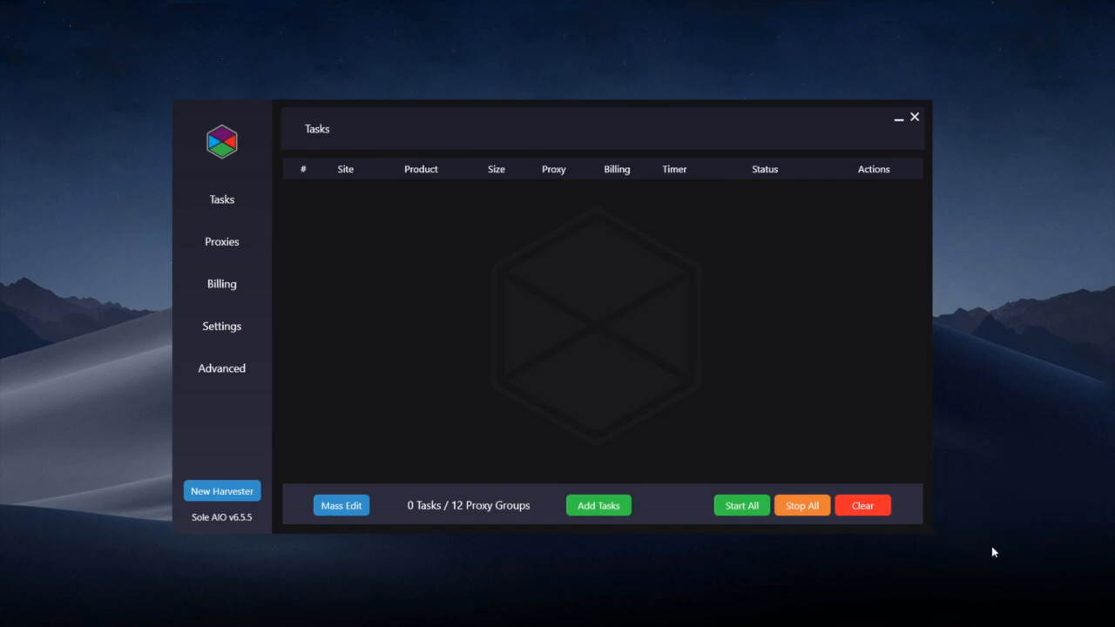
pyautogui.moveTo(928, 574)
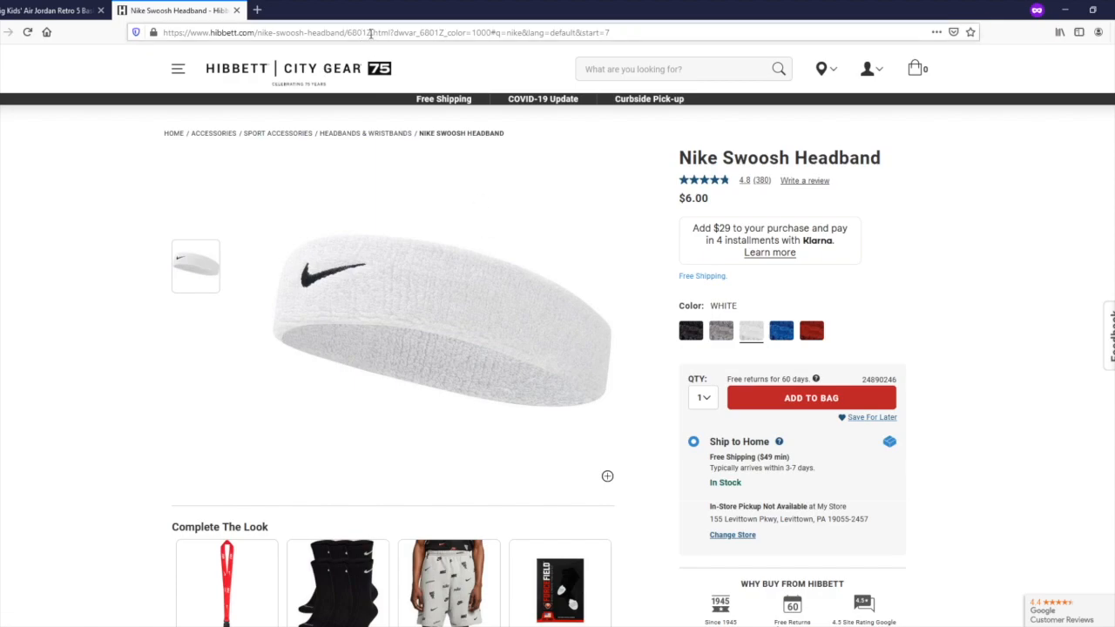
# Select the Hibbett Nike Swoosh Headband page URL in the browser address bar.
pyautogui.doubleClick(357, 32)
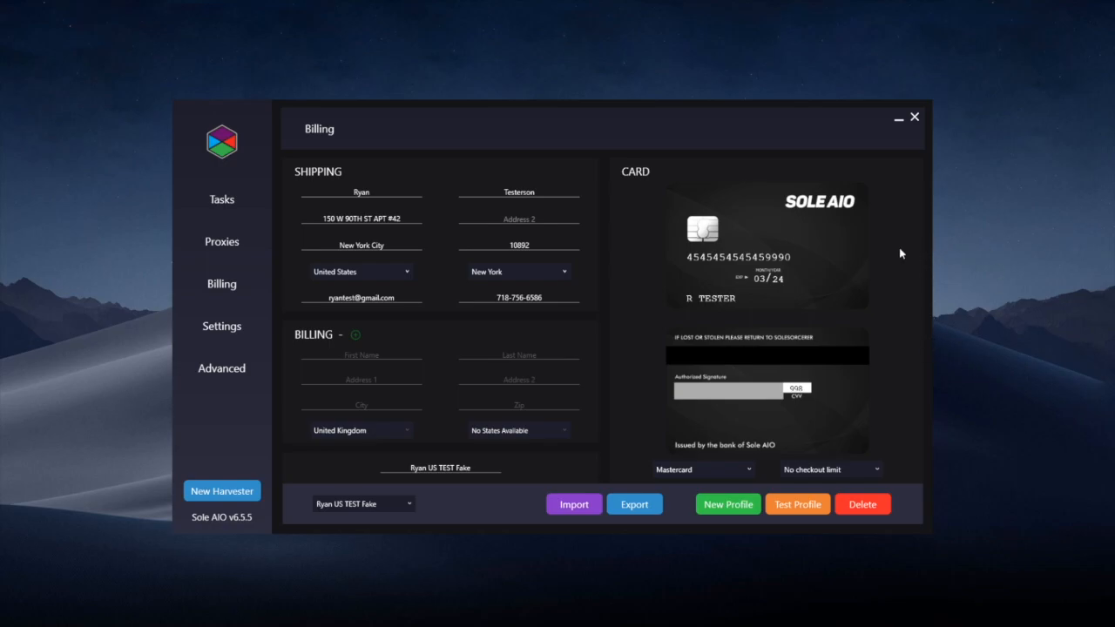
pyautogui.moveTo(955, 303)
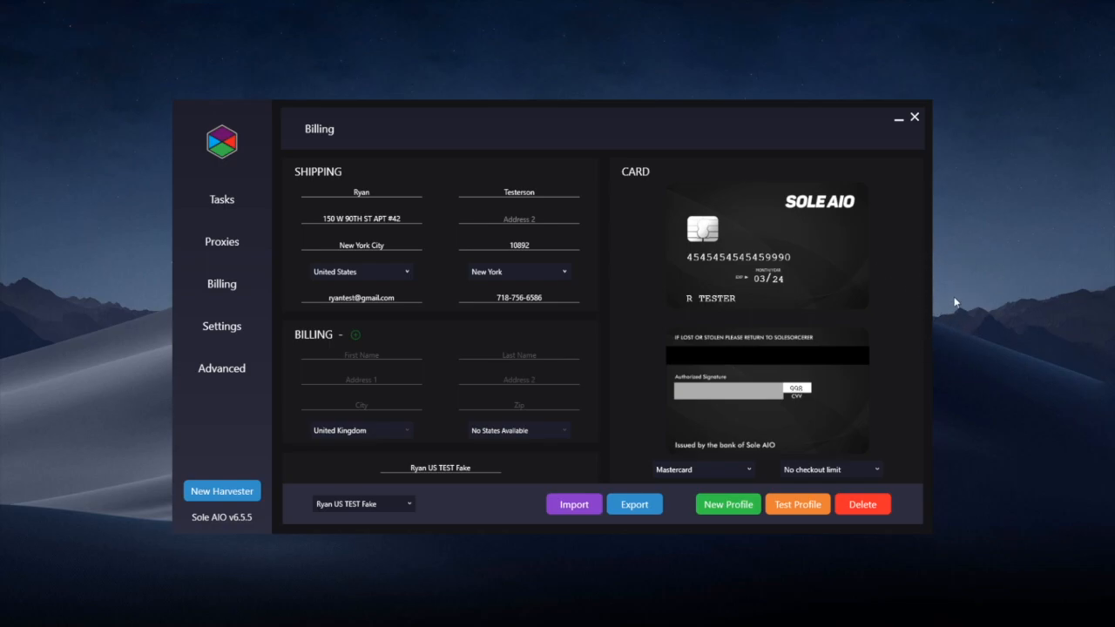
pyautogui.moveTo(905, 358)
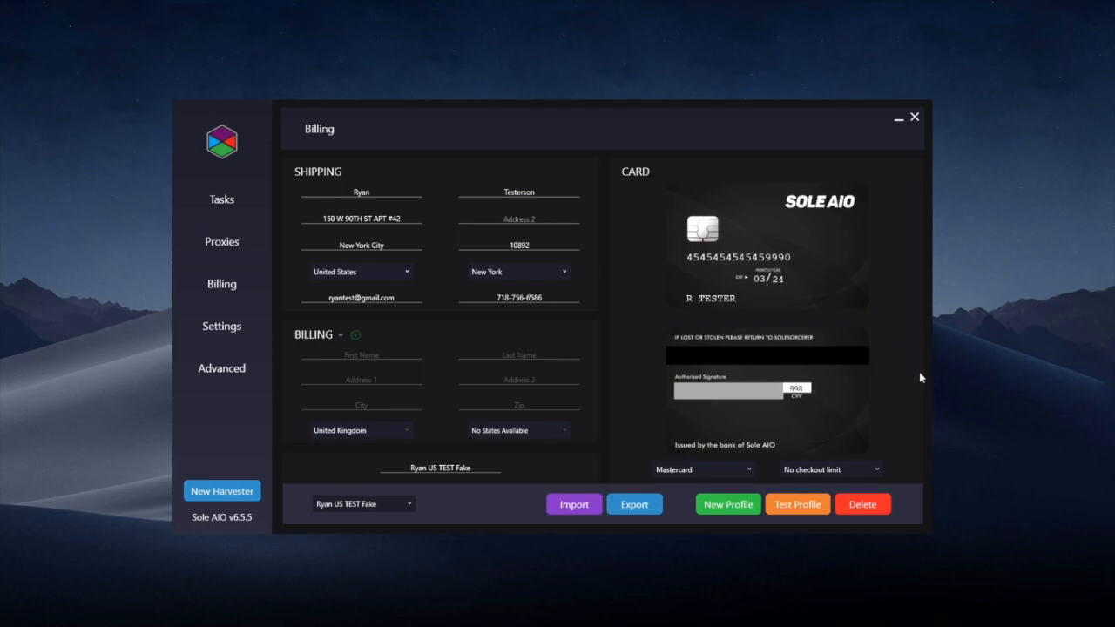
pyautogui.moveTo(854, 323)
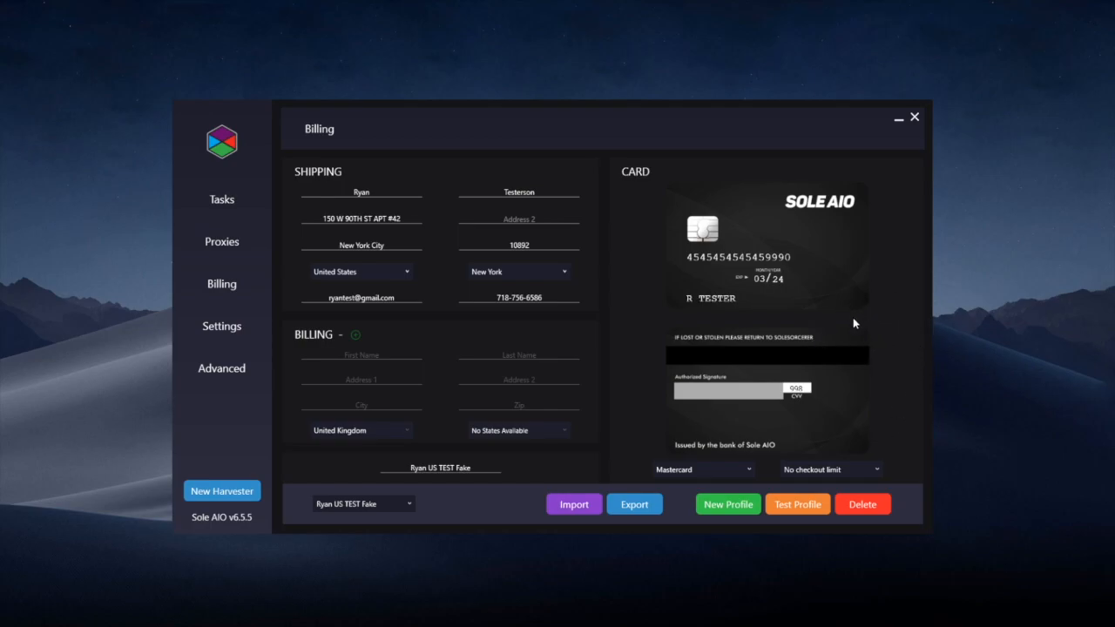
pyautogui.moveTo(946, 480)
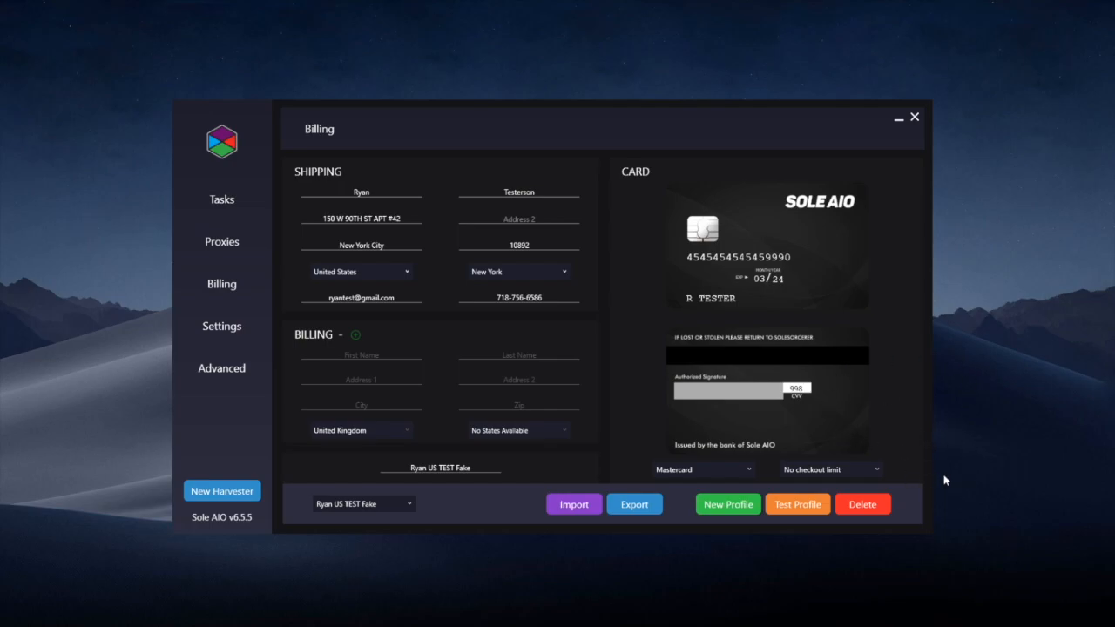
pyautogui.moveTo(907, 383)
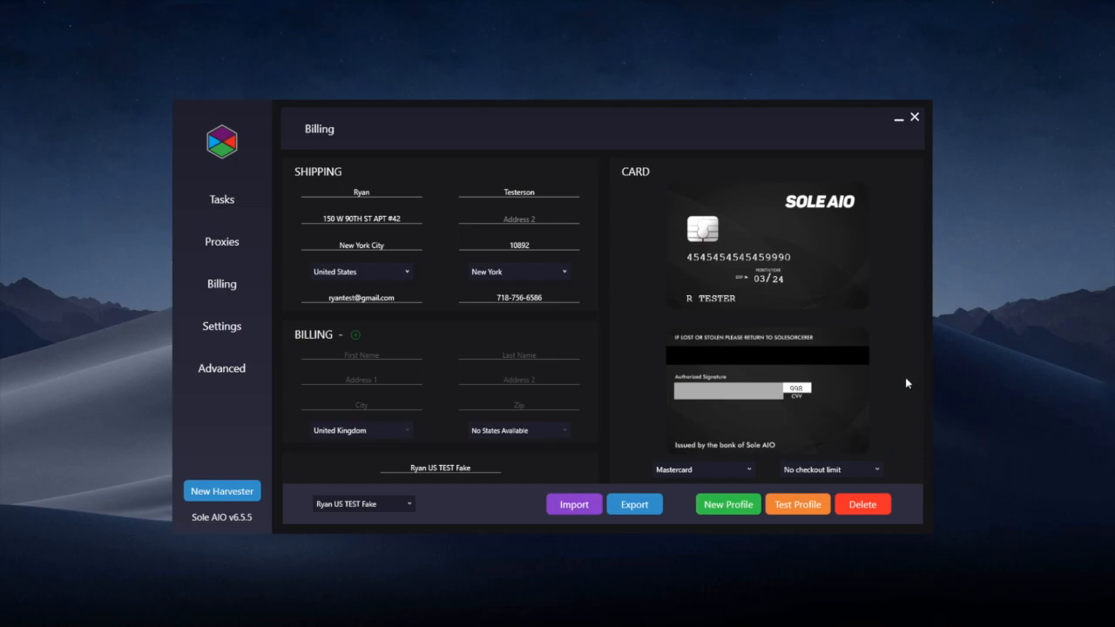
pyautogui.moveTo(613, 330)
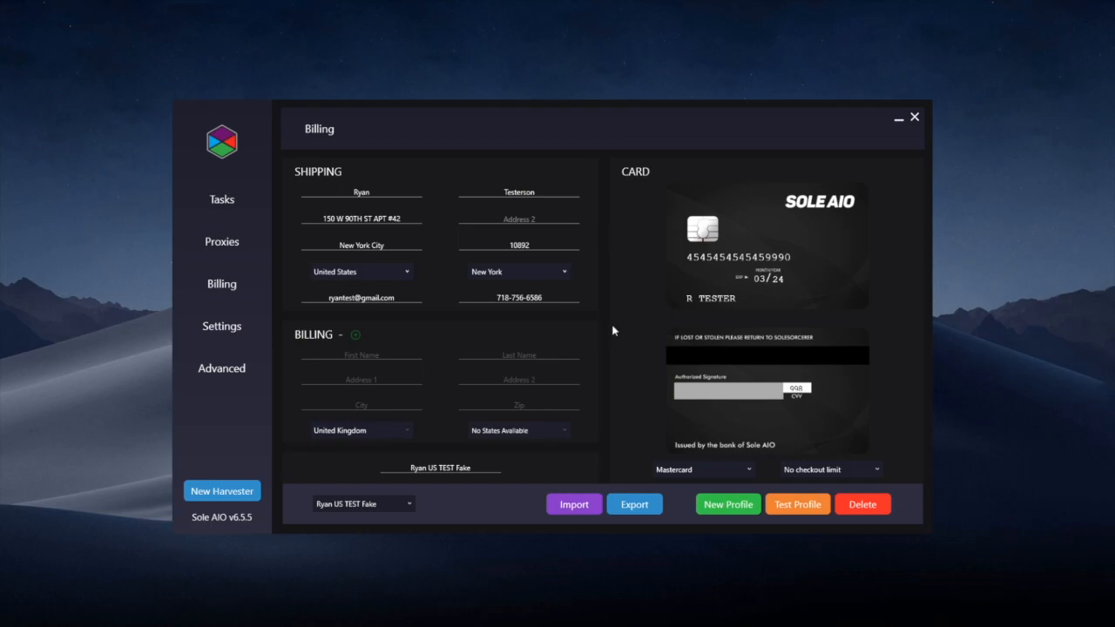
pyautogui.moveTo(605, 316)
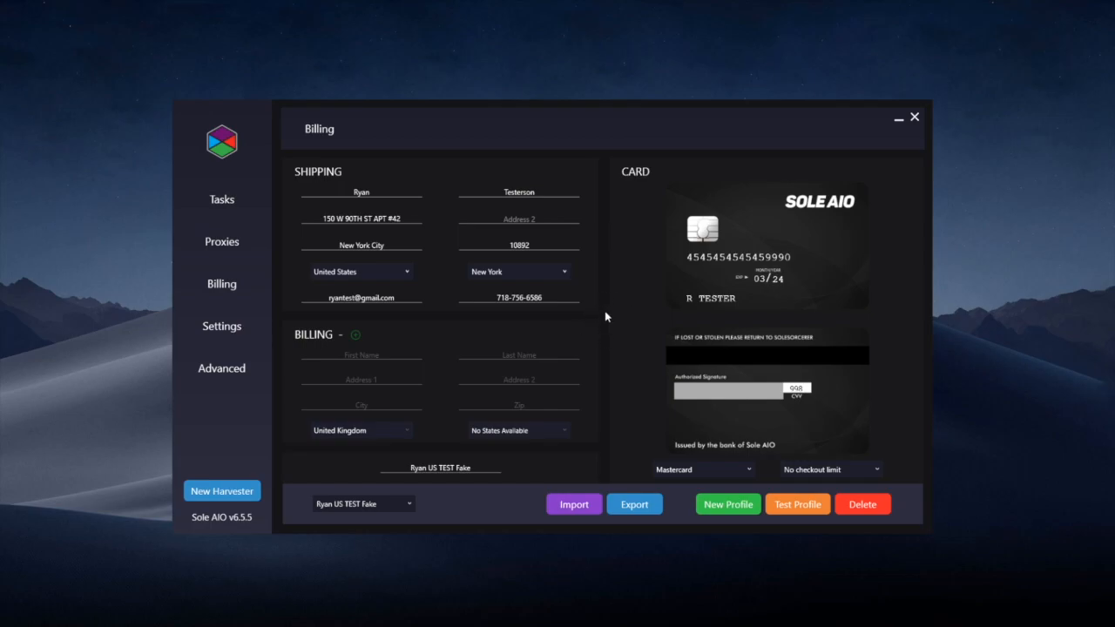
pyautogui.moveTo(450, 283)
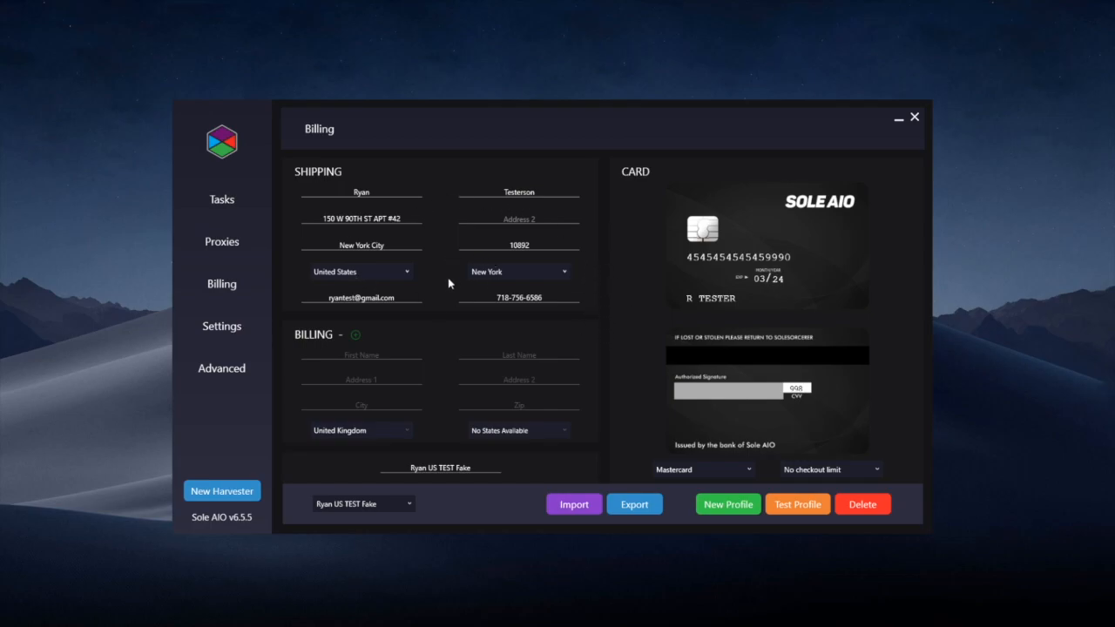
pyautogui.moveTo(426, 329)
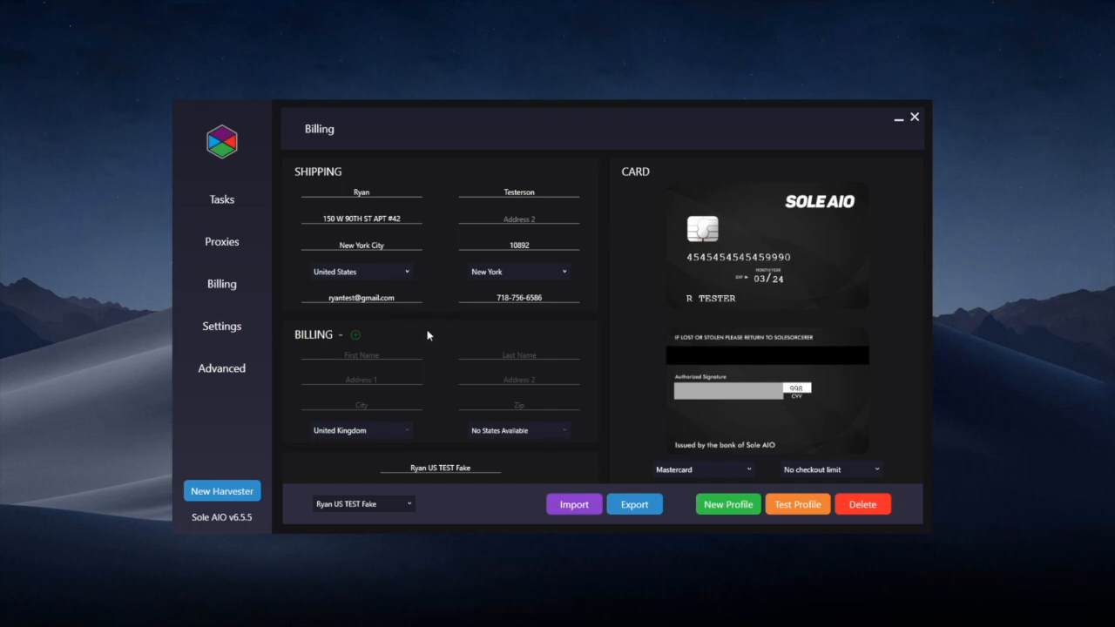
pyautogui.moveTo(422, 333)
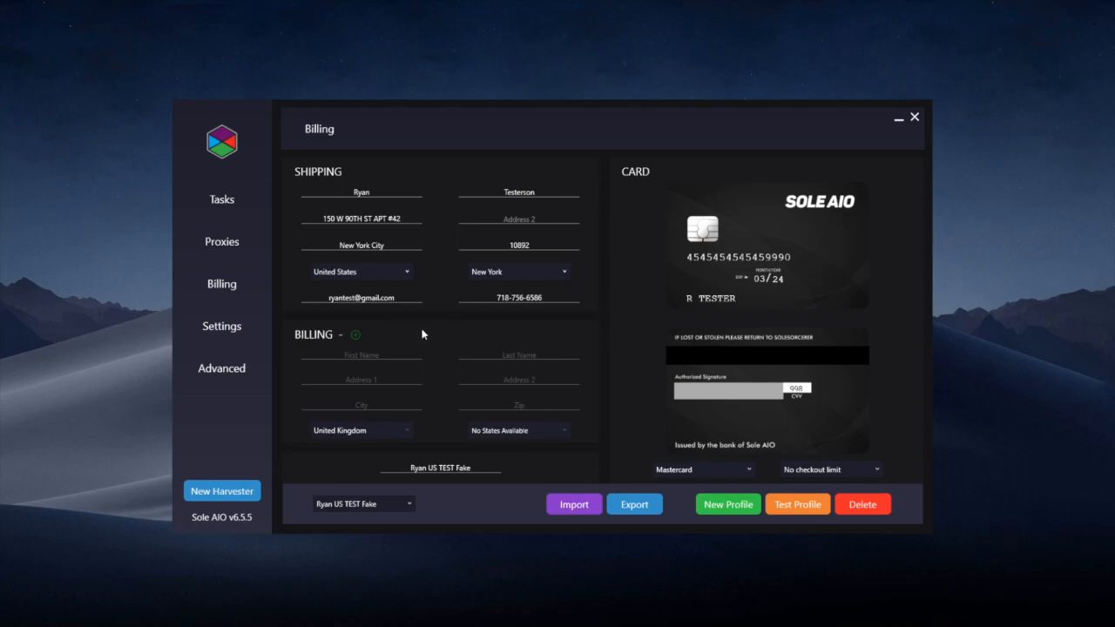
pyautogui.moveTo(425, 349)
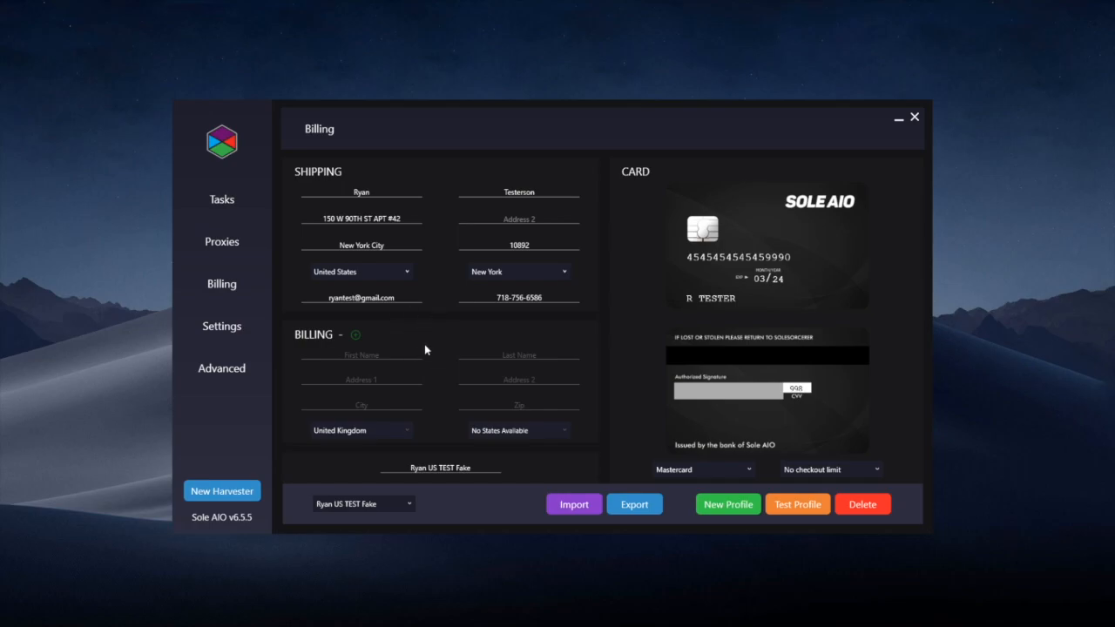
pyautogui.moveTo(429, 342)
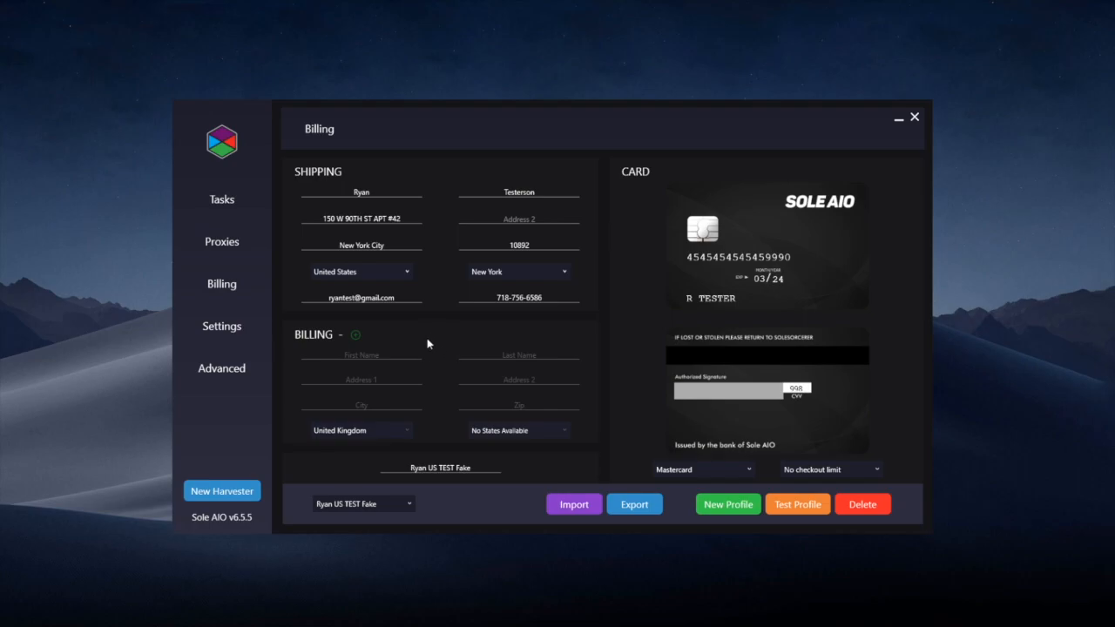
pyautogui.moveTo(420, 338)
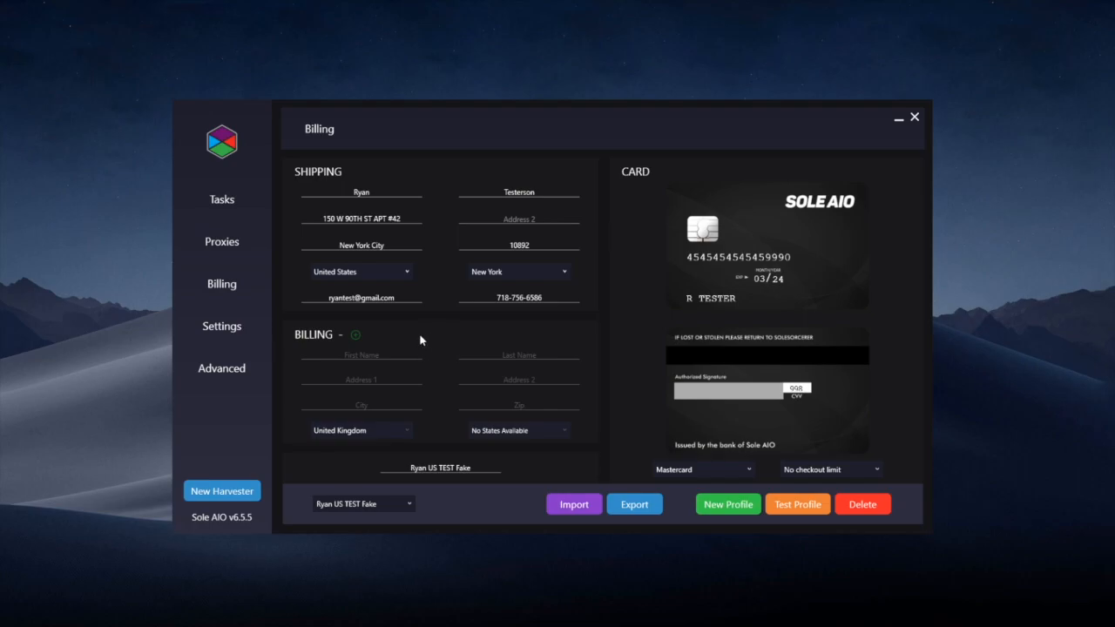
pyautogui.moveTo(438, 343)
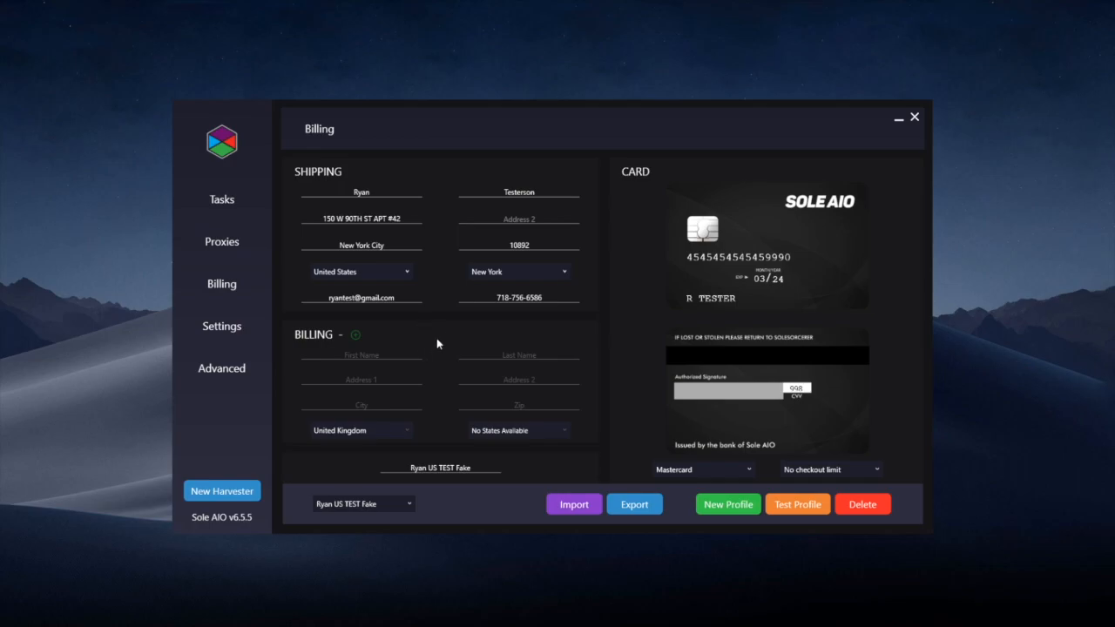
pyautogui.moveTo(441, 361)
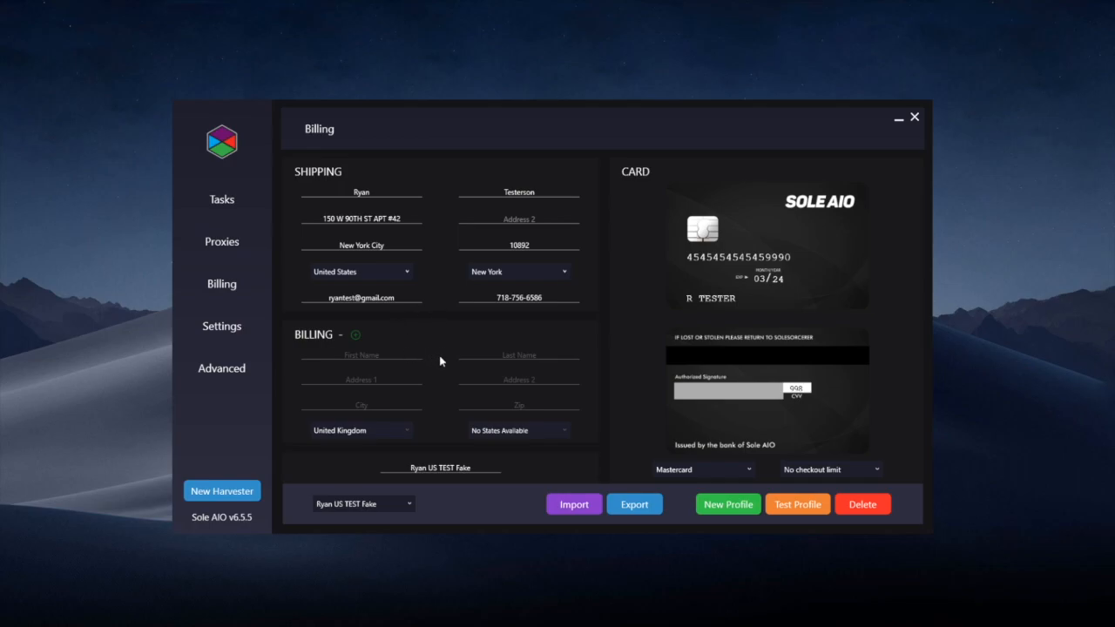
pyautogui.moveTo(428, 327)
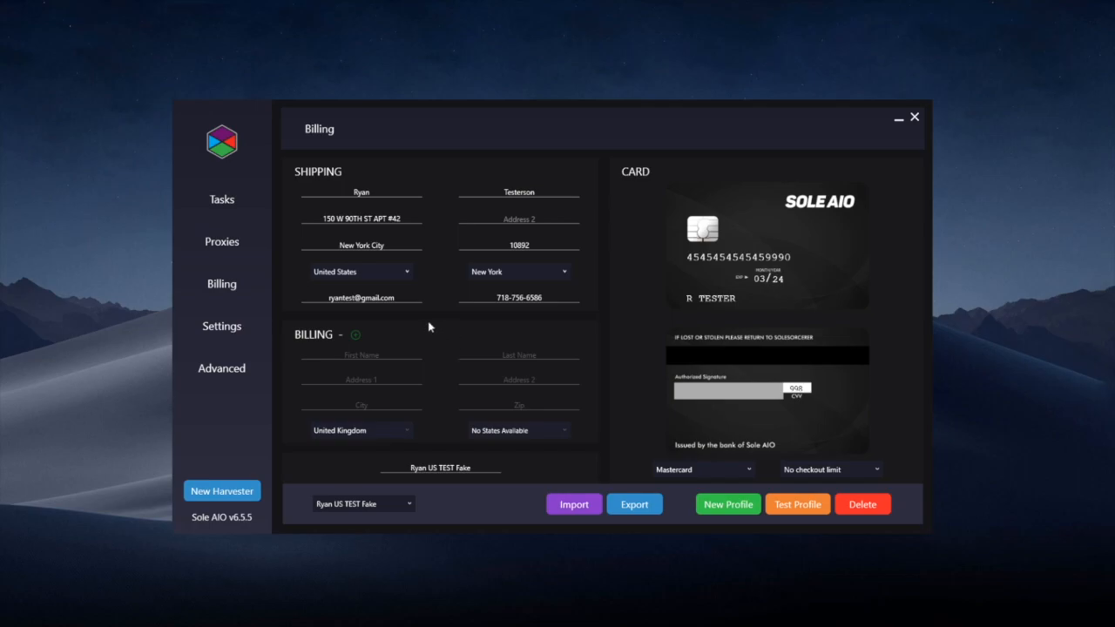
pyautogui.moveTo(428, 349)
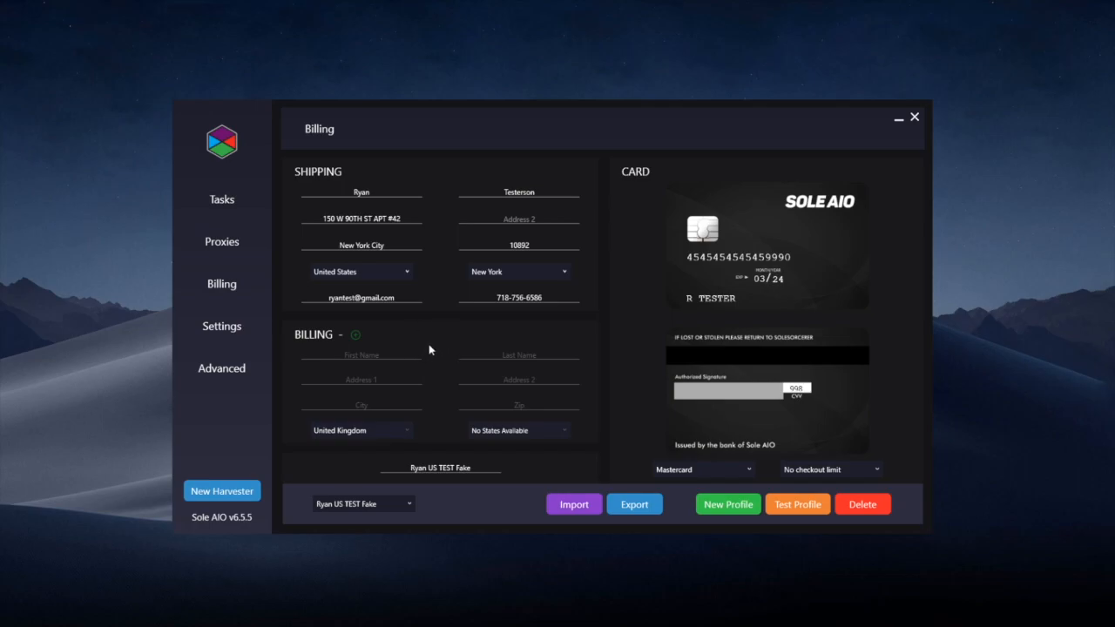
pyautogui.moveTo(435, 350)
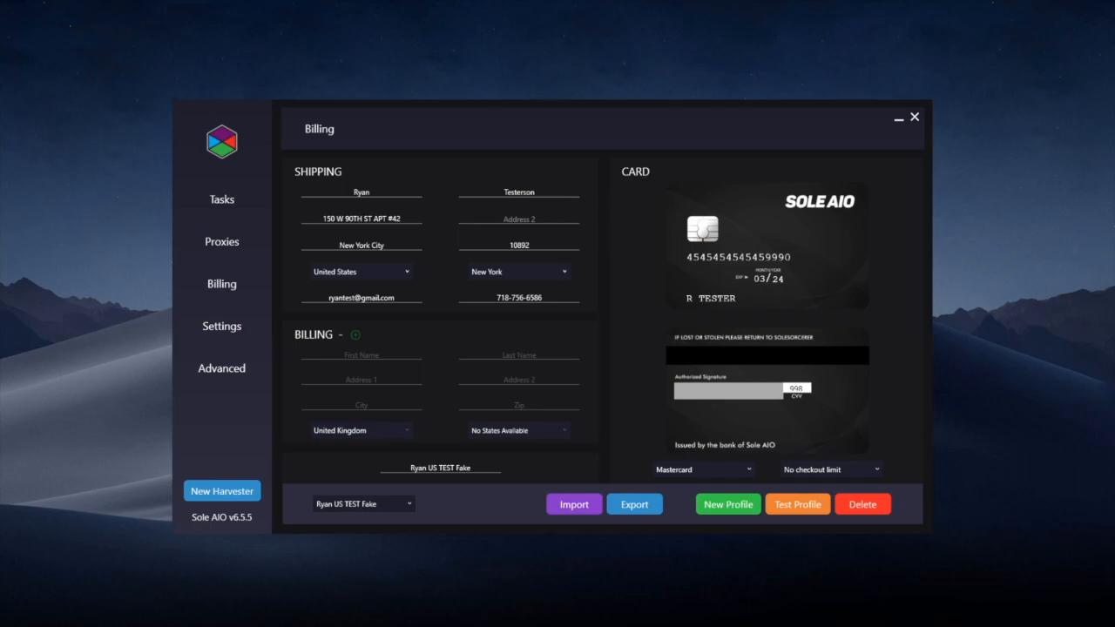
pyautogui.moveTo(615, 276)
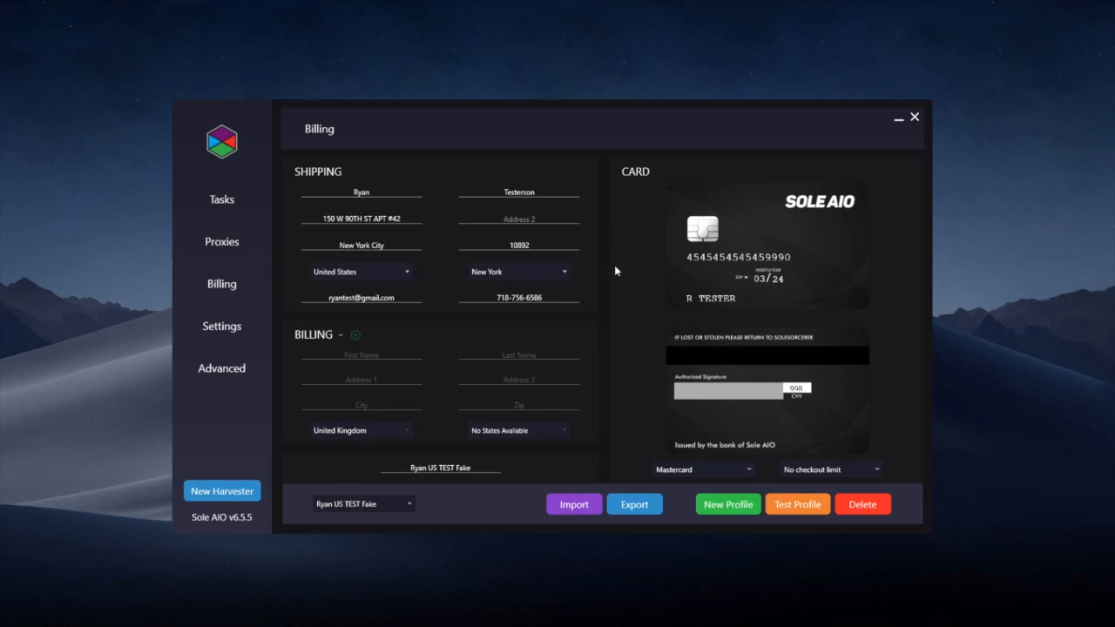
pyautogui.moveTo(501, 281)
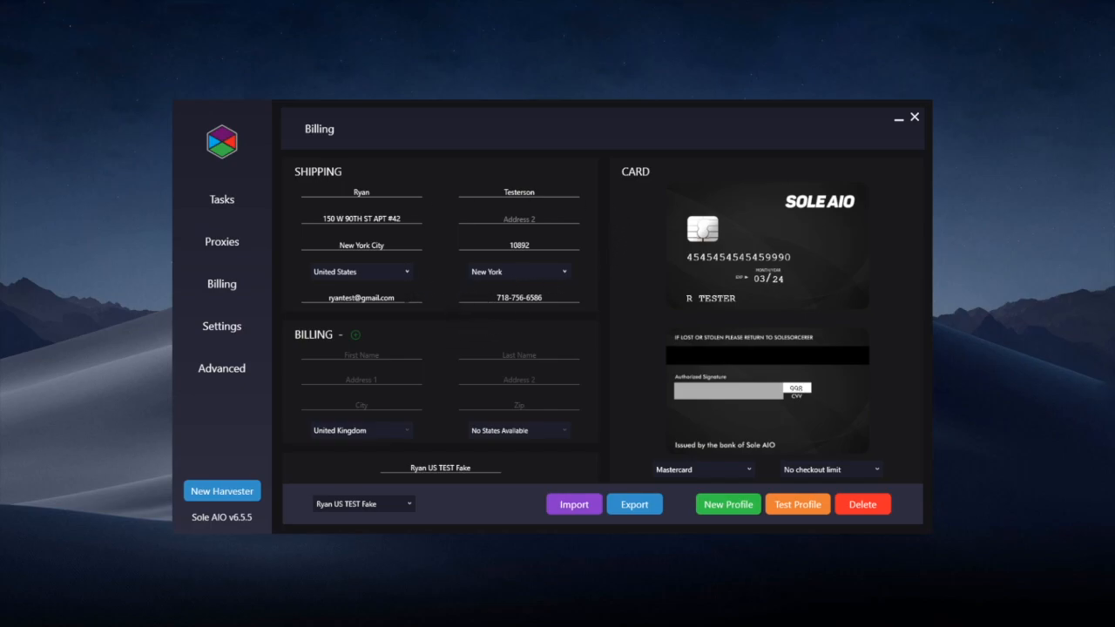
# Review the Ryan US TEST Fake profile's shipping fields, selecting the shipping phone number.
pyautogui.doubleClick(361, 297)
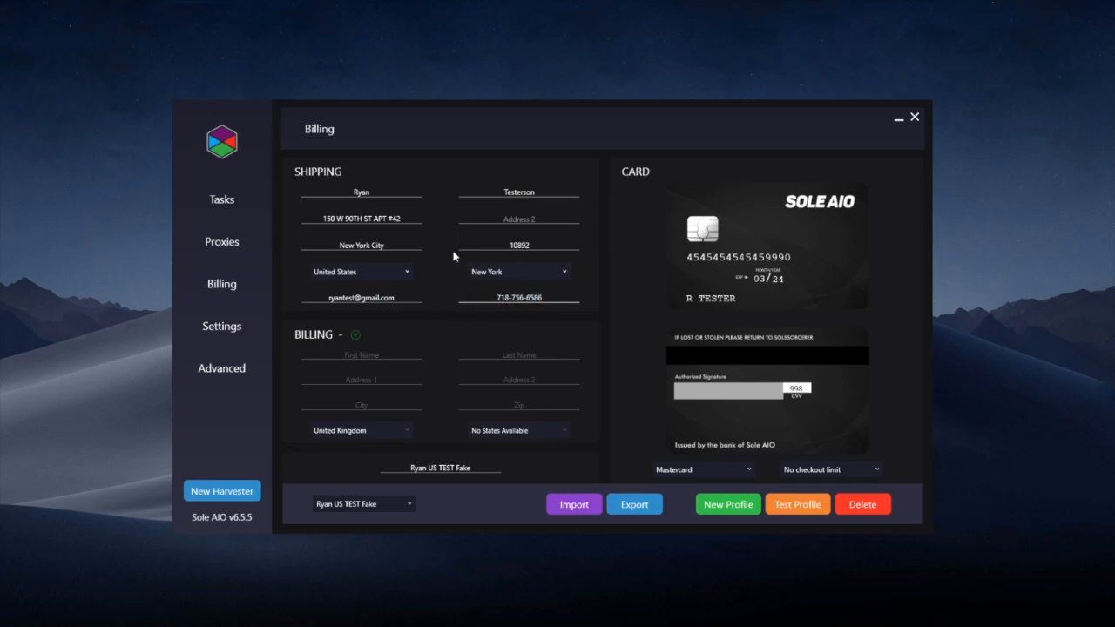
pyautogui.doubleClick(518, 297)
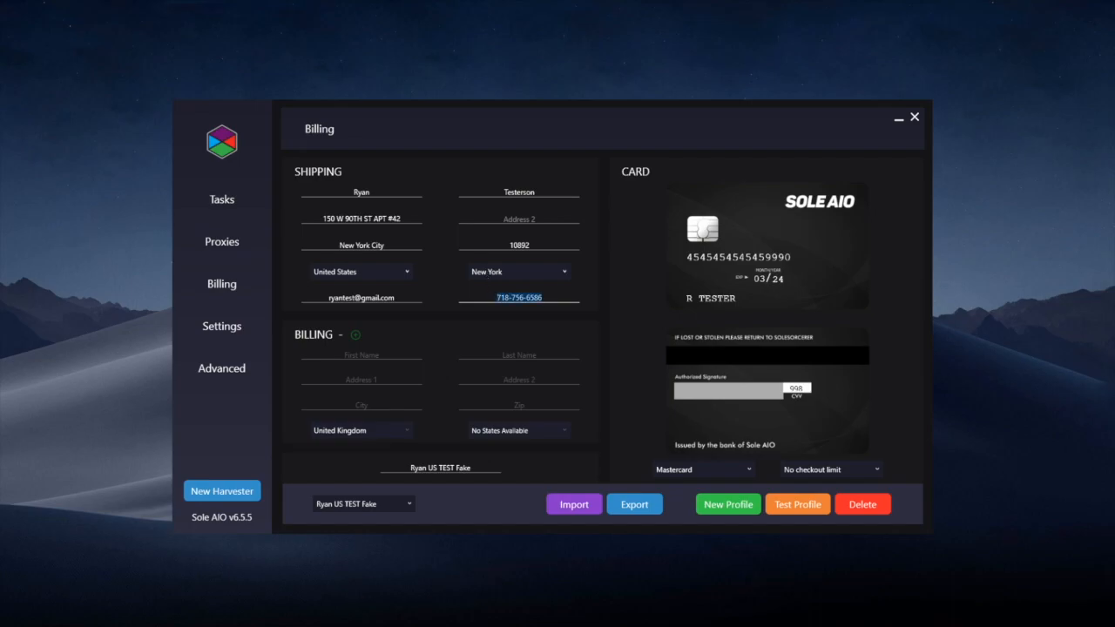
pyautogui.click(518, 297)
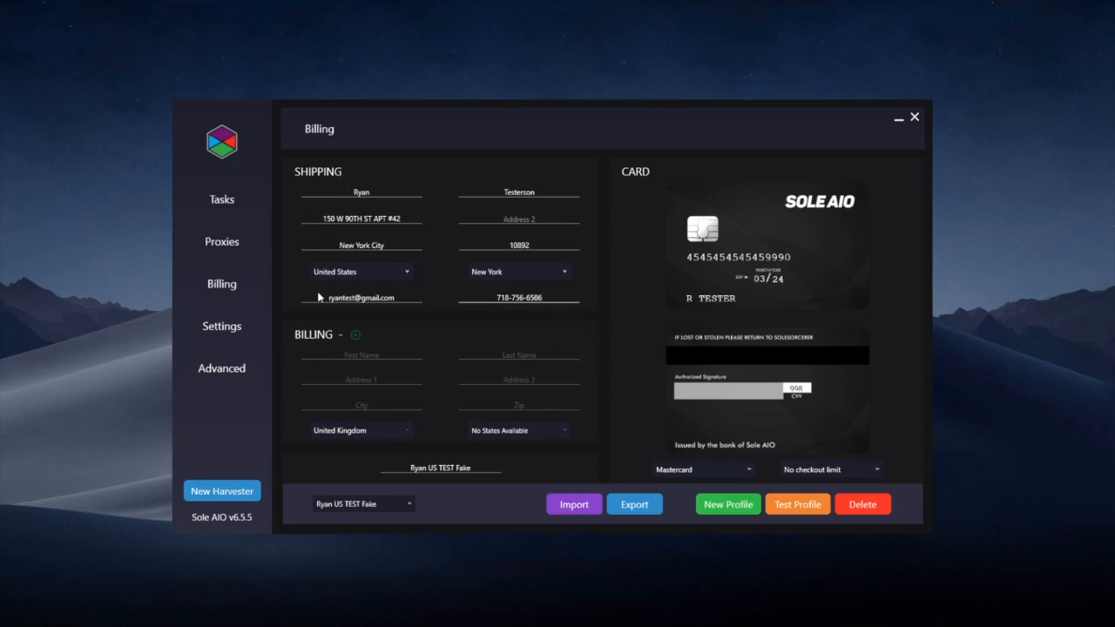
pyautogui.moveTo(661, 319)
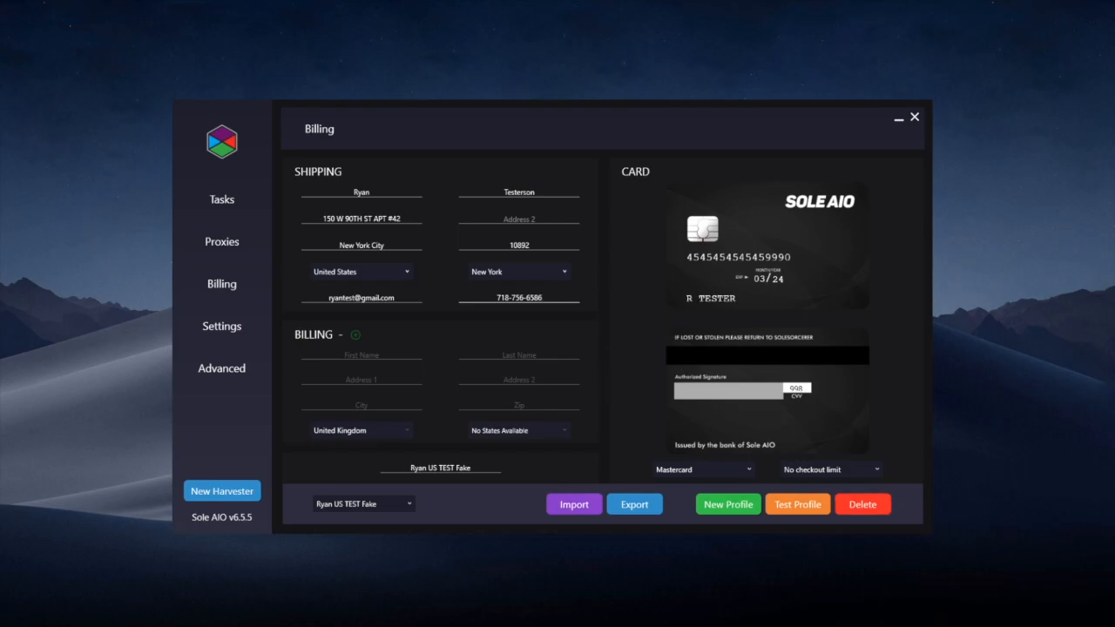
# Start a new task in the Add Tasks form with Hibbett Sports as the site.
pyautogui.click(221, 198)
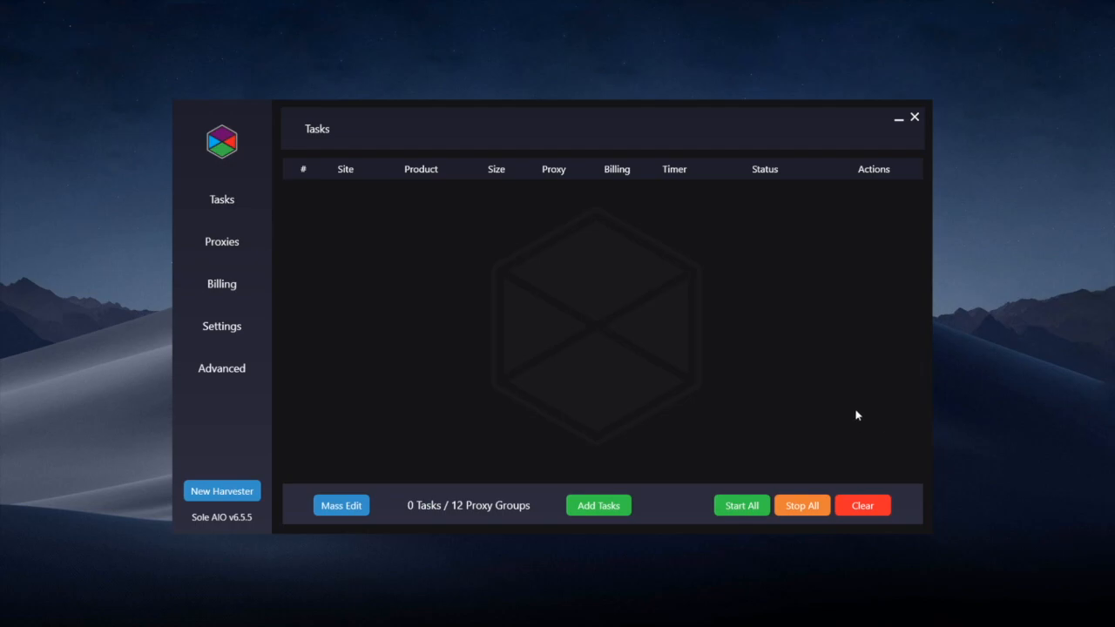
pyautogui.click(598, 505)
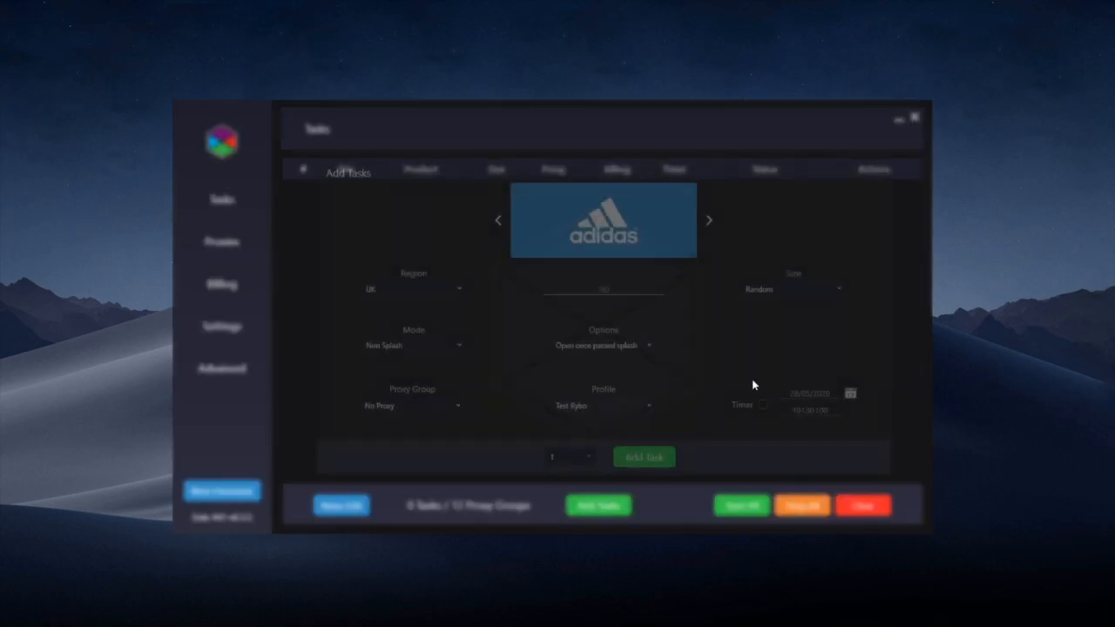
pyautogui.click(708, 220)
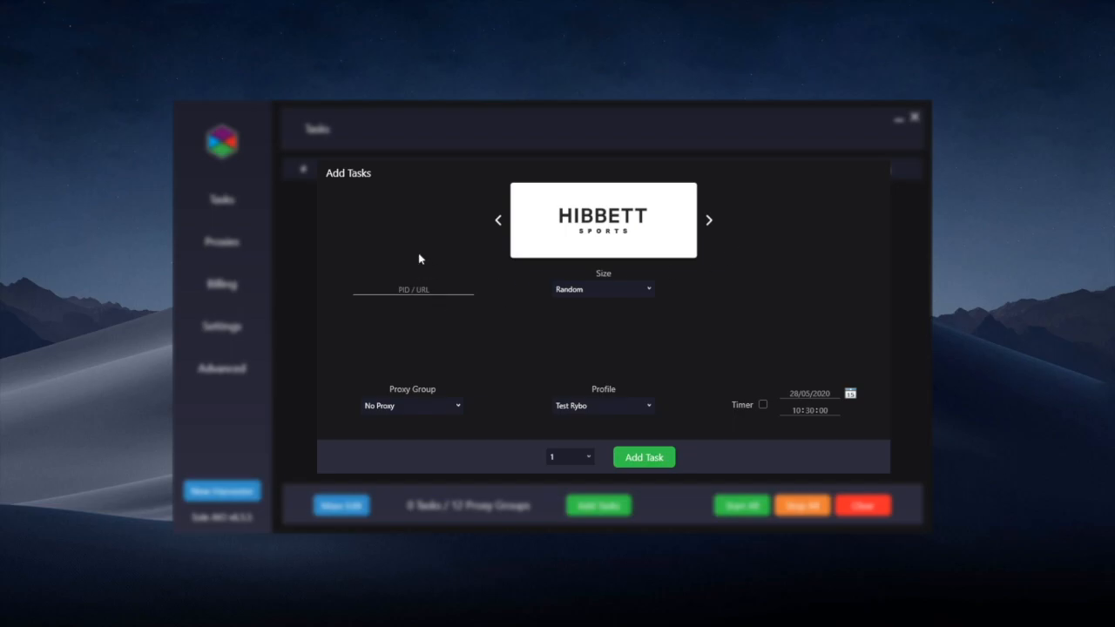
pyautogui.click(413, 290)
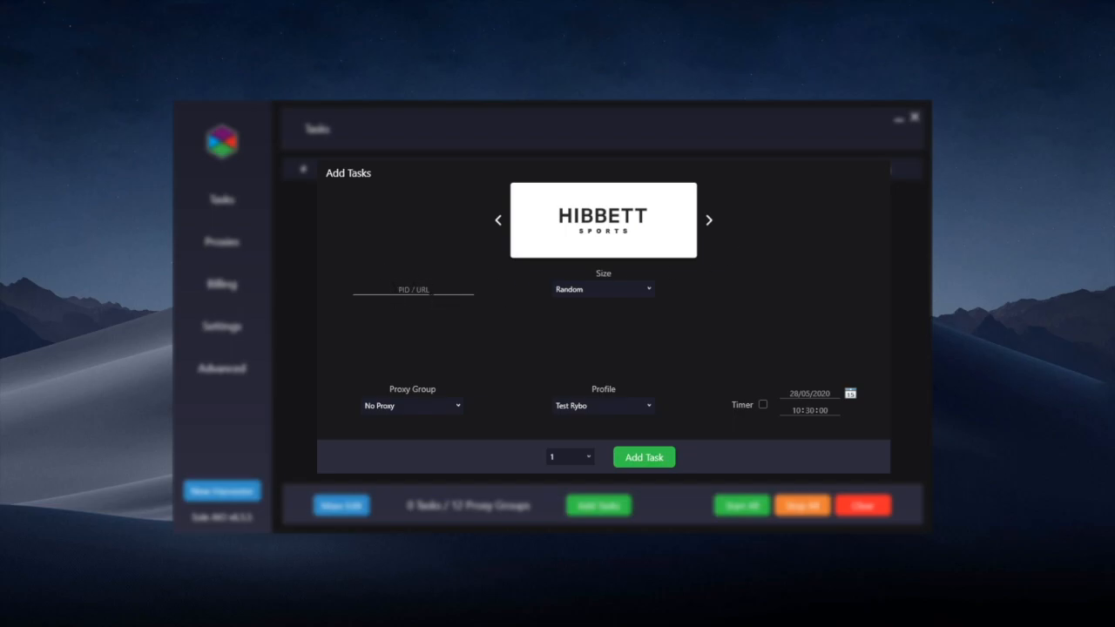
pyautogui.click(413, 292)
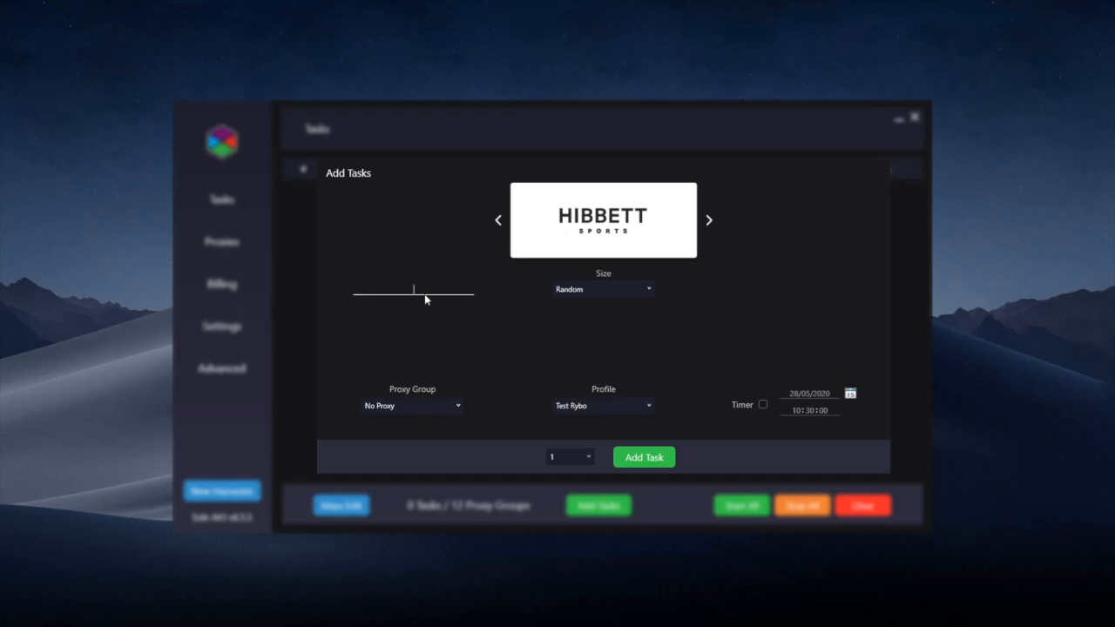
# Enter PID 6801Z and choose the Hibbett FNL proxy group for the task.
pyautogui.write('6801Z')
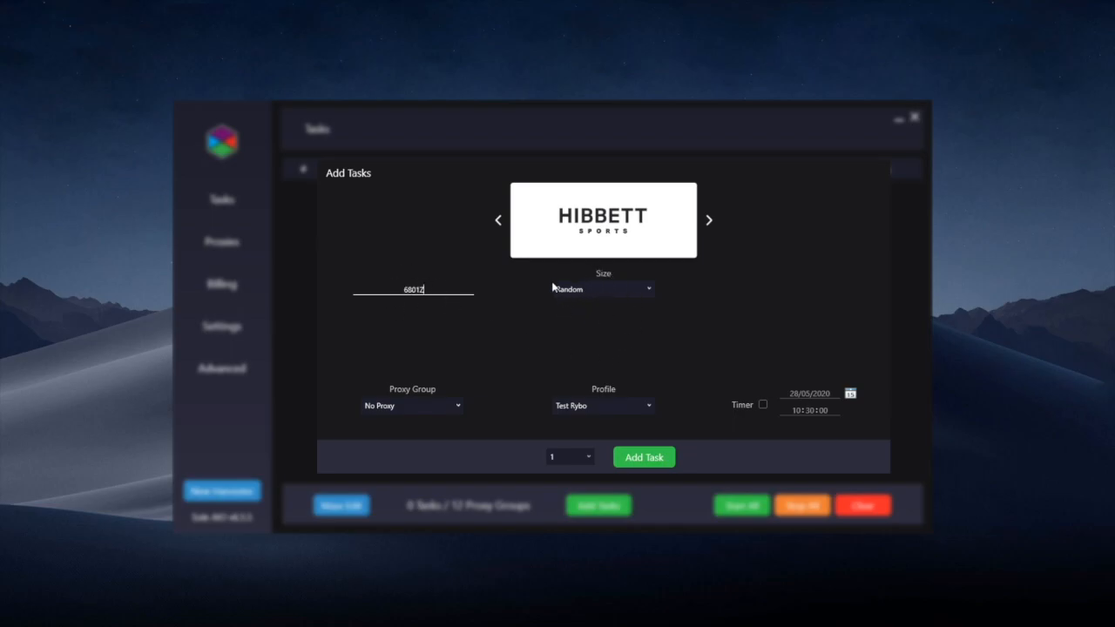
pyautogui.moveTo(557, 304)
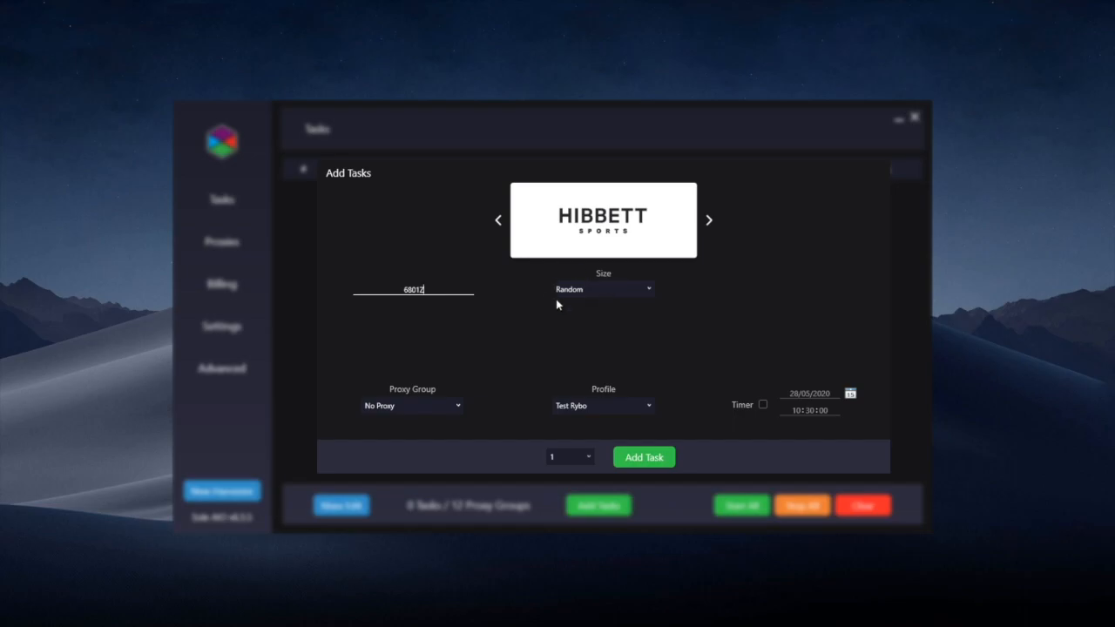
pyautogui.moveTo(409, 412)
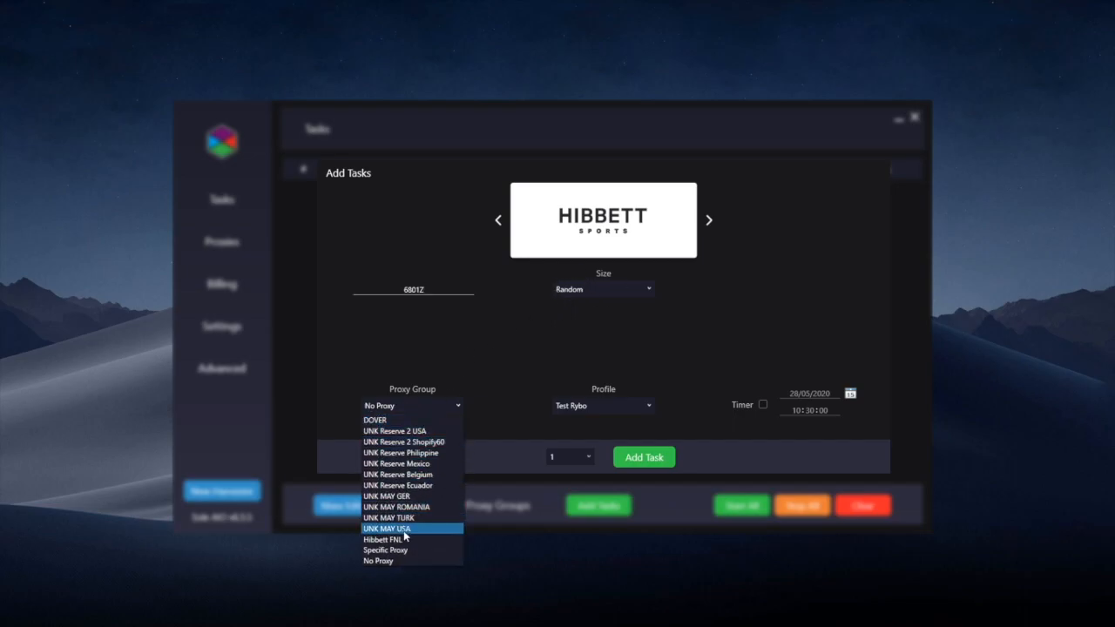
pyautogui.click(392, 539)
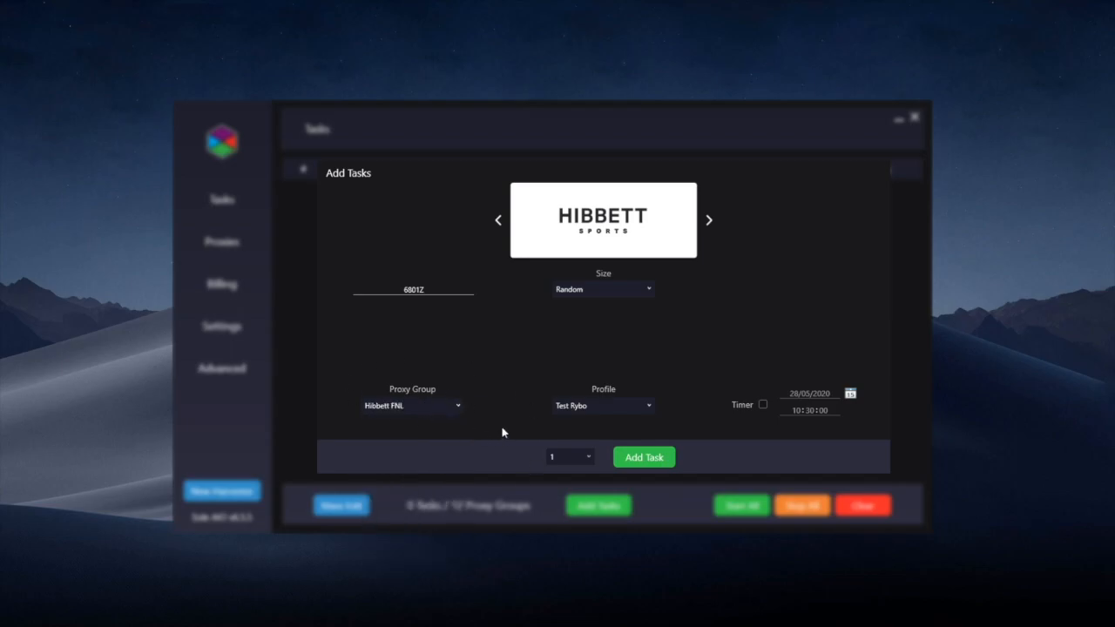
pyautogui.moveTo(455, 469)
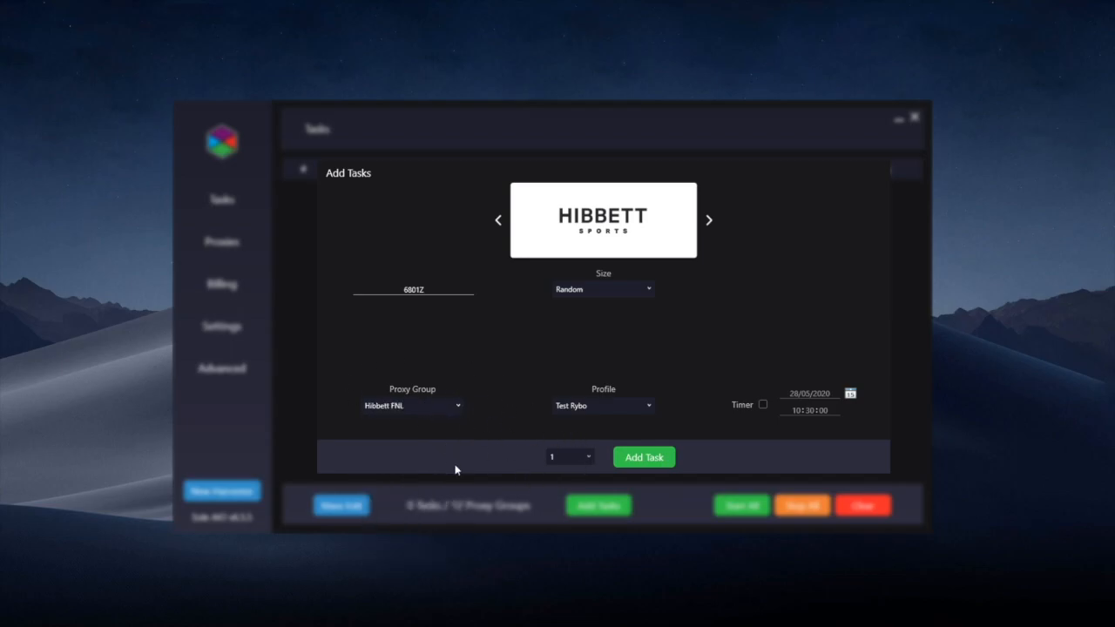
pyautogui.moveTo(533, 477)
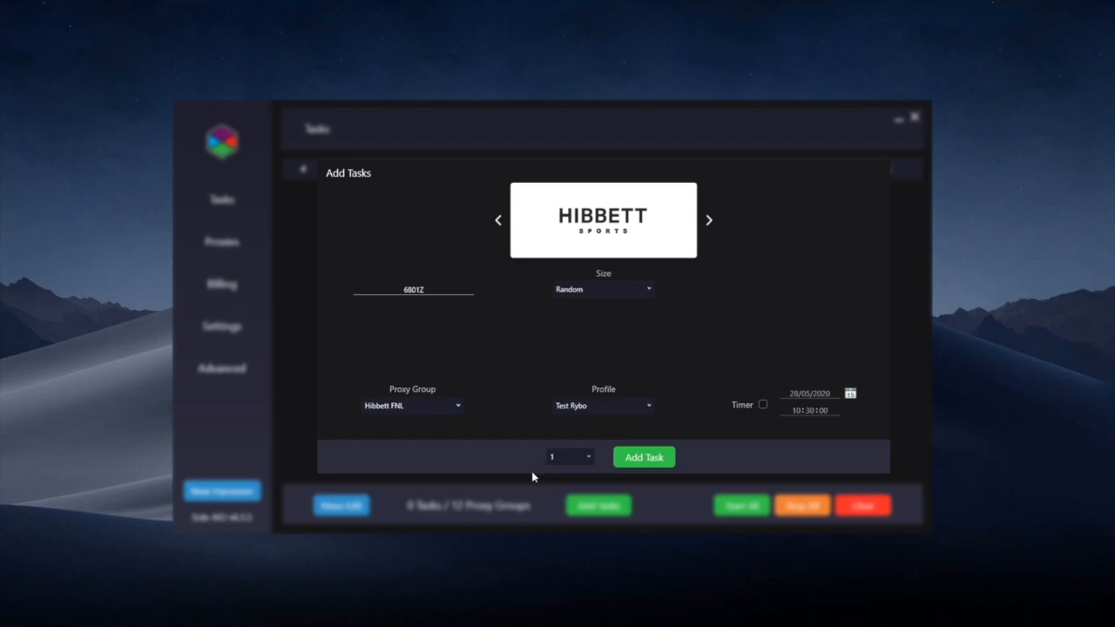
pyautogui.moveTo(471, 457)
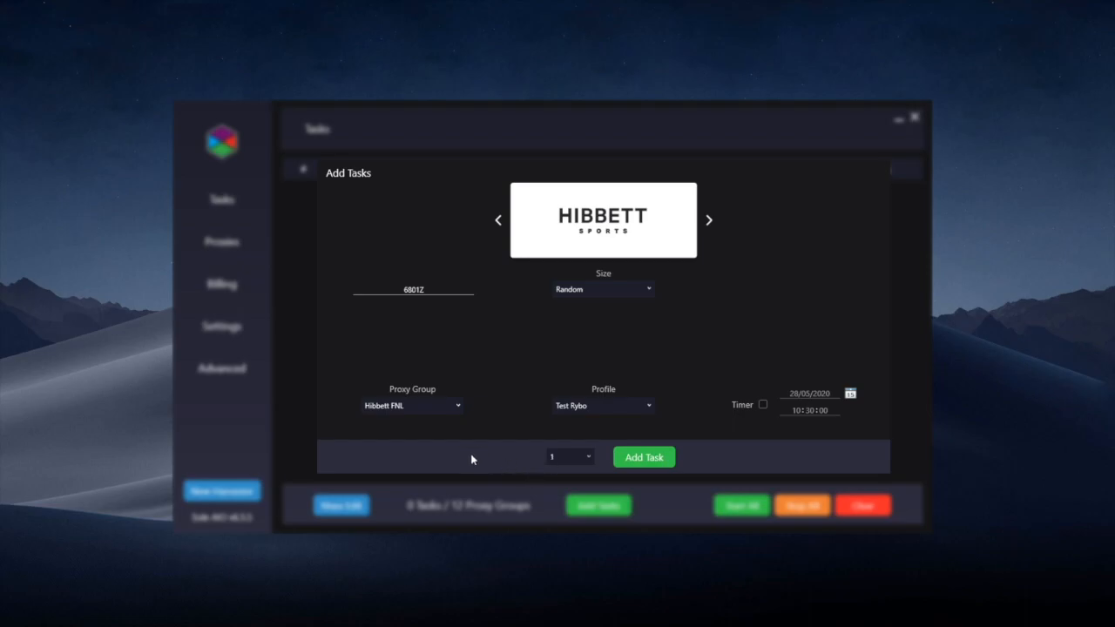
pyautogui.moveTo(420, 422)
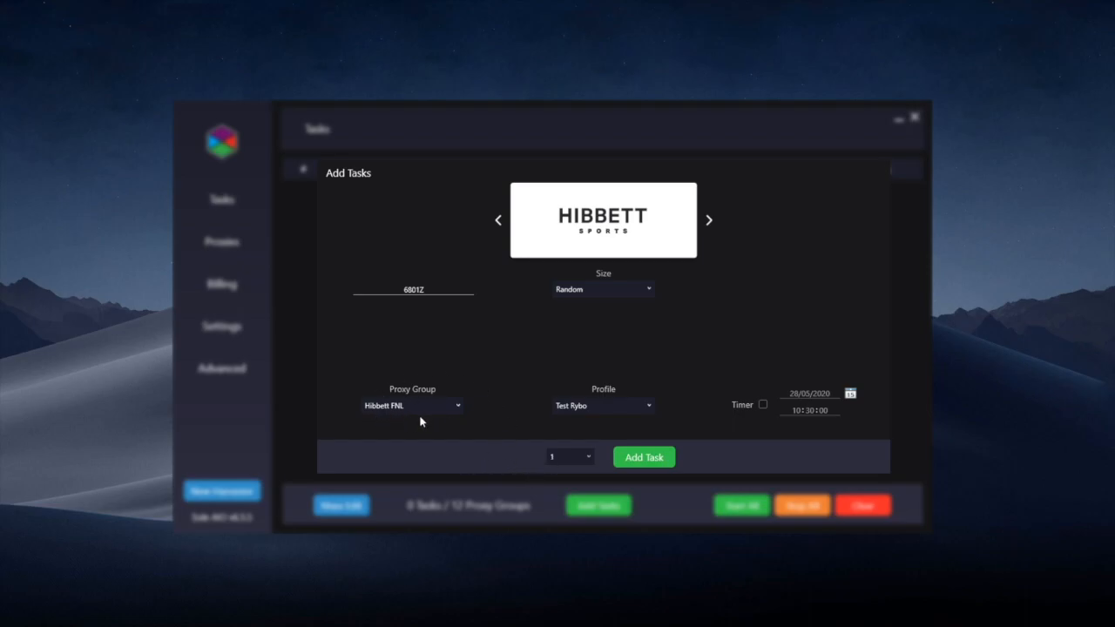
pyautogui.moveTo(416, 402)
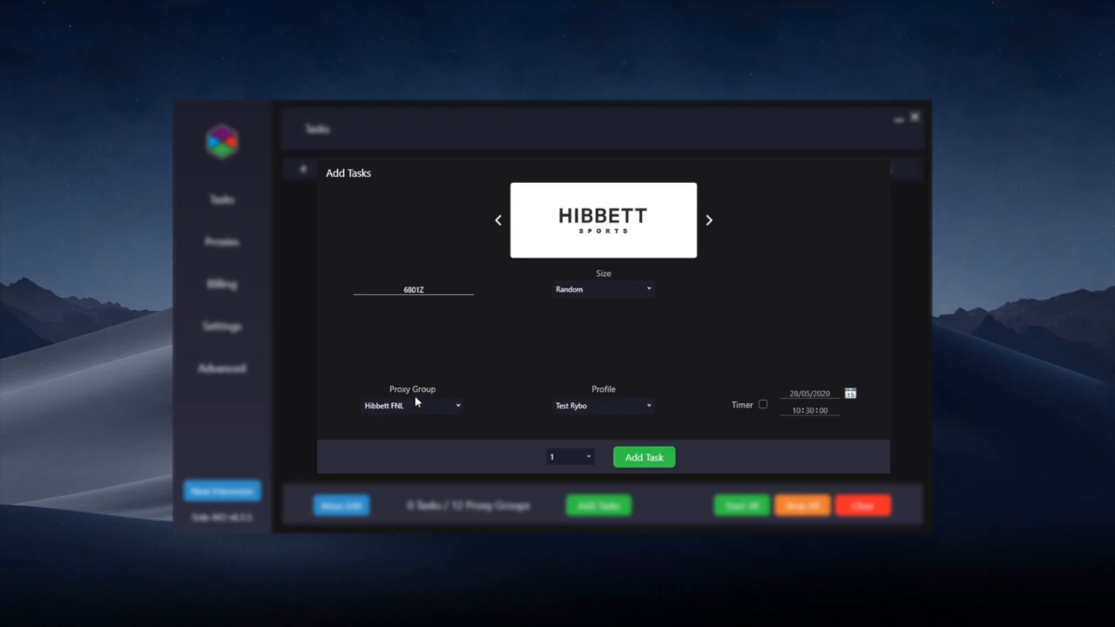
pyautogui.moveTo(358, 402)
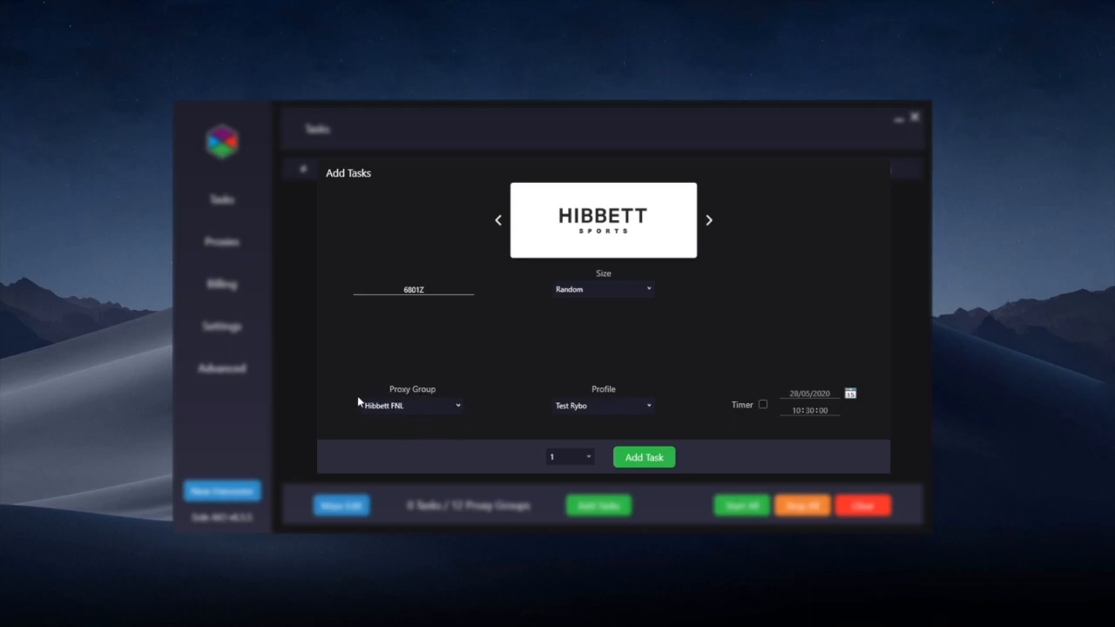
pyautogui.moveTo(555, 433)
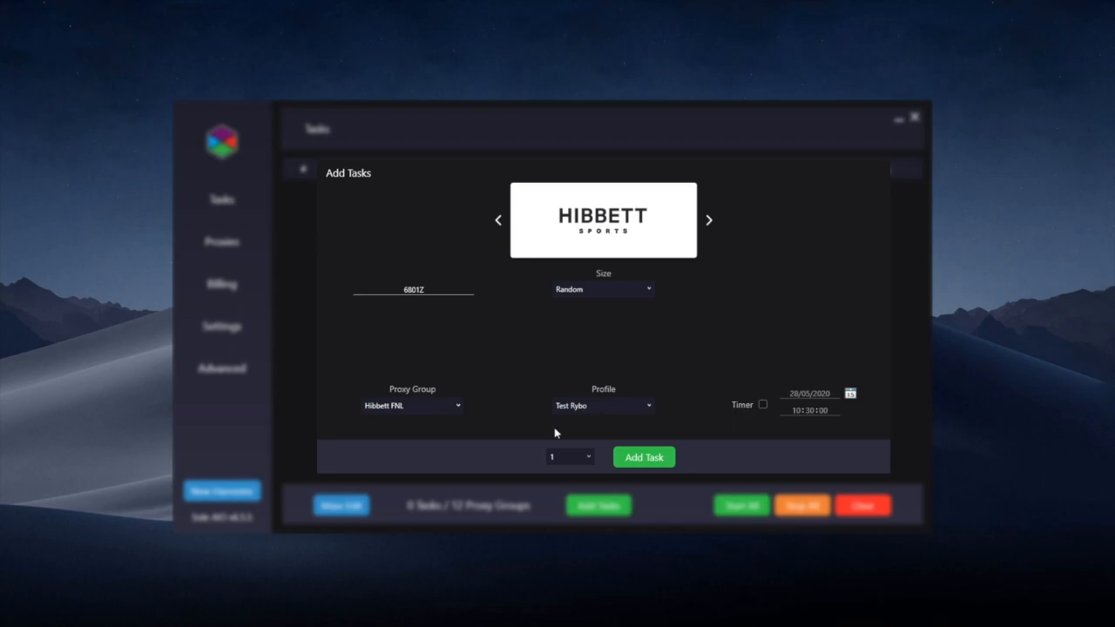
# Enable the Timer checkbox on the Hibbett task.
pyautogui.click(763, 404)
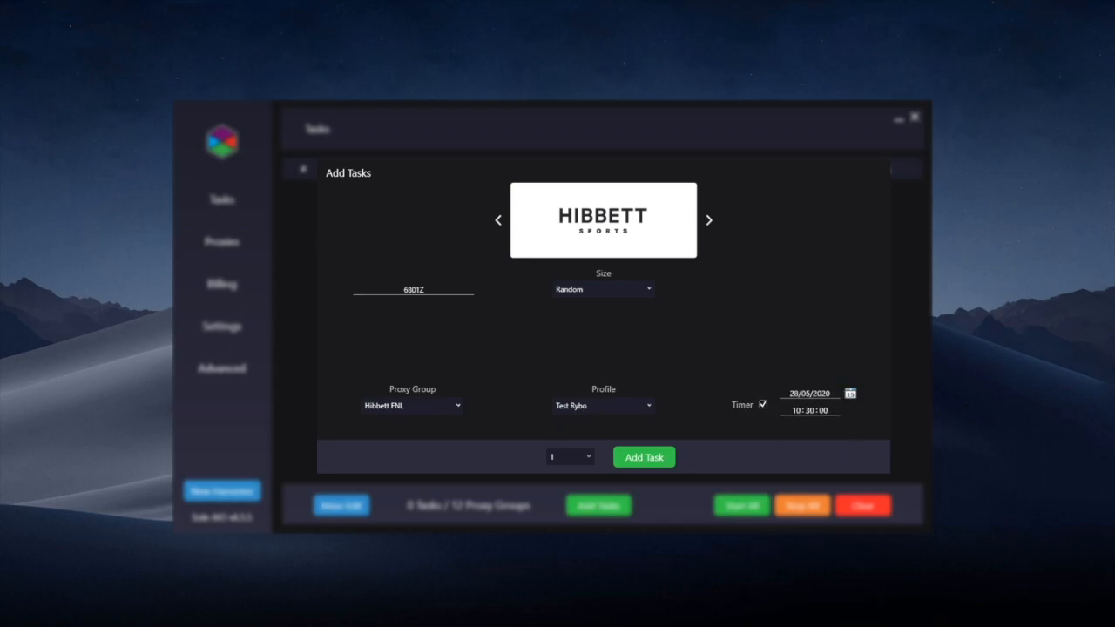
pyautogui.moveTo(801, 373)
pyautogui.write(':00')
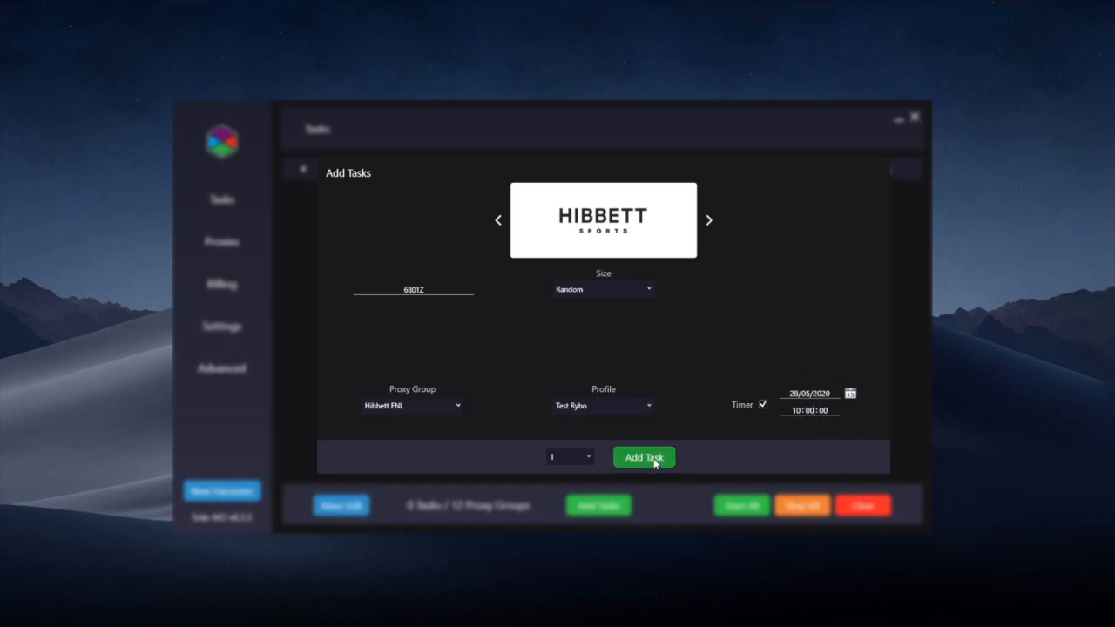
pyautogui.click(644, 457)
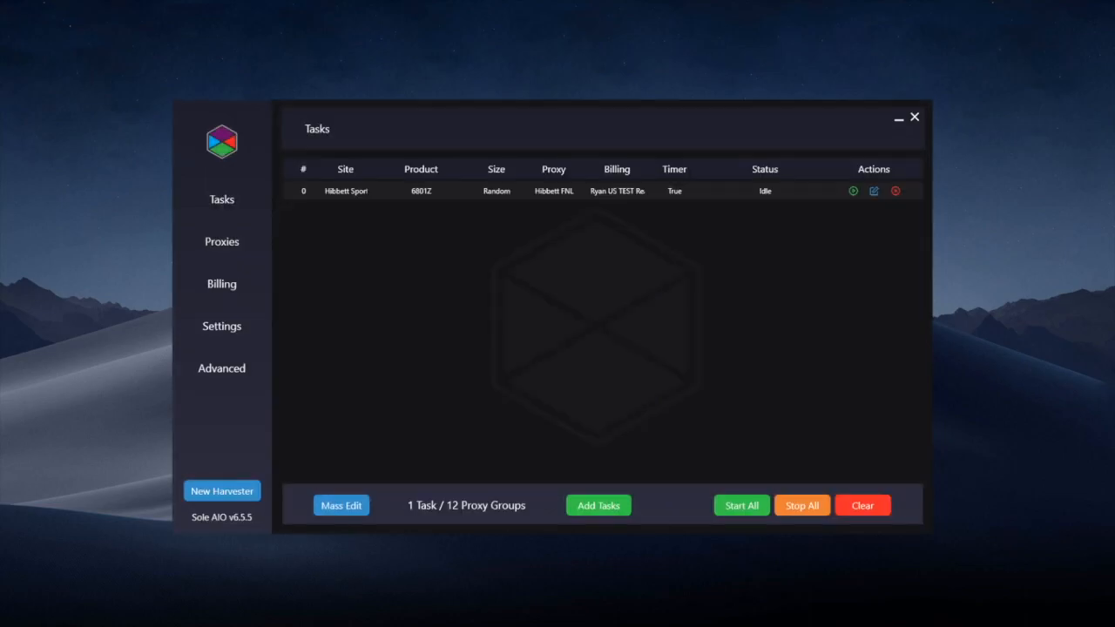
pyautogui.moveTo(735, 235)
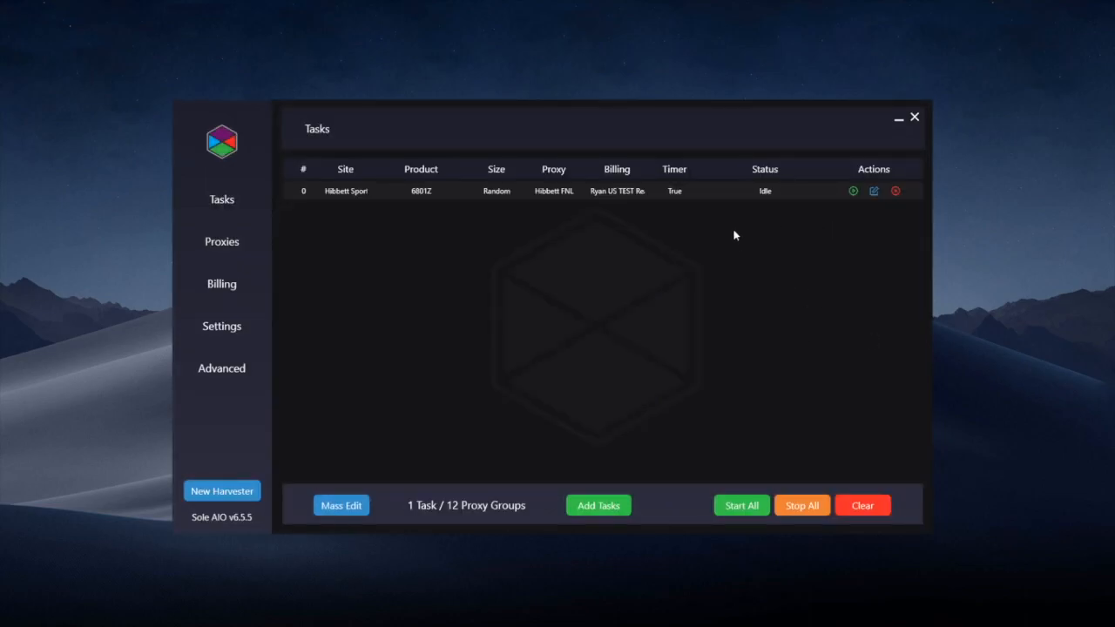
pyautogui.moveTo(665, 211)
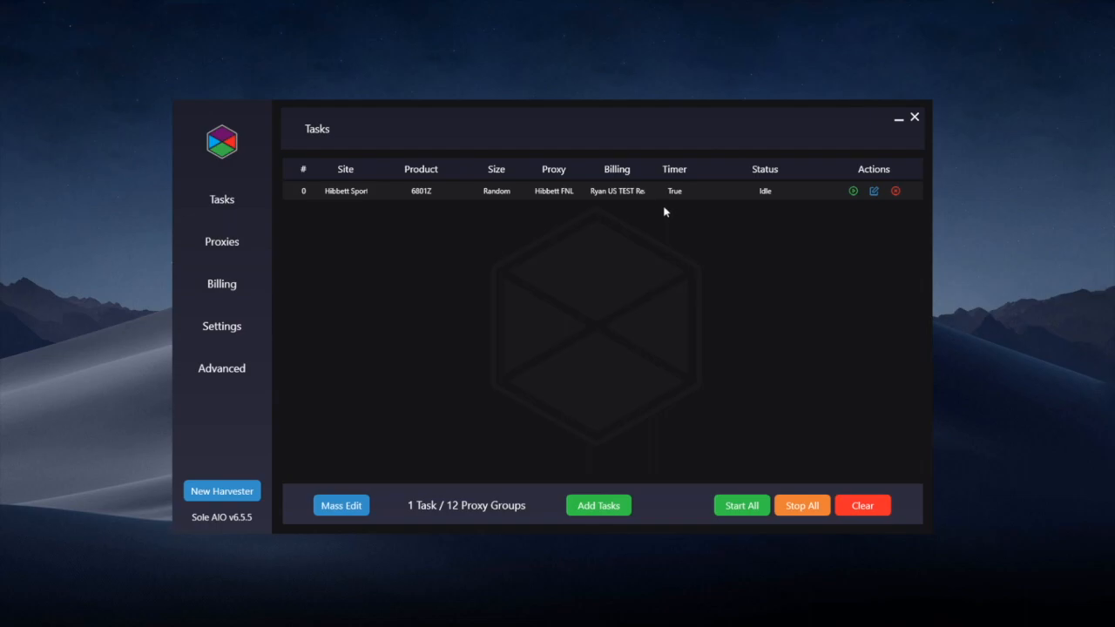
pyautogui.moveTo(672, 217)
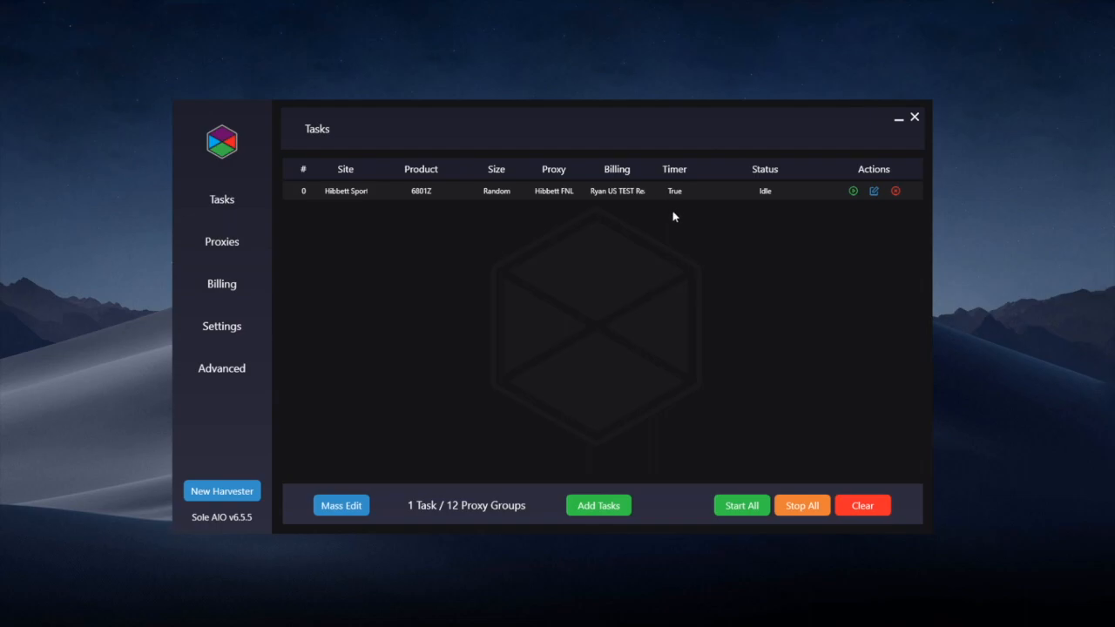
pyautogui.moveTo(657, 306)
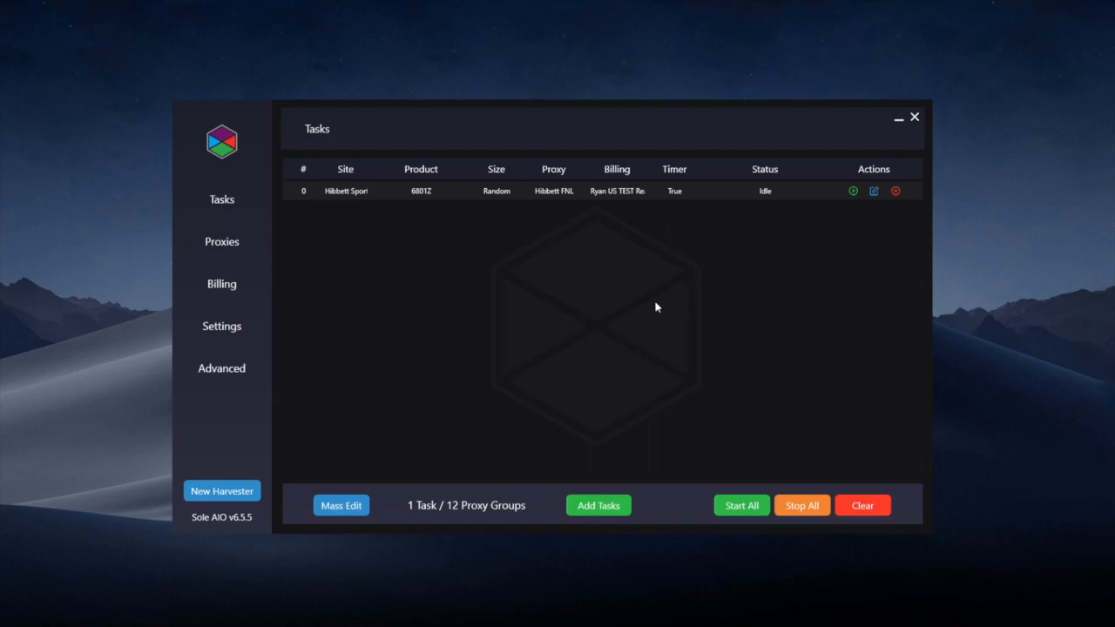
pyautogui.moveTo(667, 349)
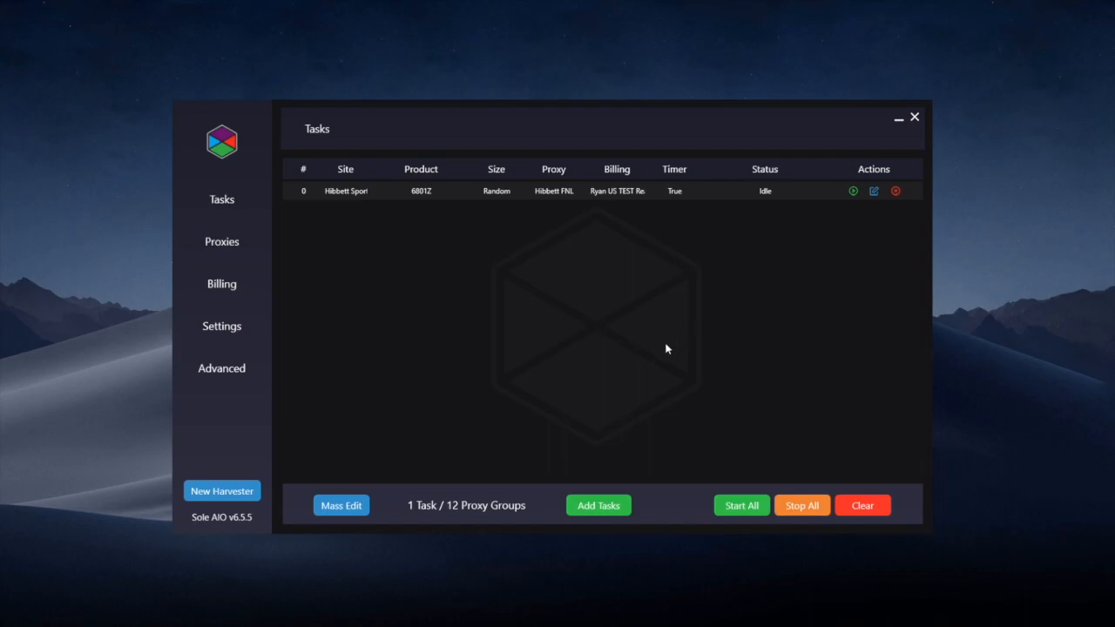
pyautogui.moveTo(658, 360)
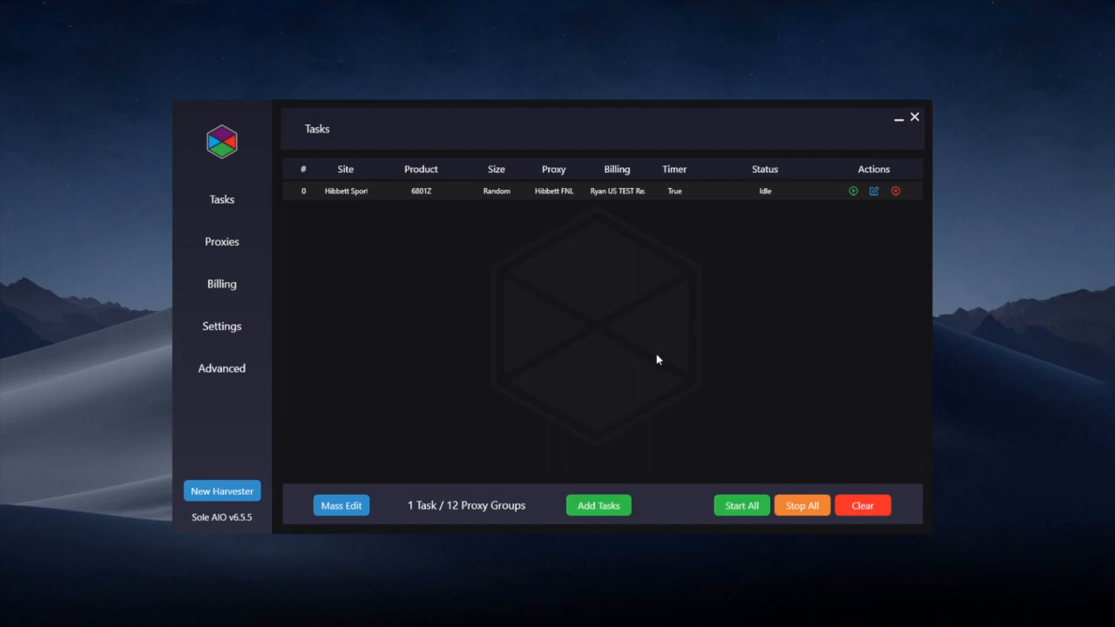
pyautogui.moveTo(595, 399)
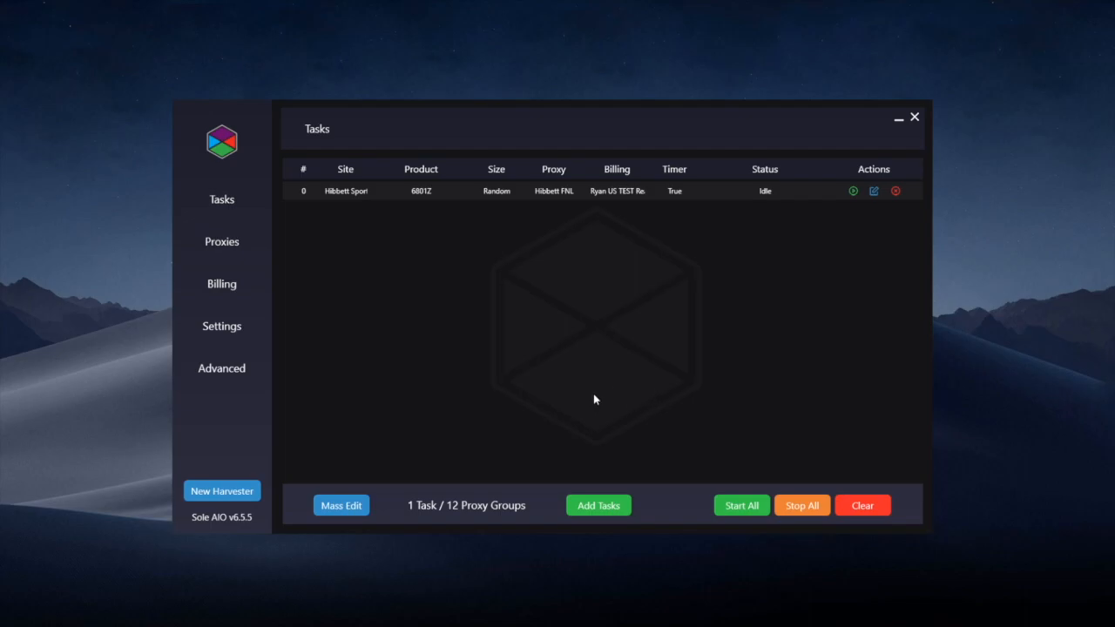
pyautogui.moveTo(609, 478)
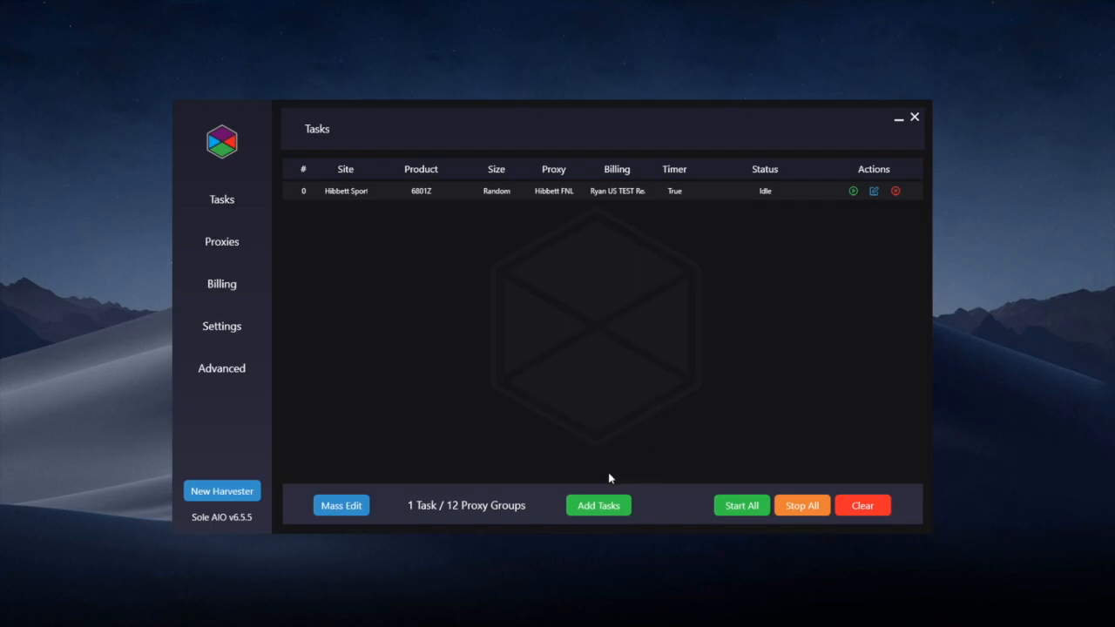
pyautogui.moveTo(572, 342)
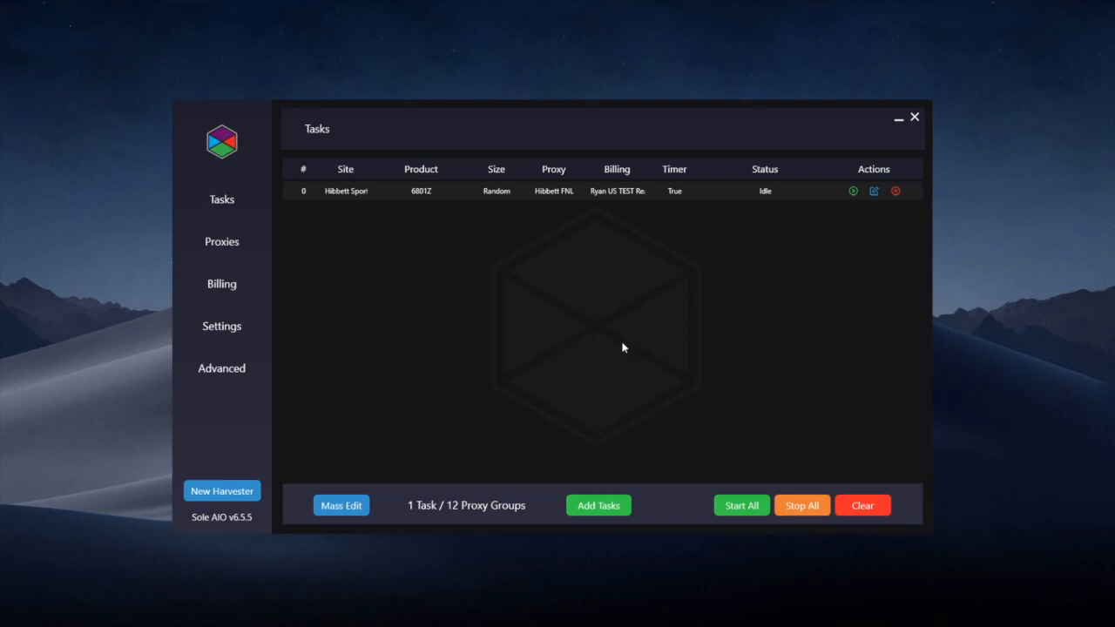
pyautogui.moveTo(498, 387)
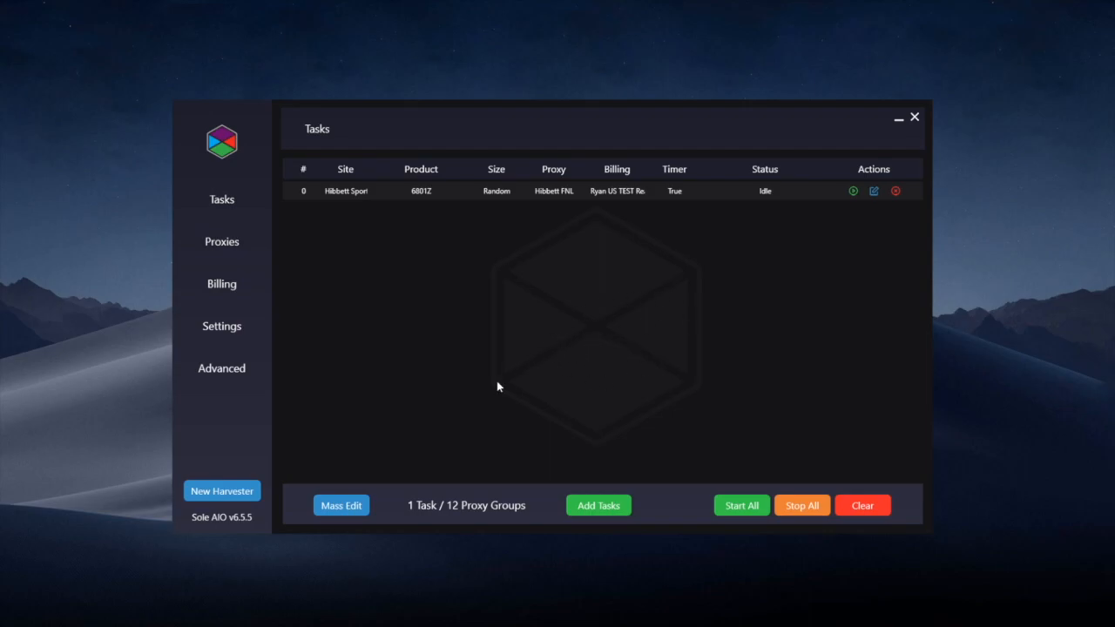
pyautogui.moveTo(566, 394)
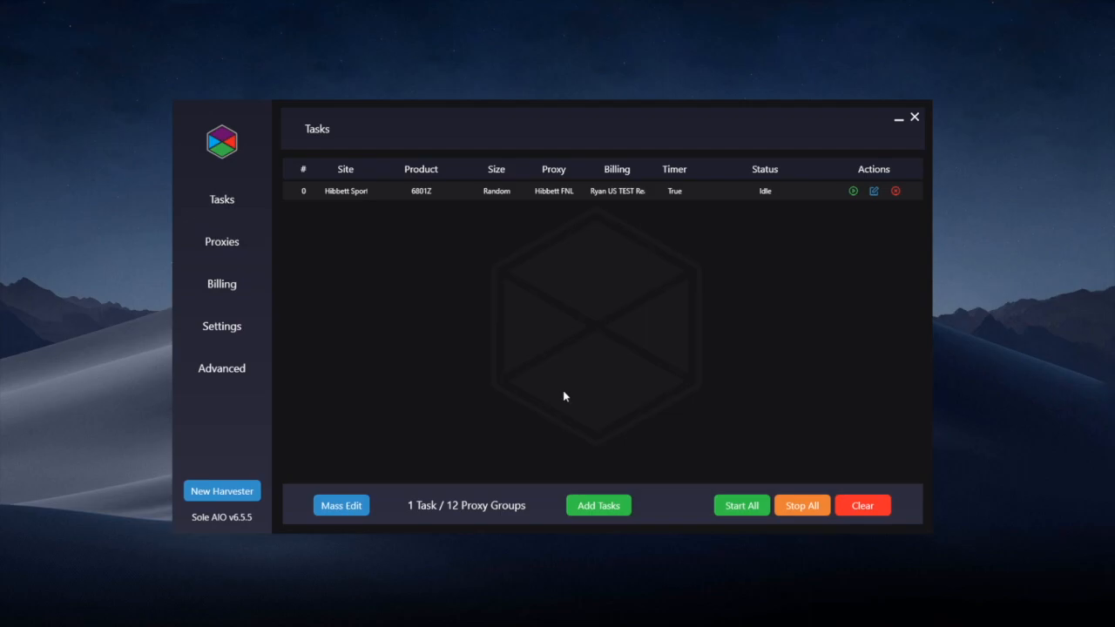
pyautogui.moveTo(549, 419)
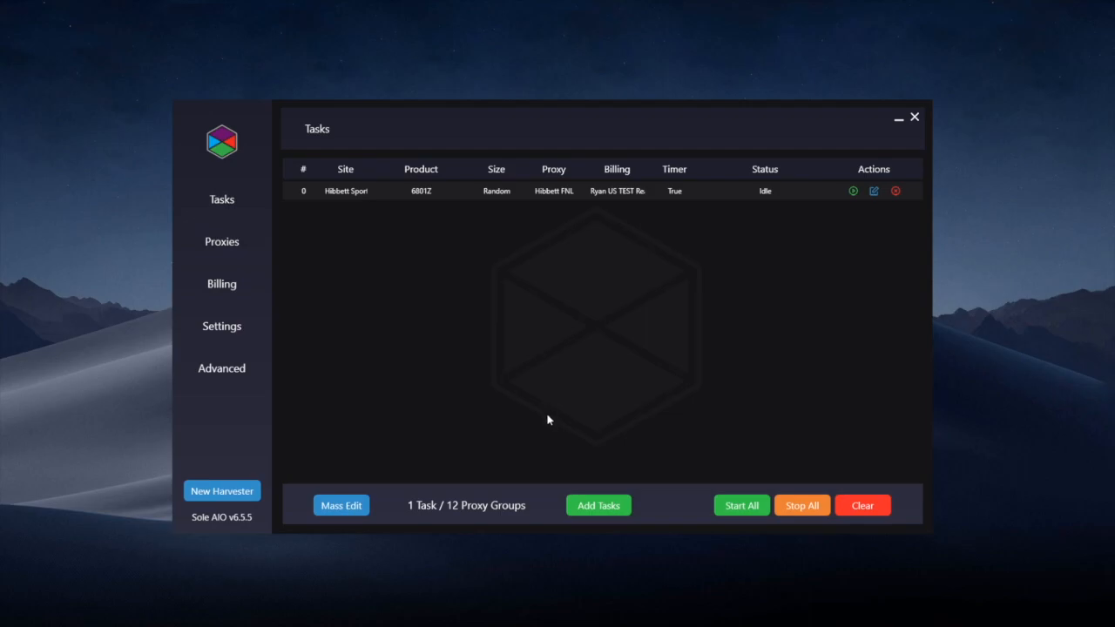
pyautogui.moveTo(550, 452)
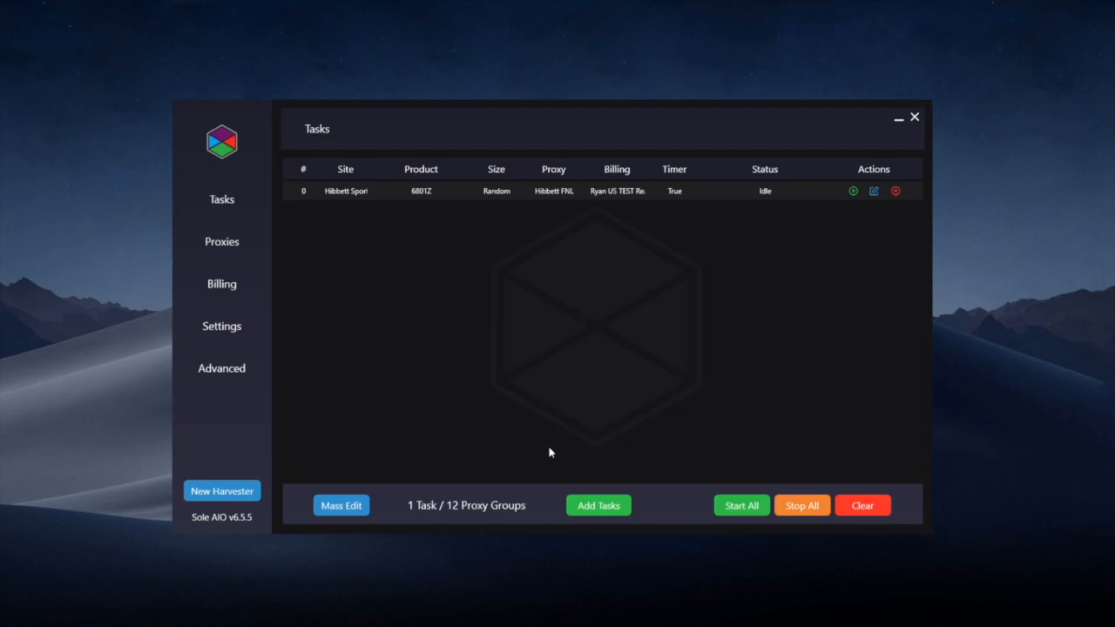
pyautogui.moveTo(928, 582)
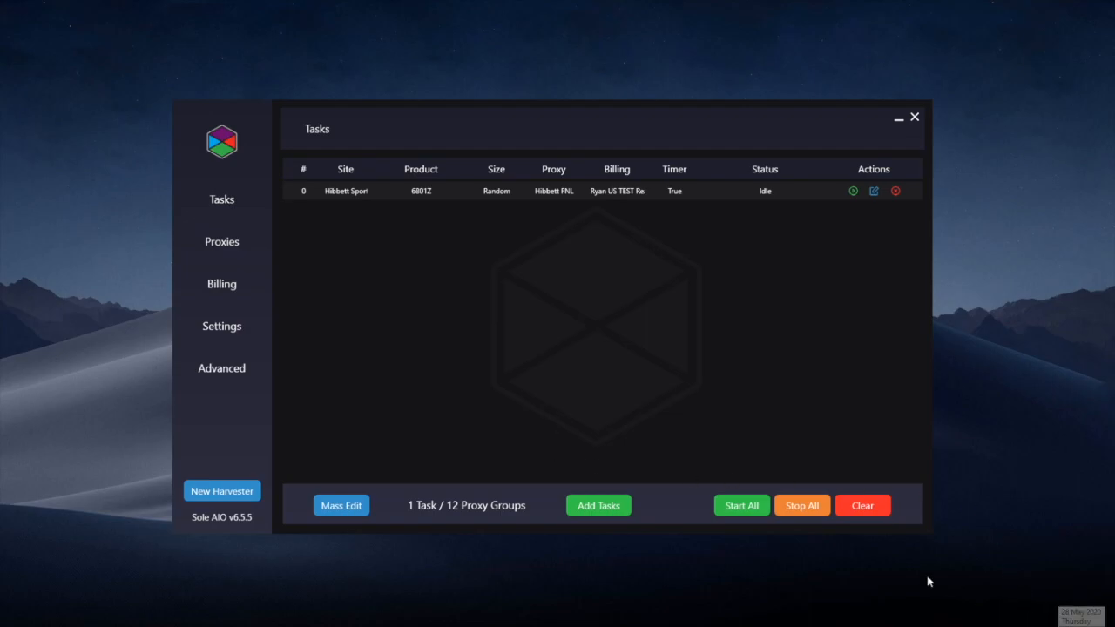
pyautogui.moveTo(655, 416)
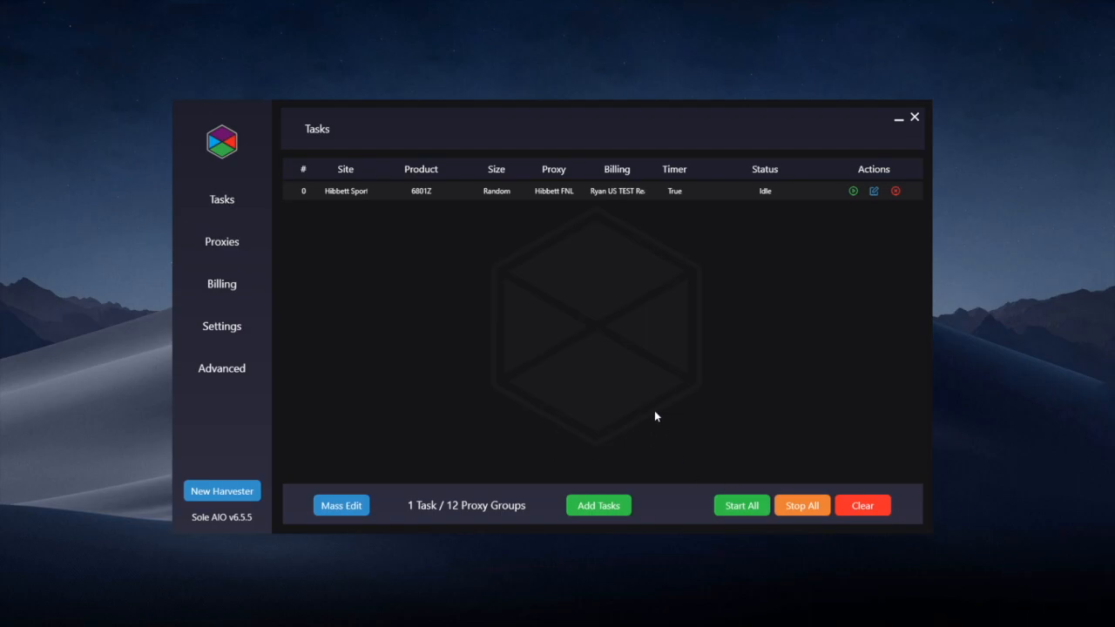
pyautogui.moveTo(656, 420)
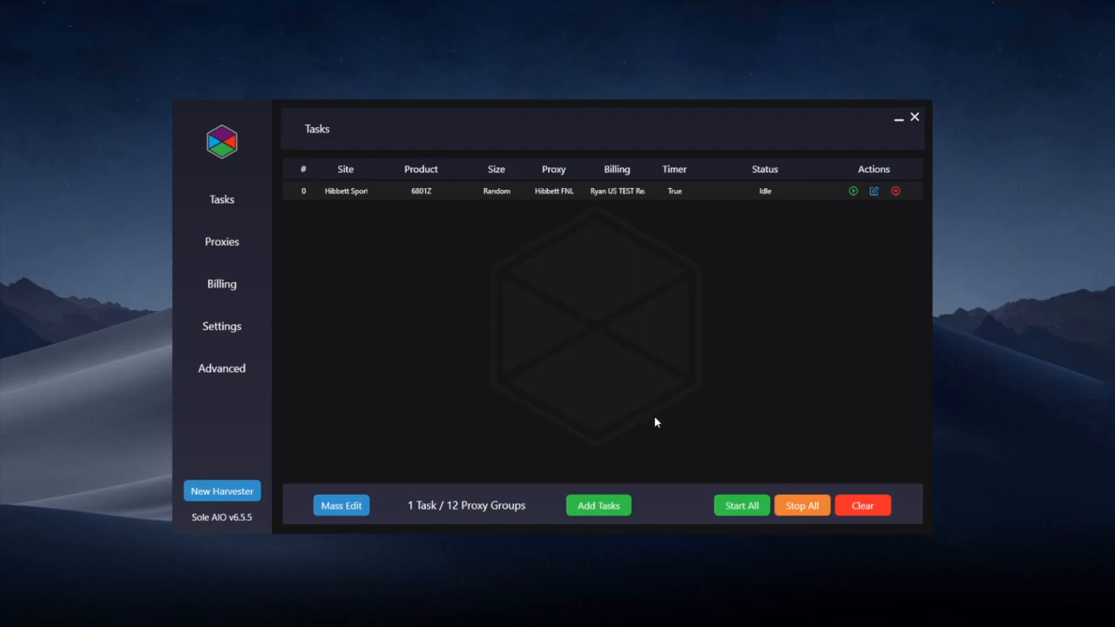
pyautogui.moveTo(550, 355)
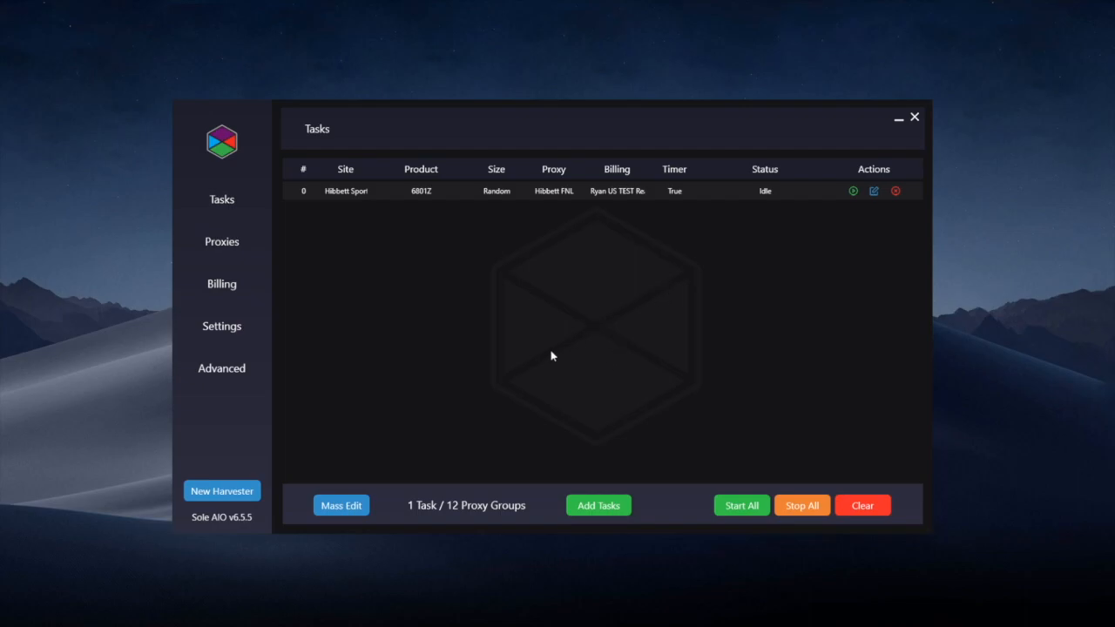
pyautogui.moveTo(515, 343)
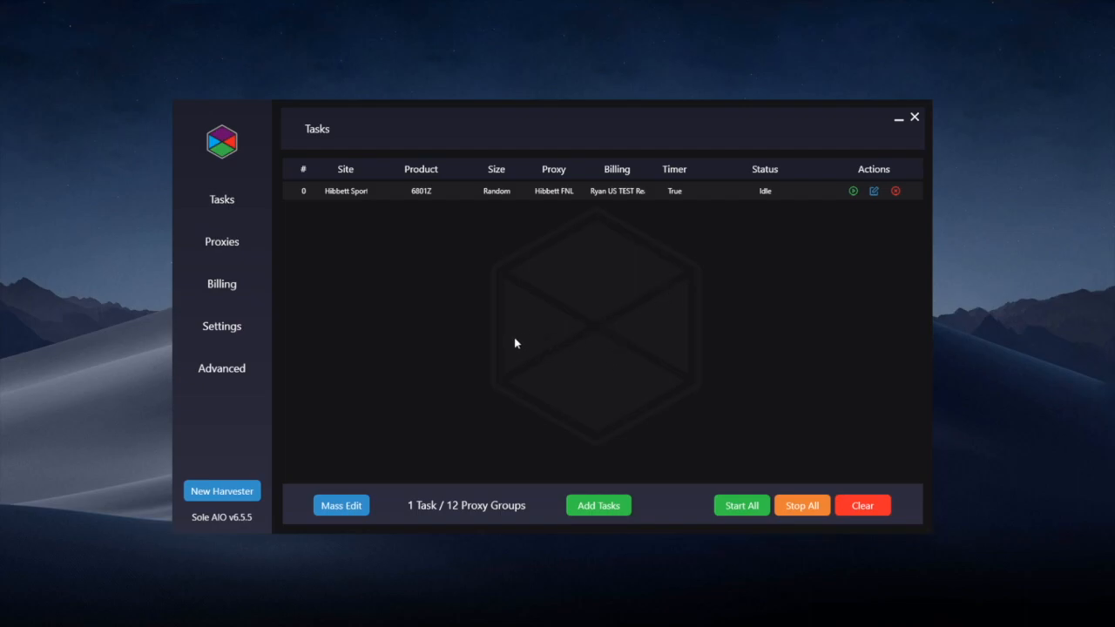
pyautogui.moveTo(495, 355)
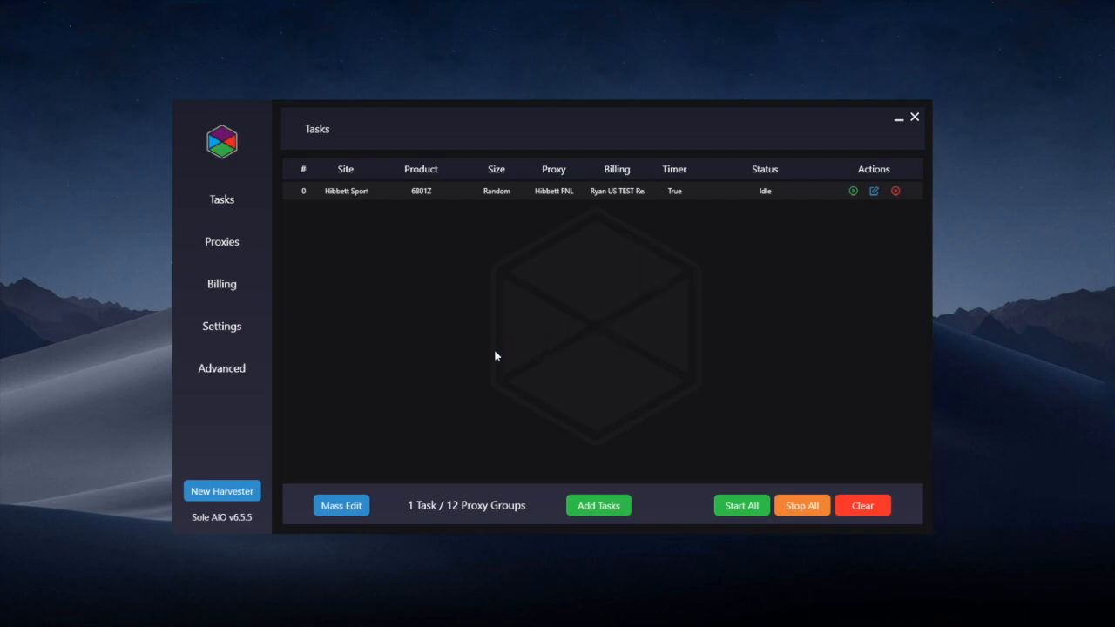
pyautogui.moveTo(494, 388)
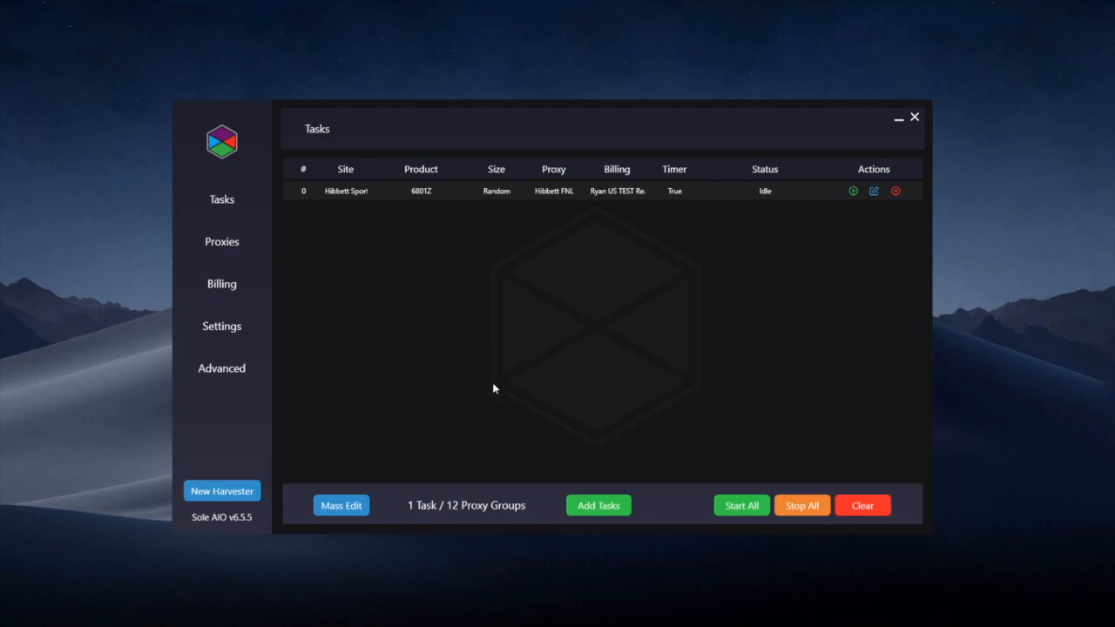
pyautogui.moveTo(477, 378)
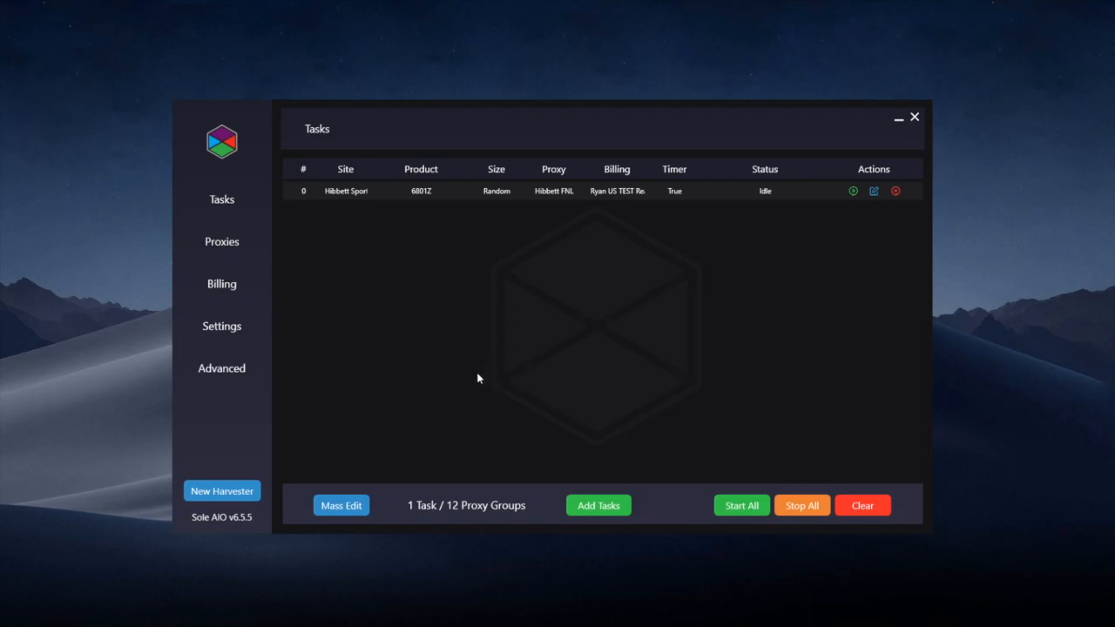
pyautogui.moveTo(476, 379)
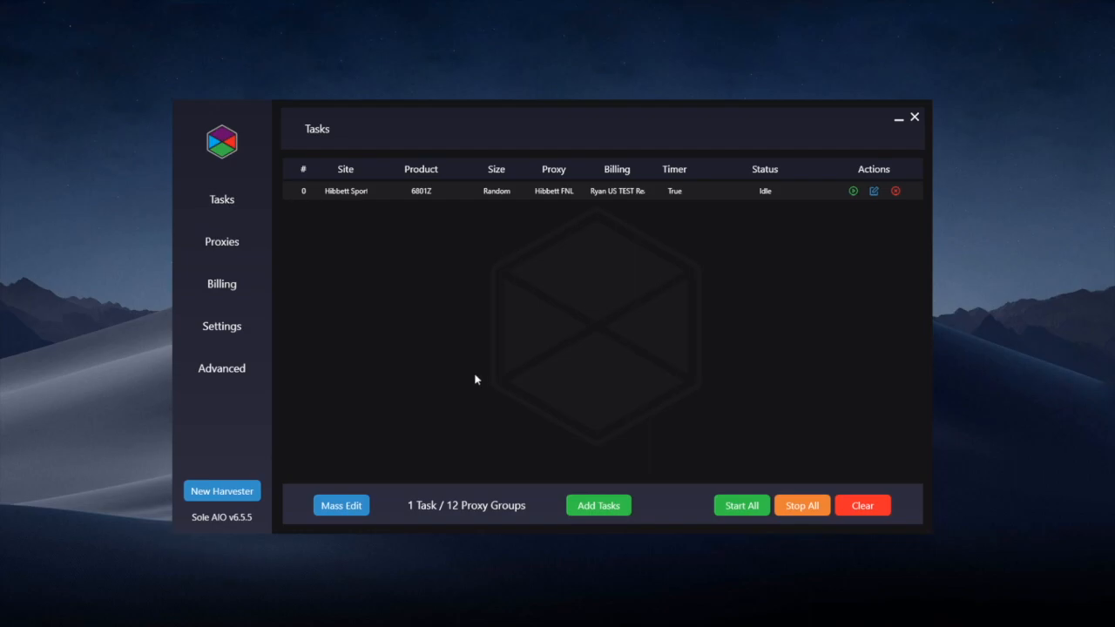
pyautogui.moveTo(452, 412)
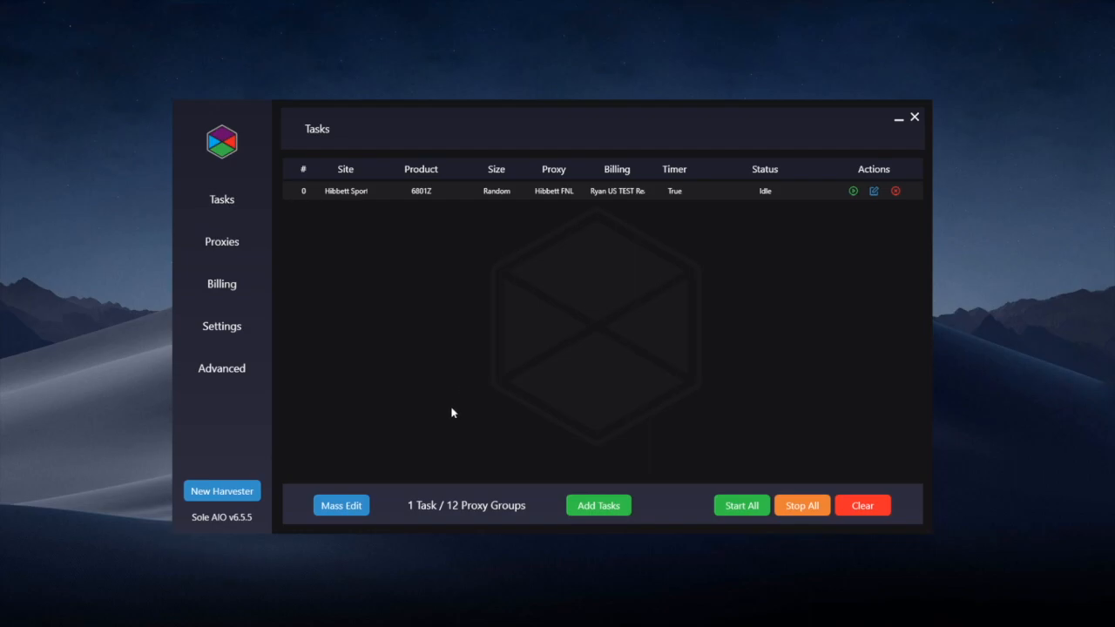
pyautogui.moveTo(442, 404)
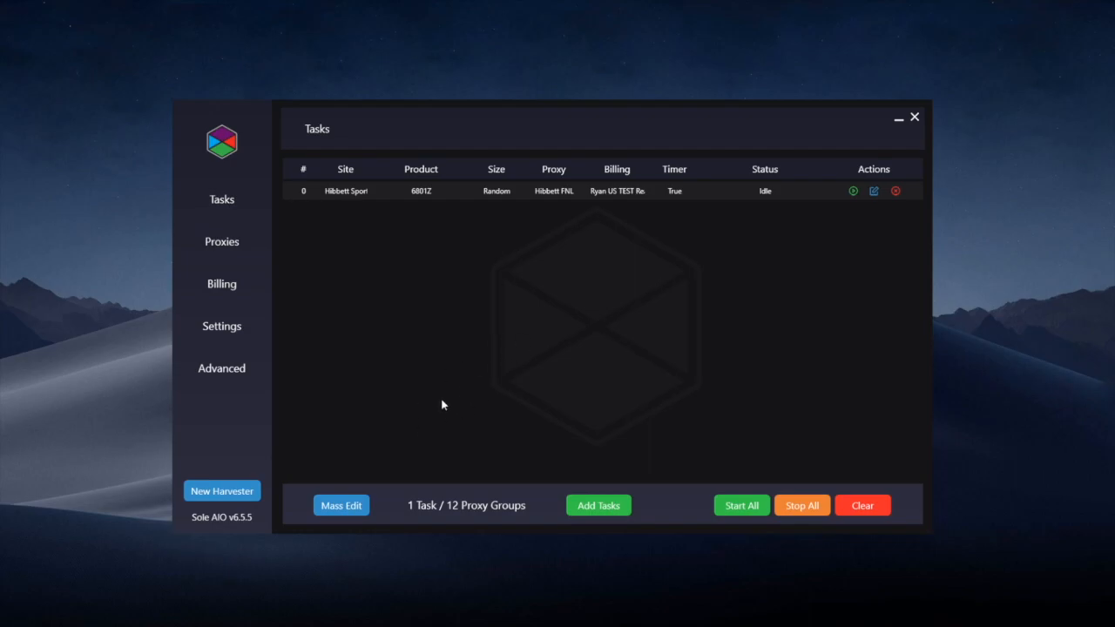
pyautogui.moveTo(437, 432)
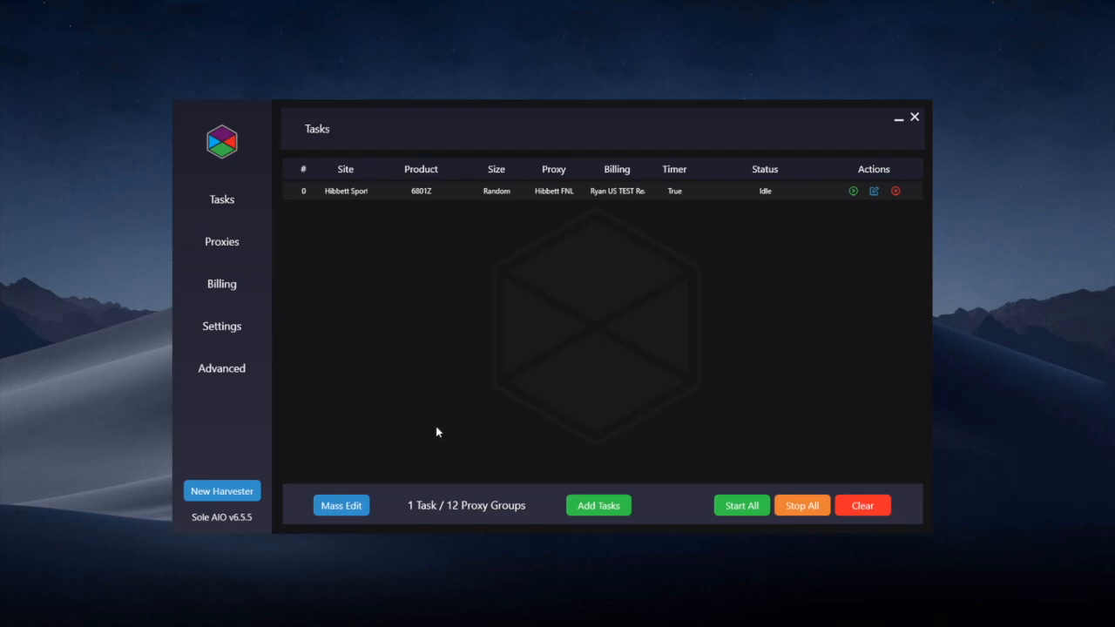
pyautogui.moveTo(484, 439)
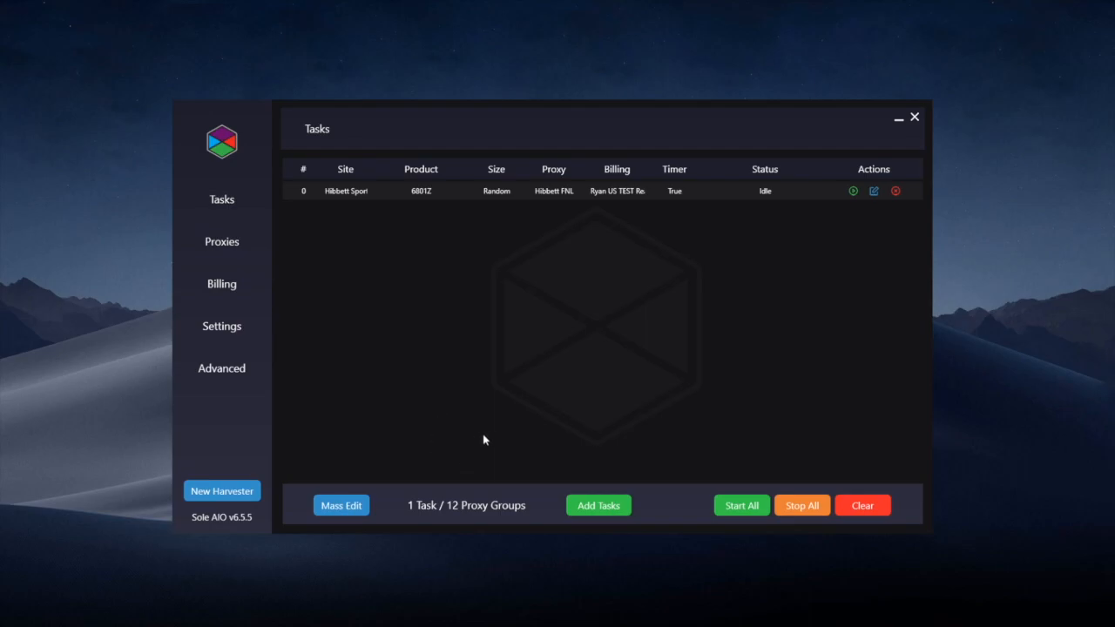
pyautogui.moveTo(488, 438)
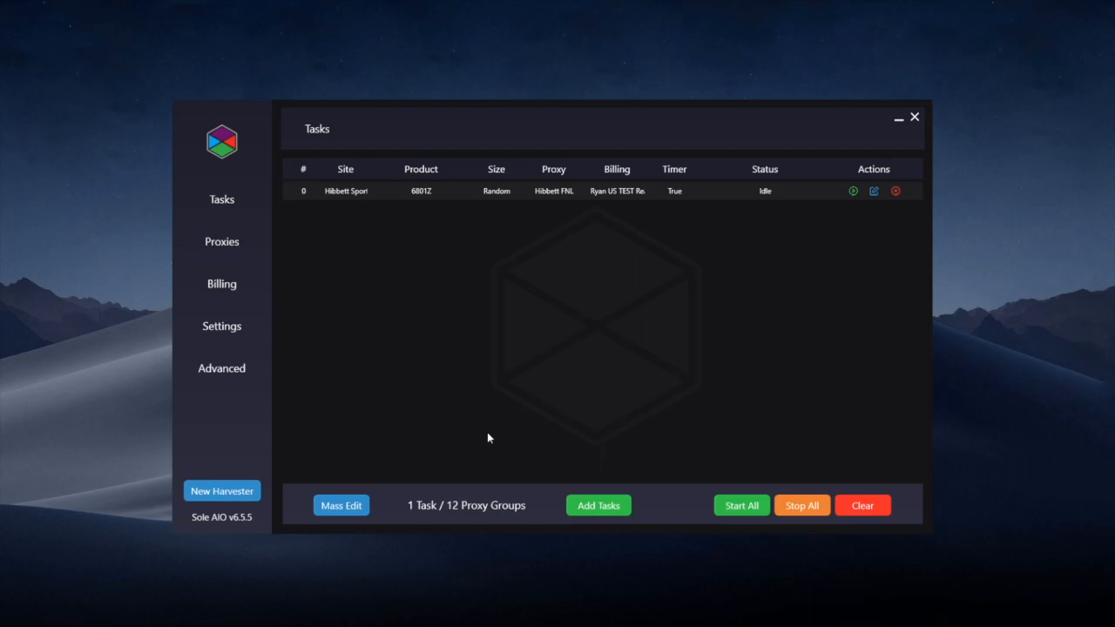
pyautogui.moveTo(613, 420)
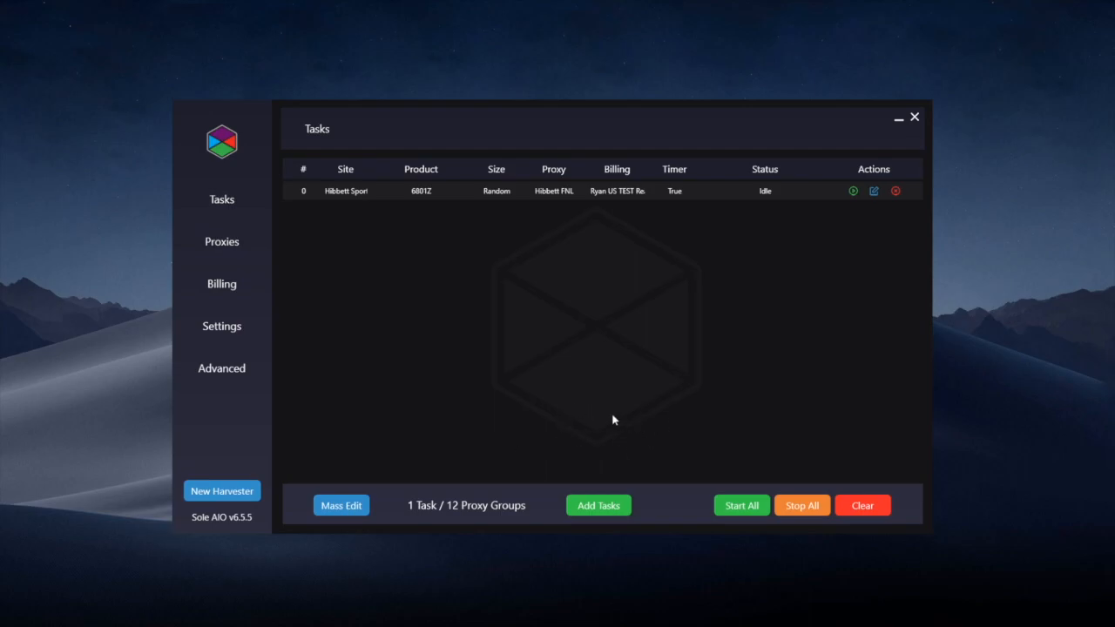
pyautogui.moveTo(593, 435)
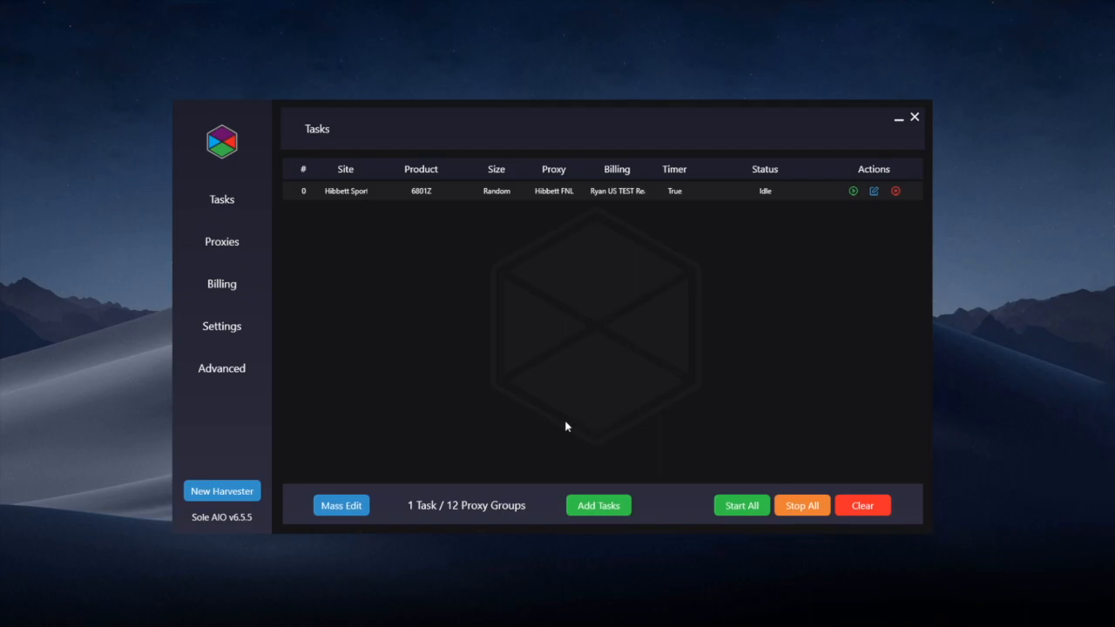
pyautogui.moveTo(611, 438)
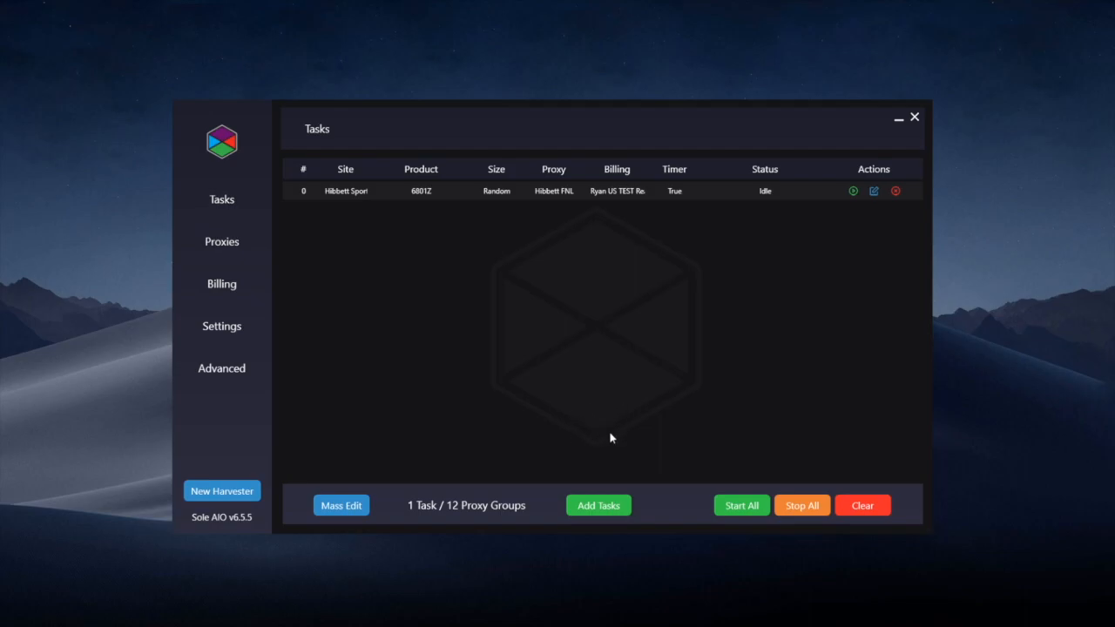
pyautogui.moveTo(598, 470)
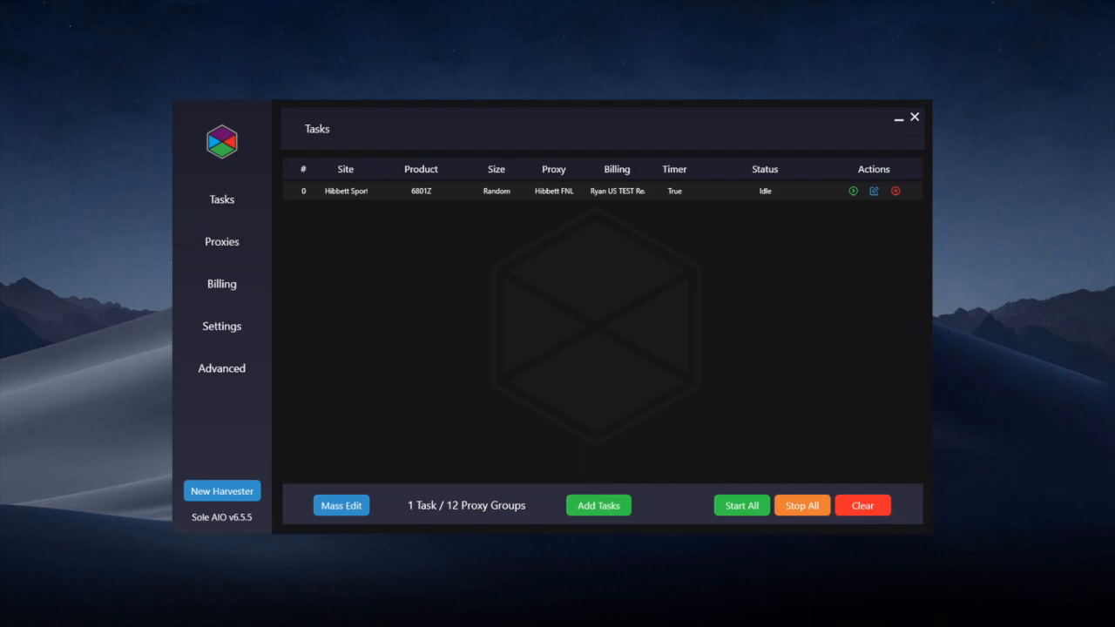
pyautogui.moveTo(894, 352)
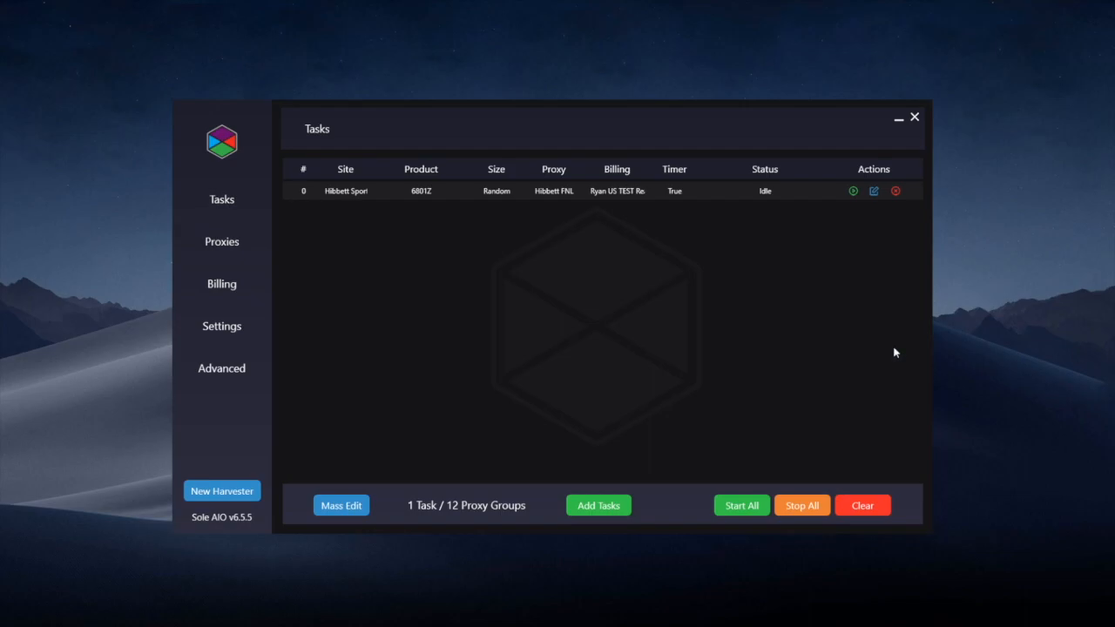
pyautogui.moveTo(850, 426)
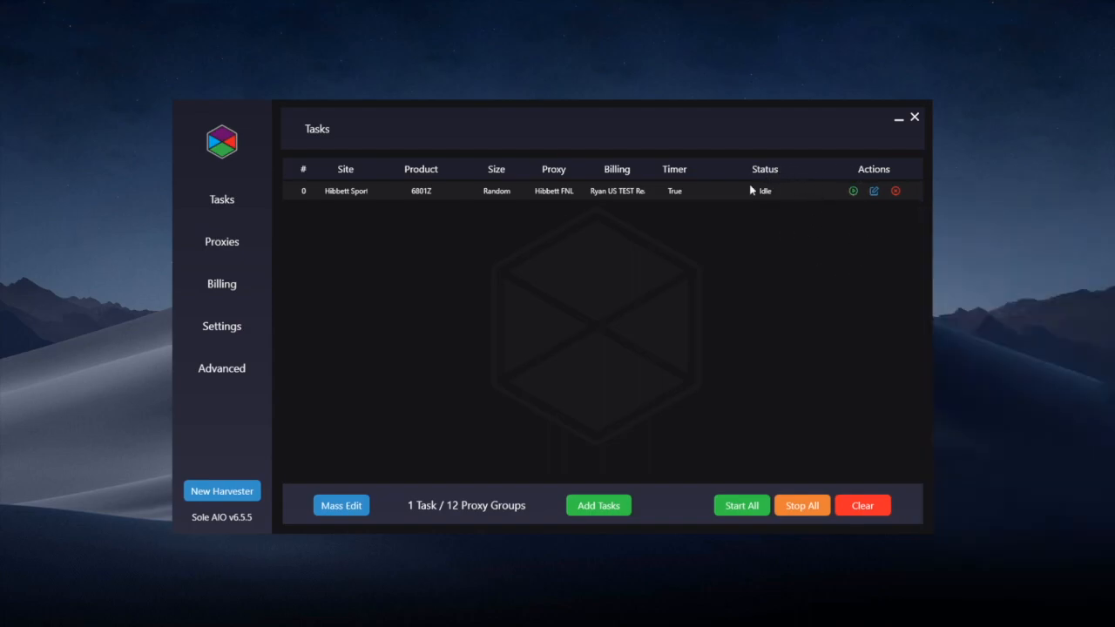
pyautogui.moveTo(780, 250)
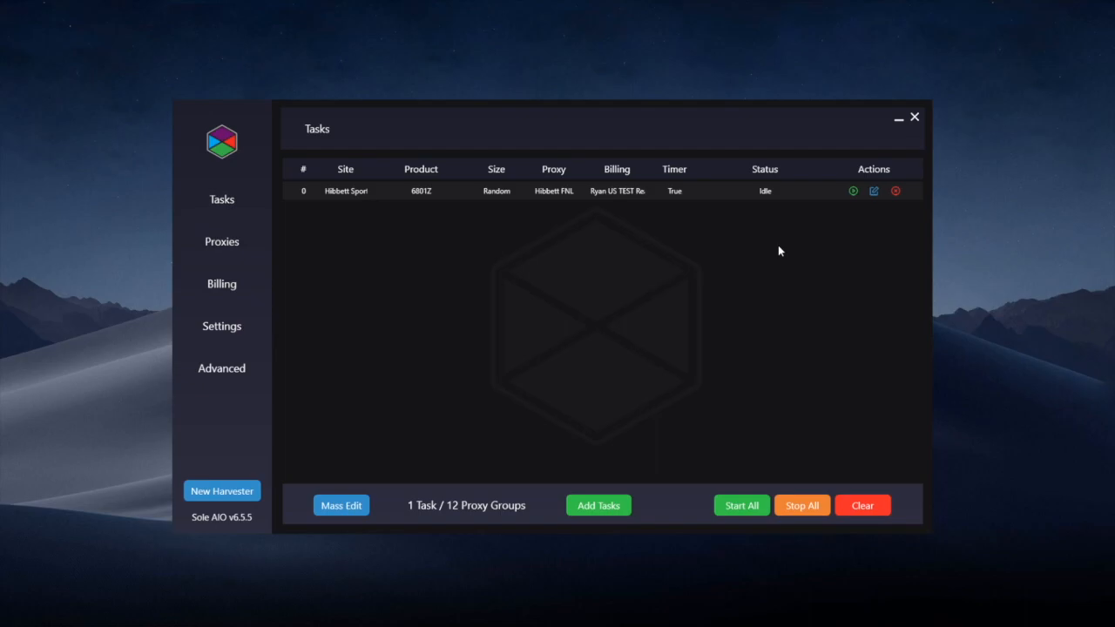
pyautogui.moveTo(858, 201)
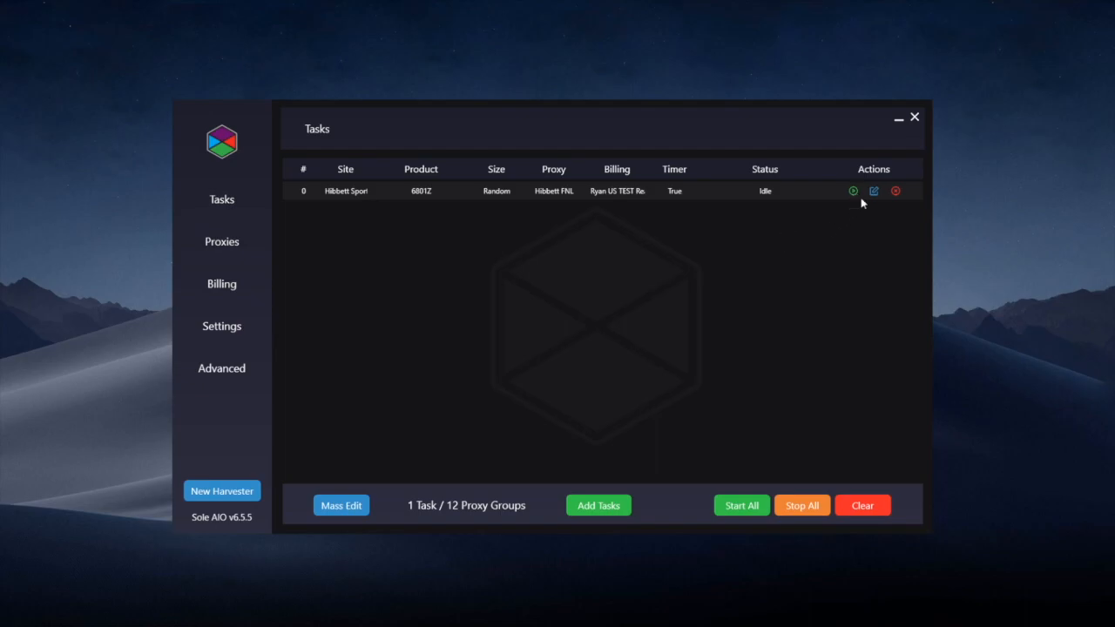
# Start the Hibbett 6801Z task from its Actions column play icon.
pyautogui.click(853, 191)
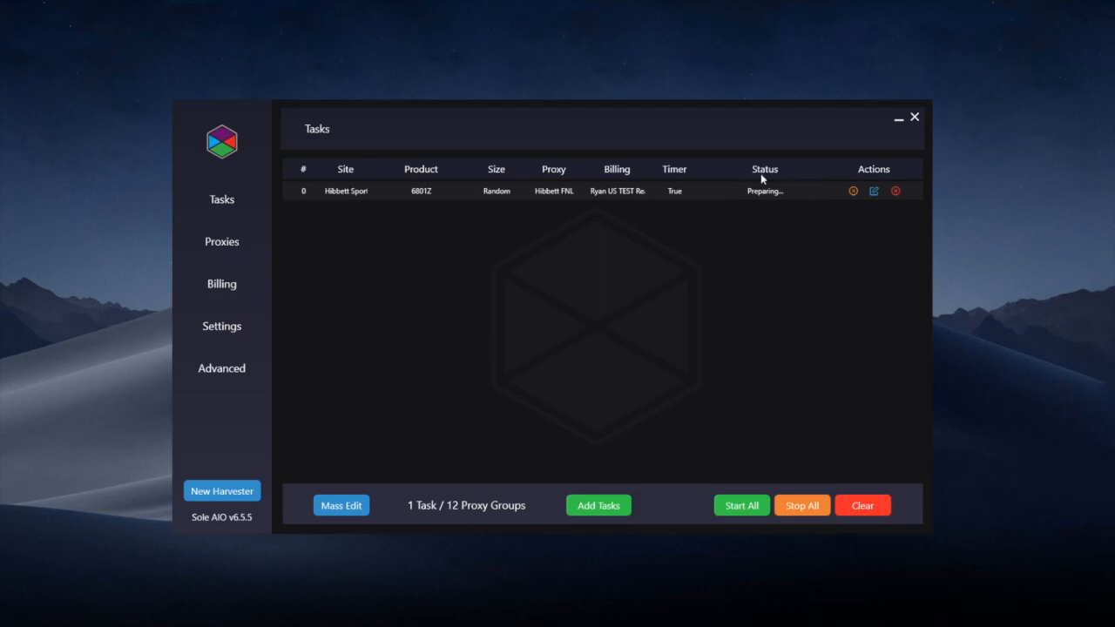
pyautogui.moveTo(787, 216)
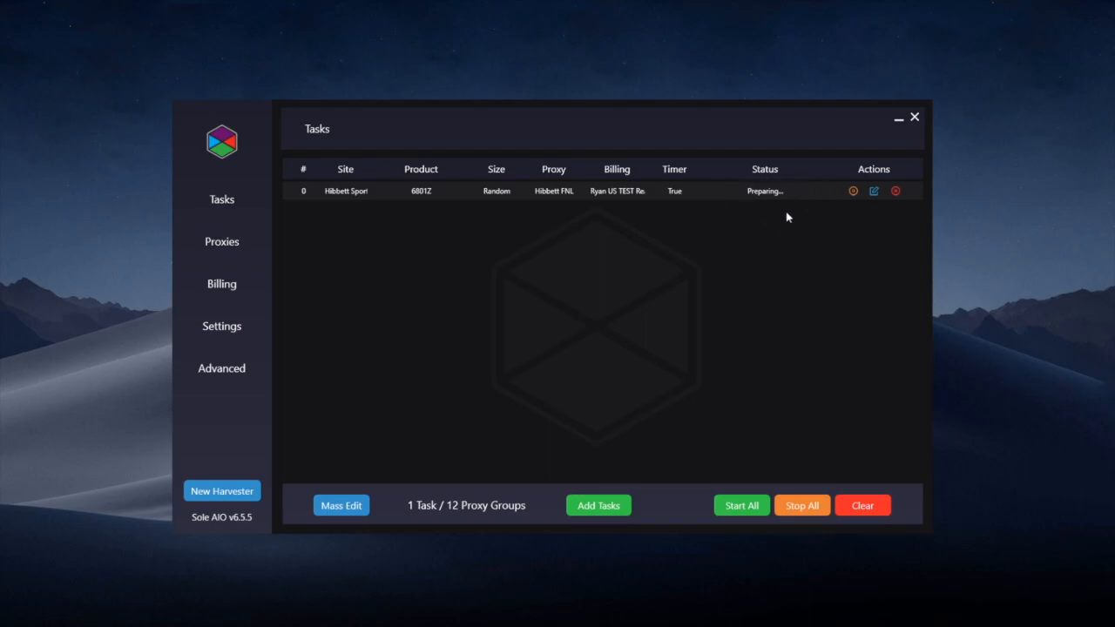
pyautogui.moveTo(775, 223)
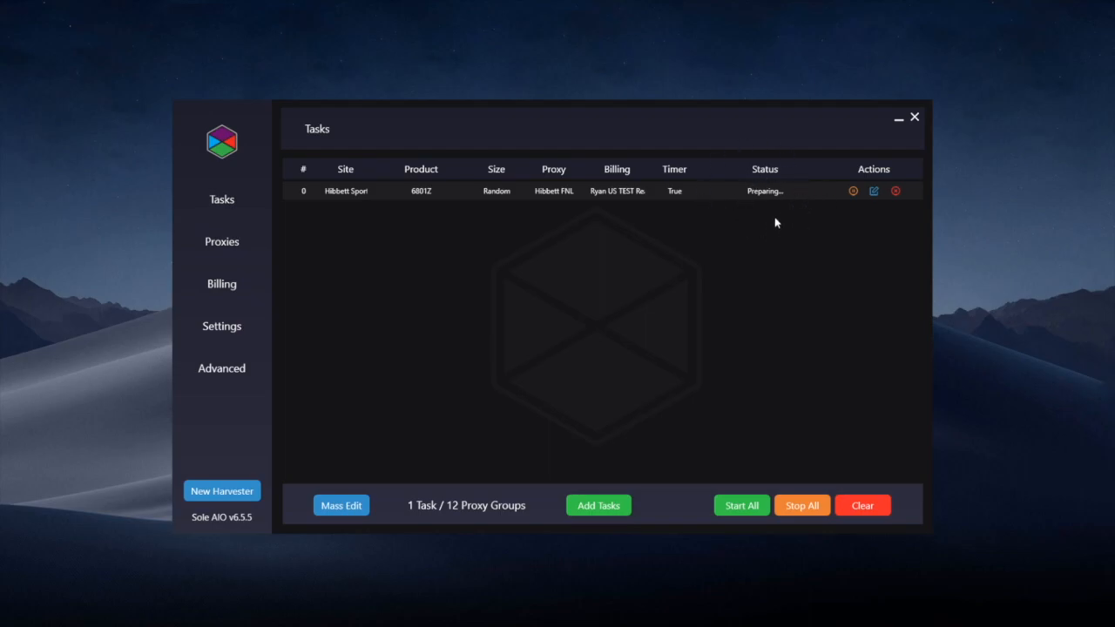
pyautogui.moveTo(793, 266)
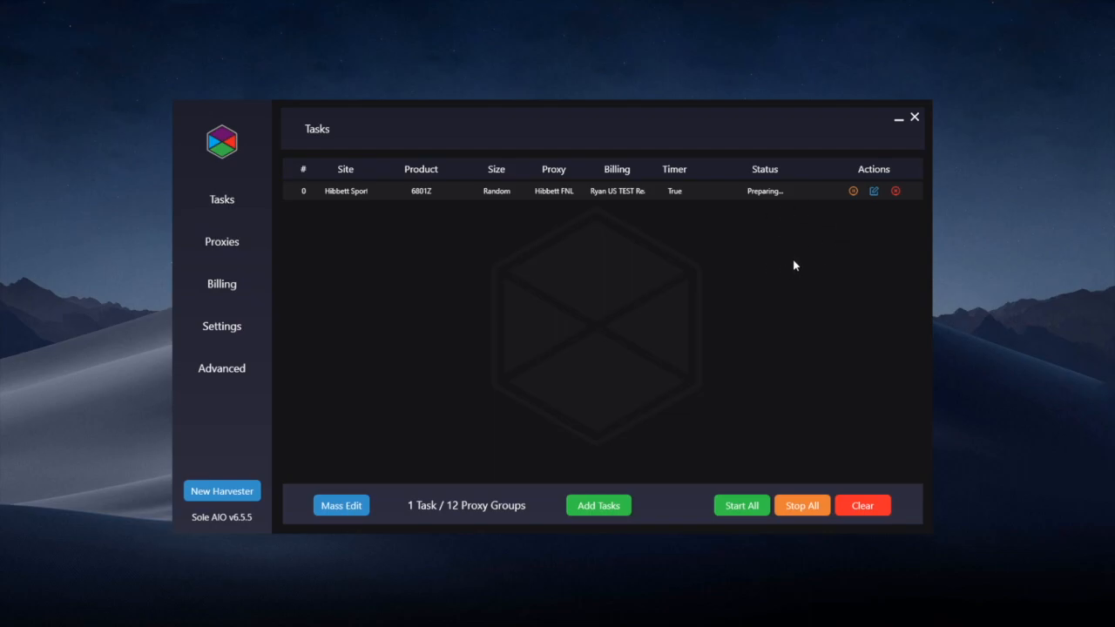
pyautogui.moveTo(821, 304)
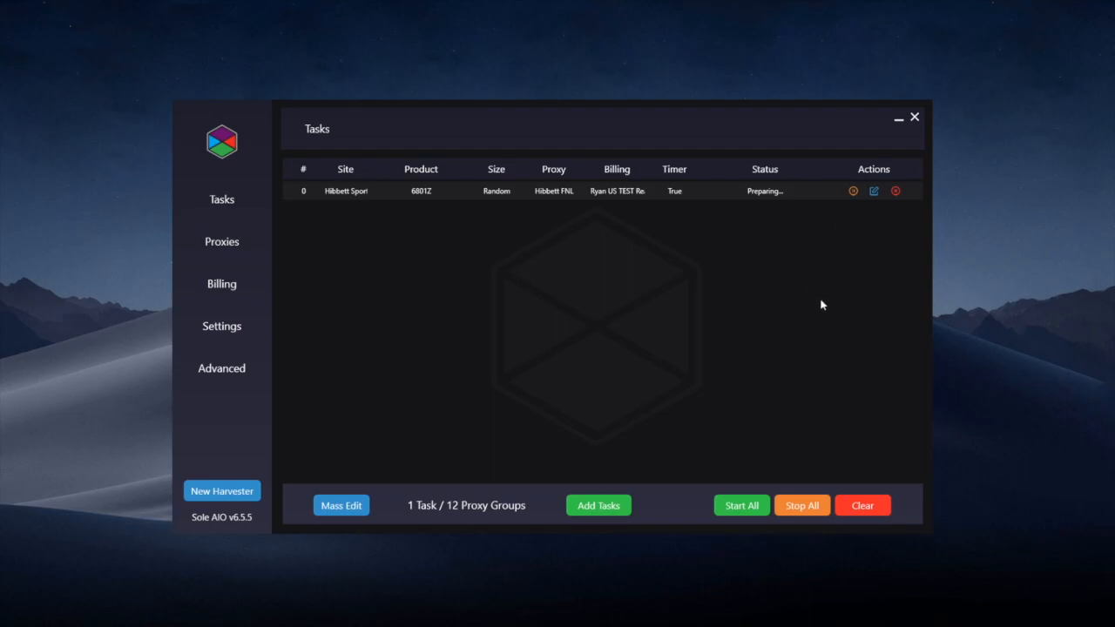
pyautogui.moveTo(846, 333)
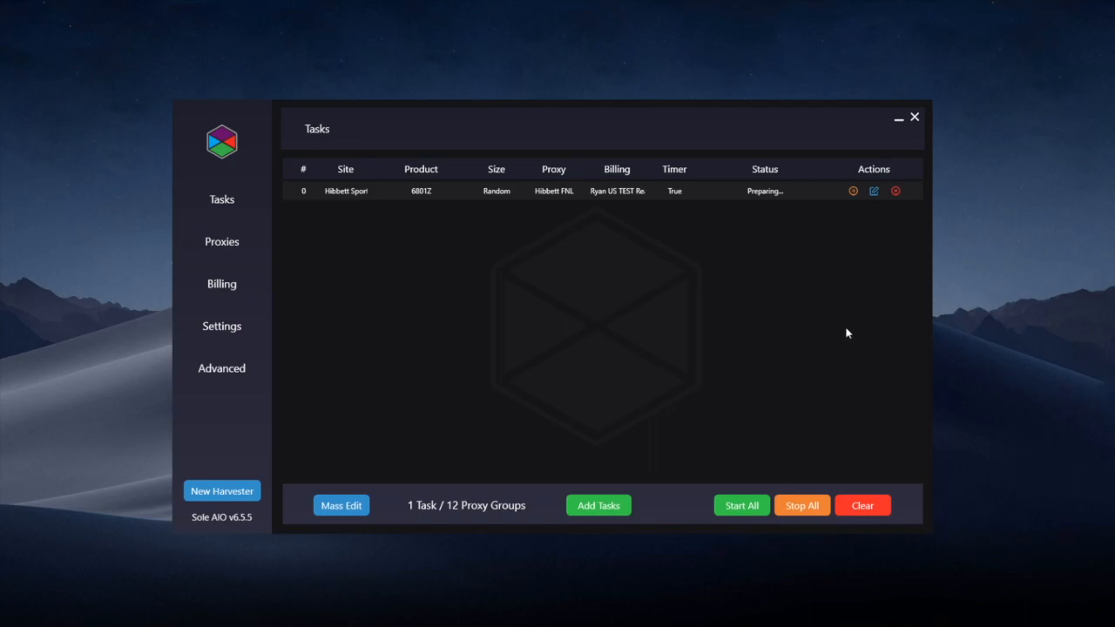
pyautogui.moveTo(979, 439)
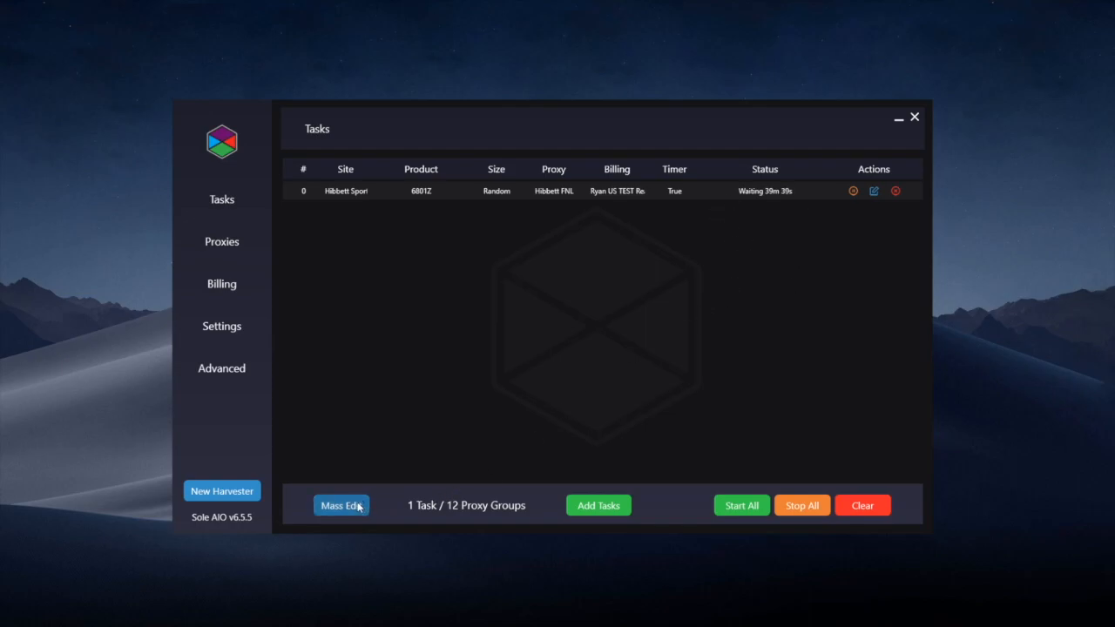
# Apply Mass Edit retry and monitor delay changes to the tasks.
pyautogui.click(341, 505)
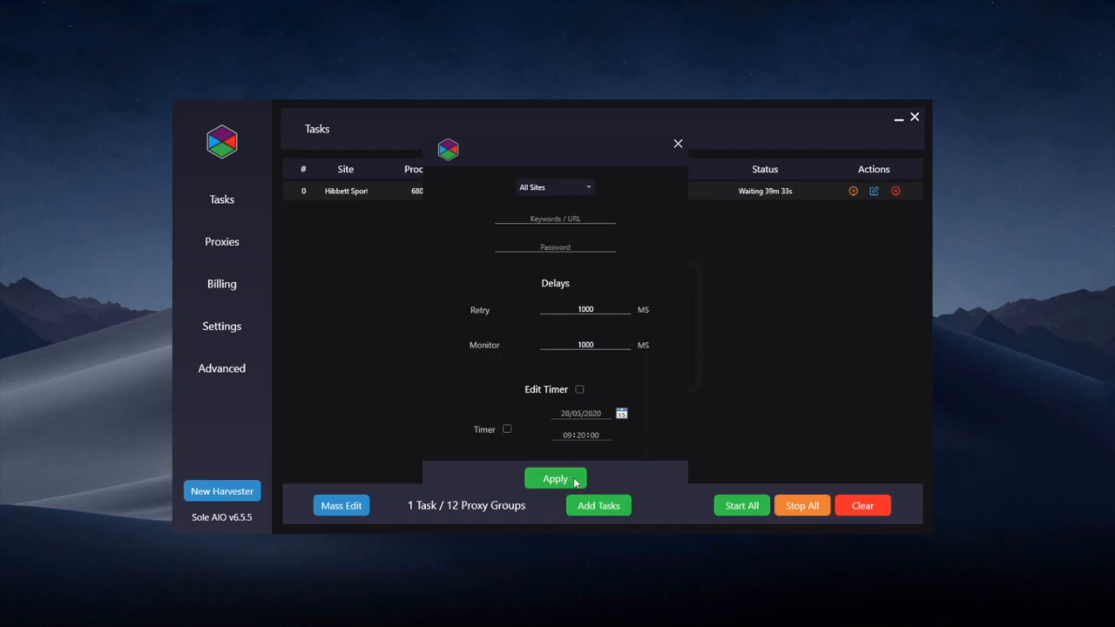
pyautogui.click(555, 479)
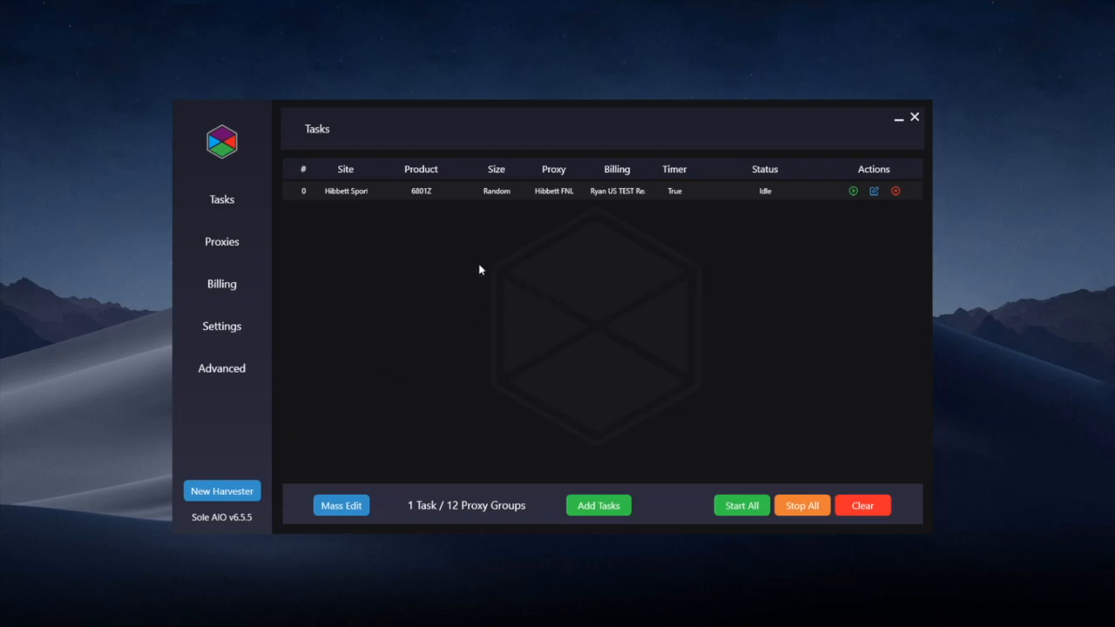
pyautogui.moveTo(511, 345)
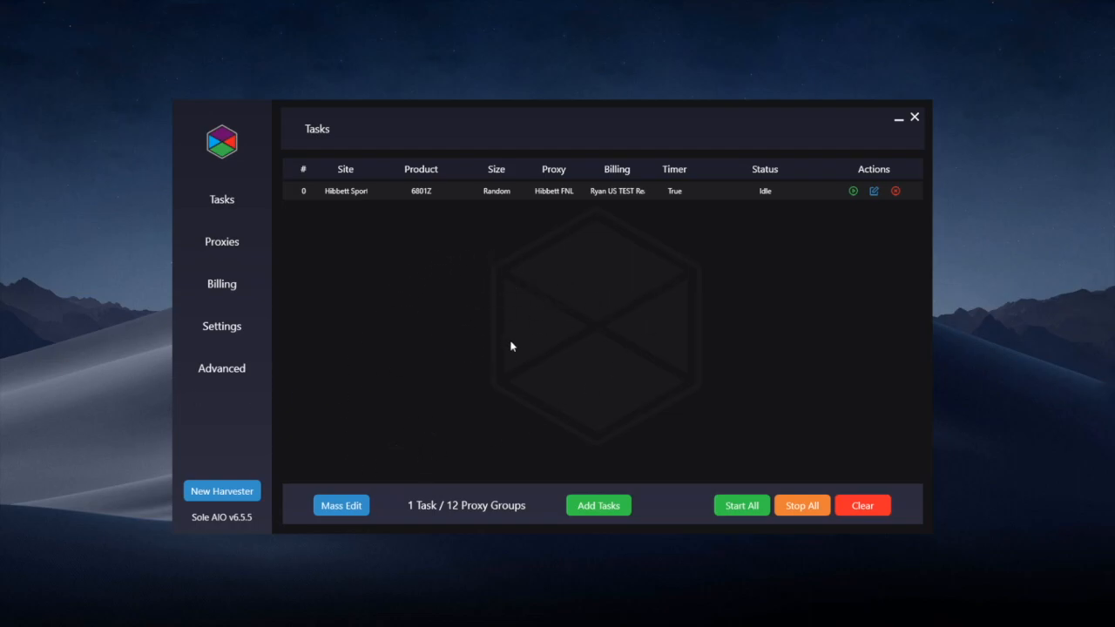
pyautogui.moveTo(604, 386)
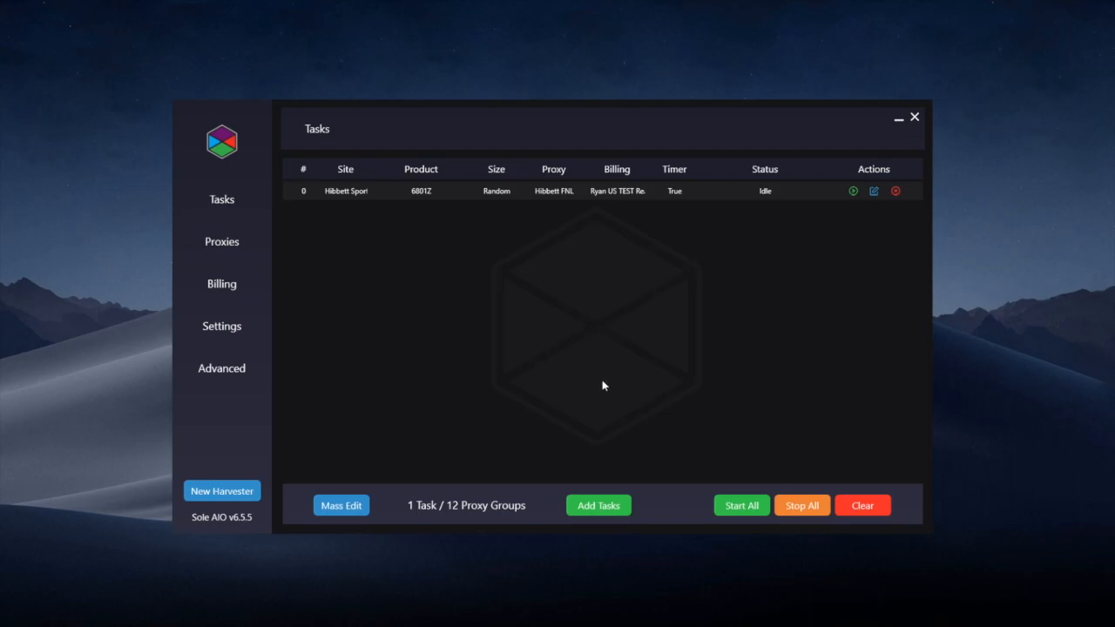
pyautogui.moveTo(718, 269)
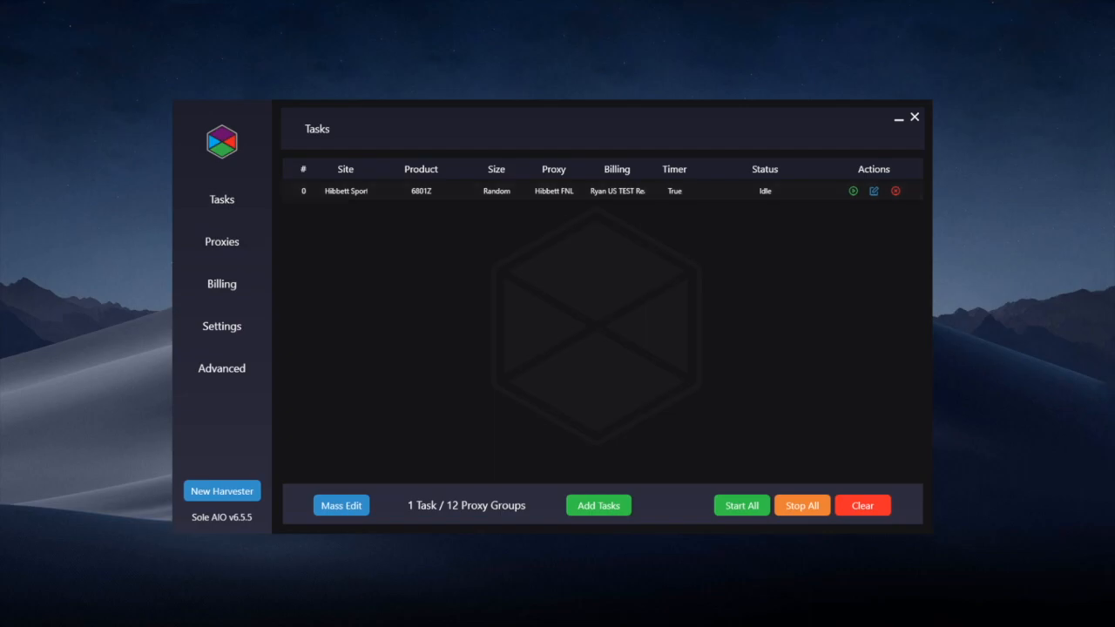
pyautogui.moveTo(816, 335)
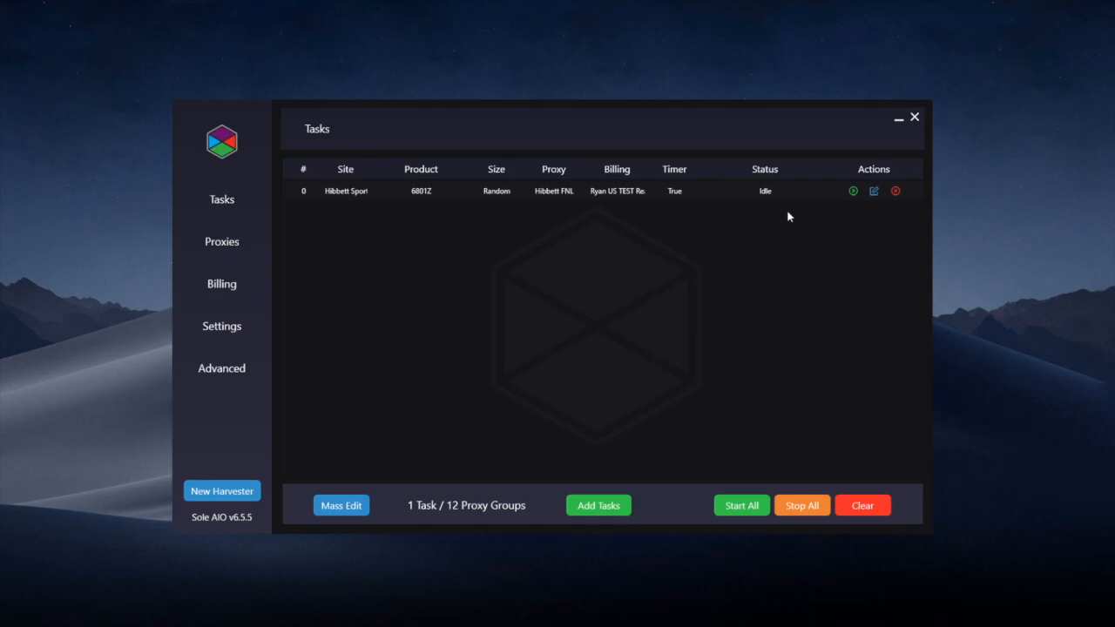
# Open the Edit Task window for the Hibbett 6801Z task.
pyautogui.click(873, 191)
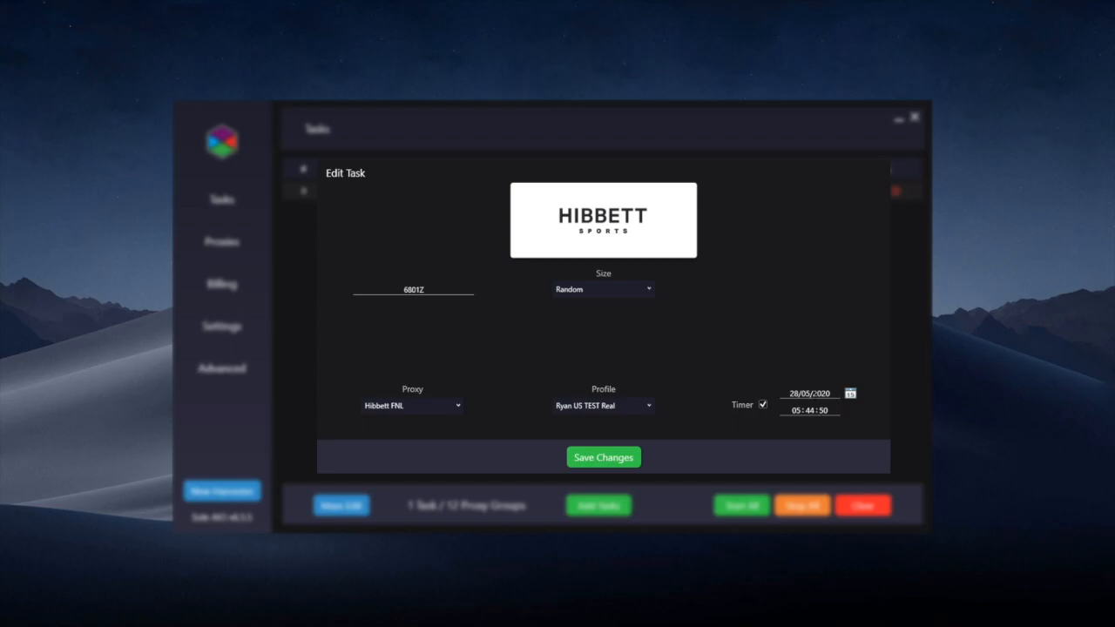
pyautogui.moveTo(801, 379)
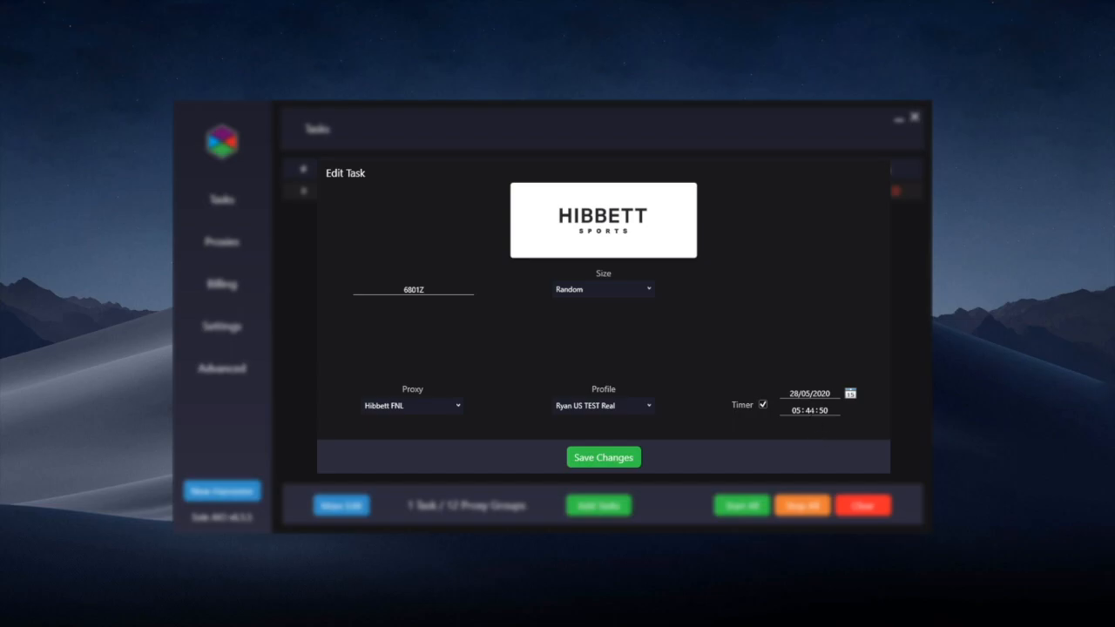
pyautogui.moveTo(802, 424)
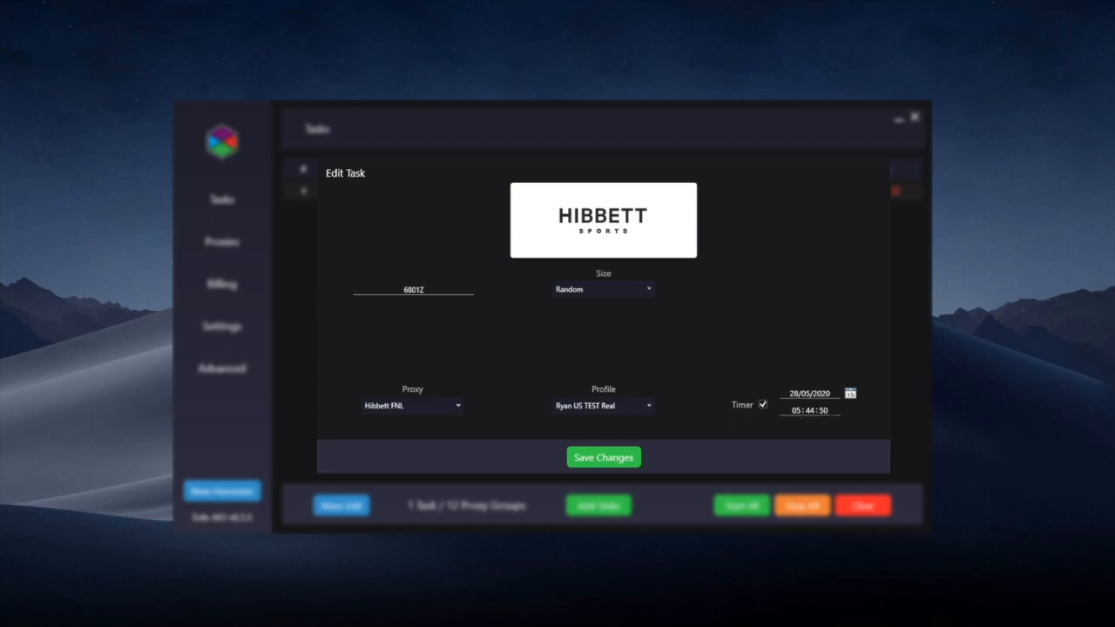
pyautogui.moveTo(786, 423)
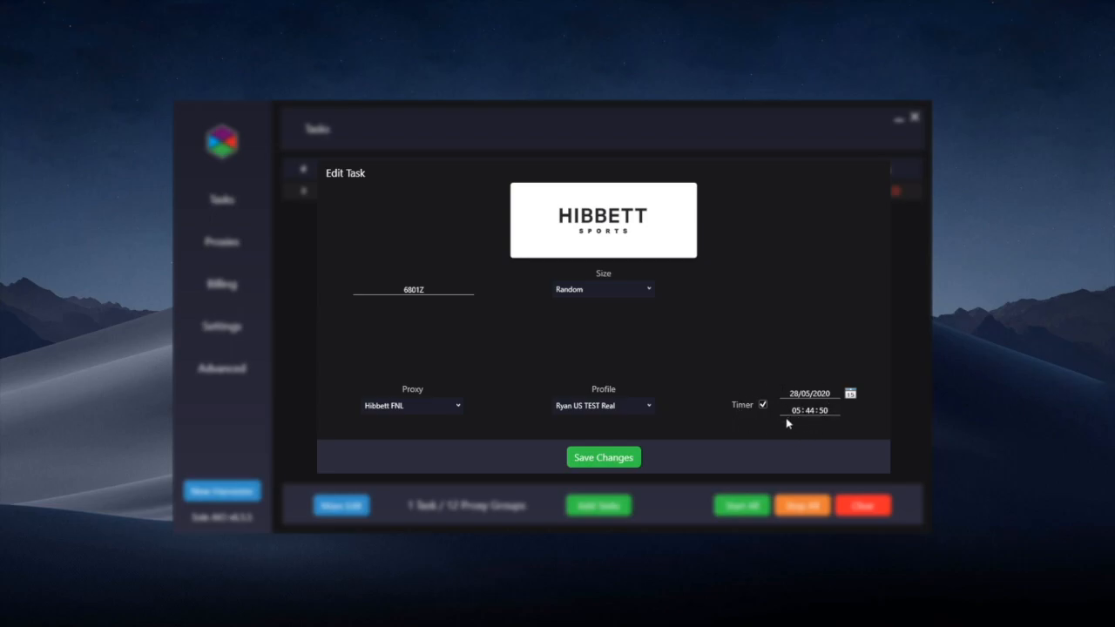
pyautogui.moveTo(841, 424)
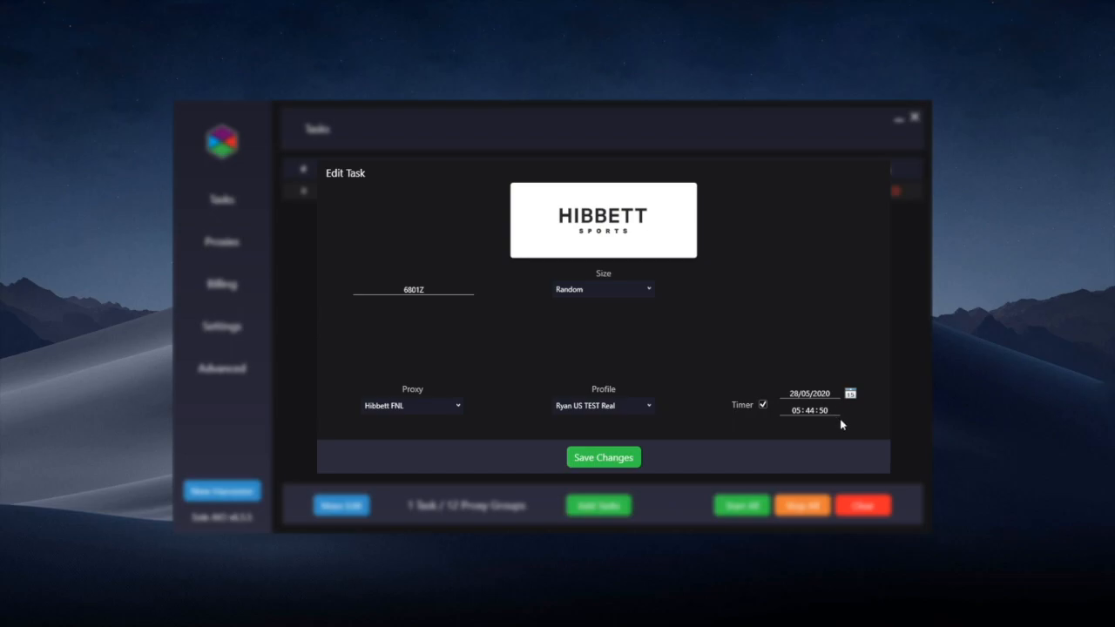
pyautogui.moveTo(846, 438)
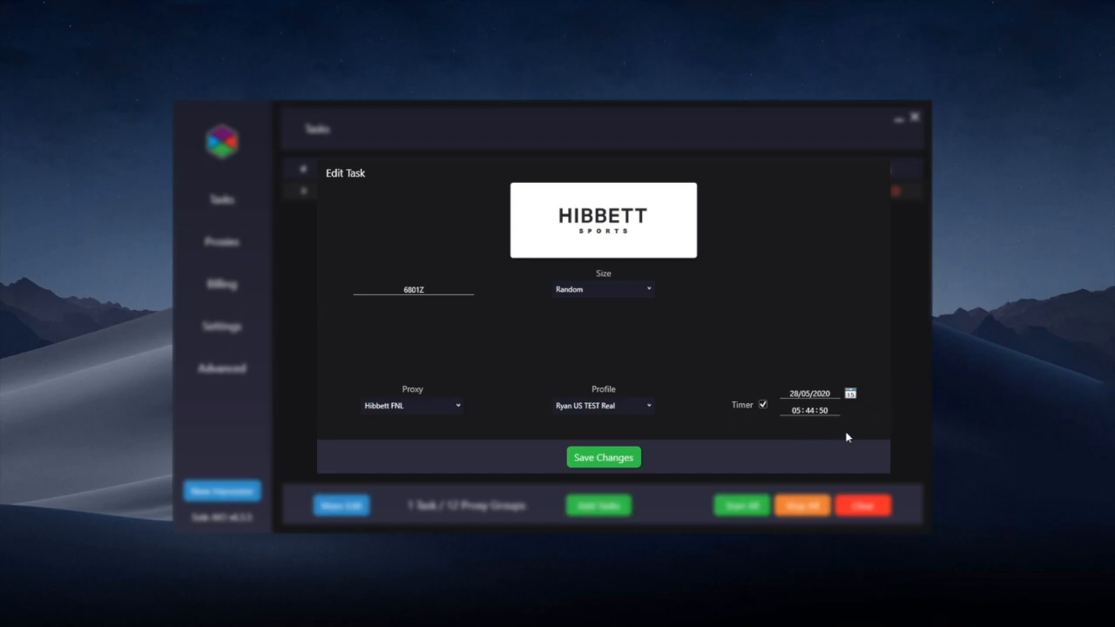
pyautogui.moveTo(888, 378)
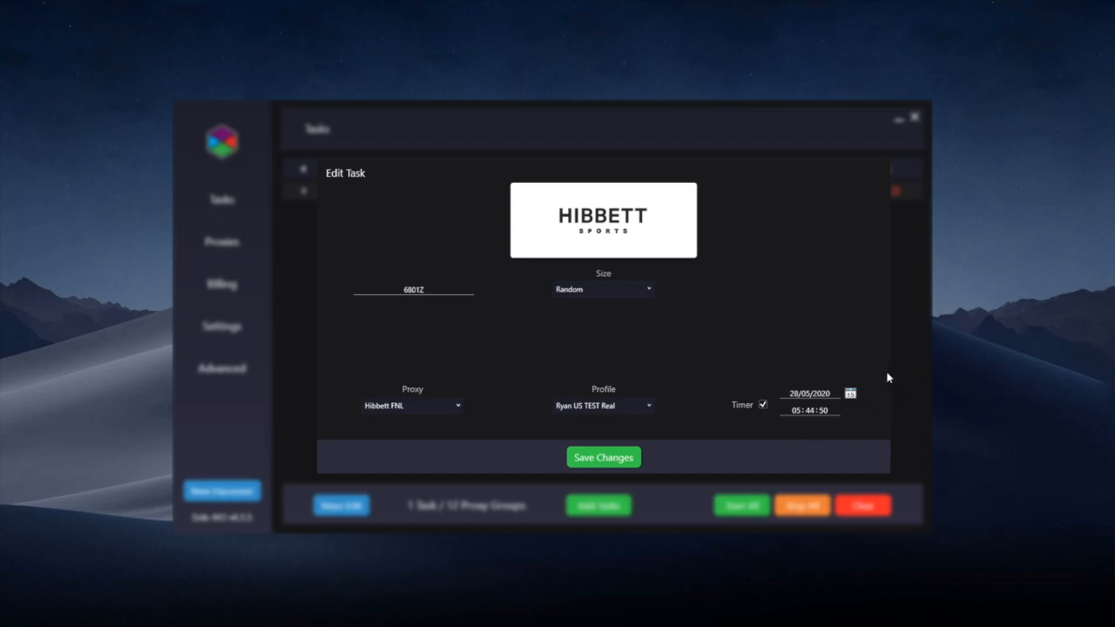
pyautogui.moveTo(753, 416)
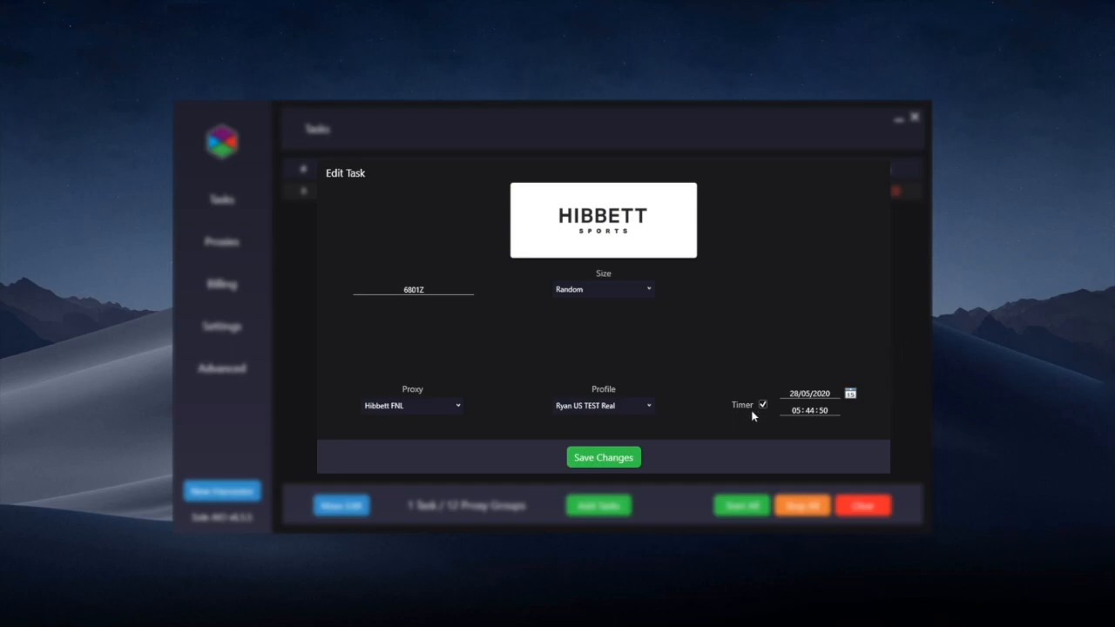
pyautogui.moveTo(880, 431)
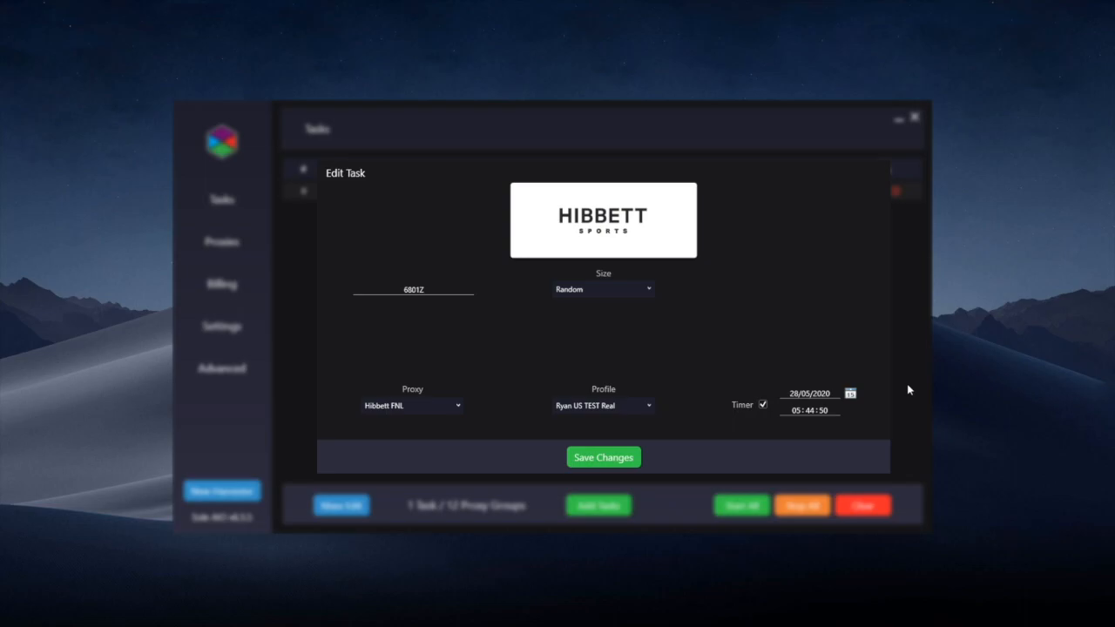
# Open the Windows clock and calendar flyout to check the current time.
pyautogui.click(603, 456)
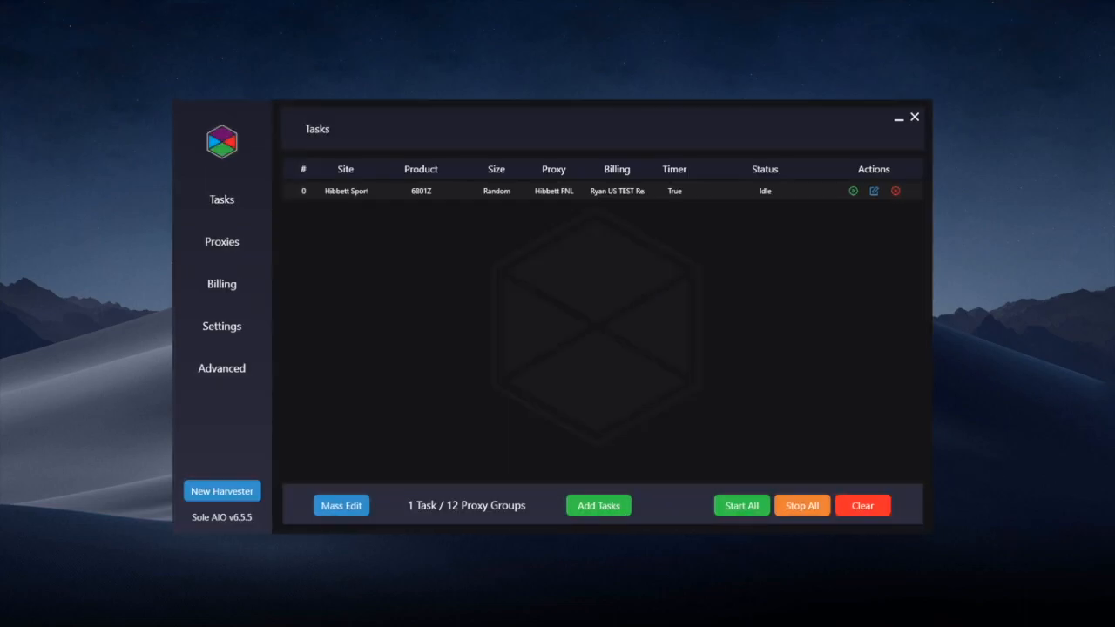
pyautogui.moveTo(955, 369)
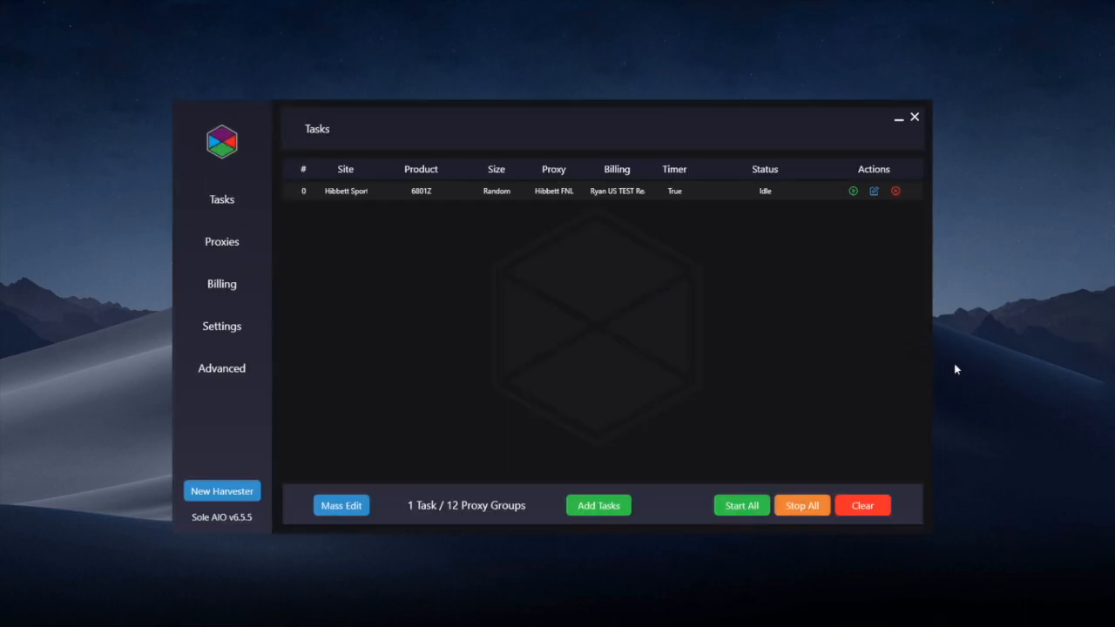
pyautogui.moveTo(987, 360)
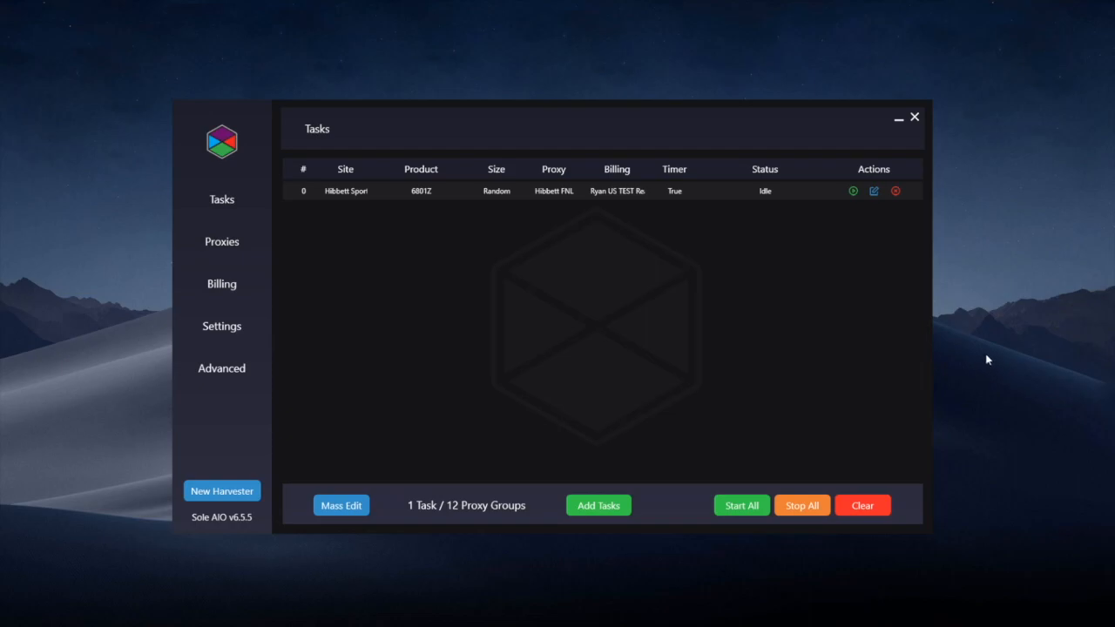
pyautogui.moveTo(988, 363)
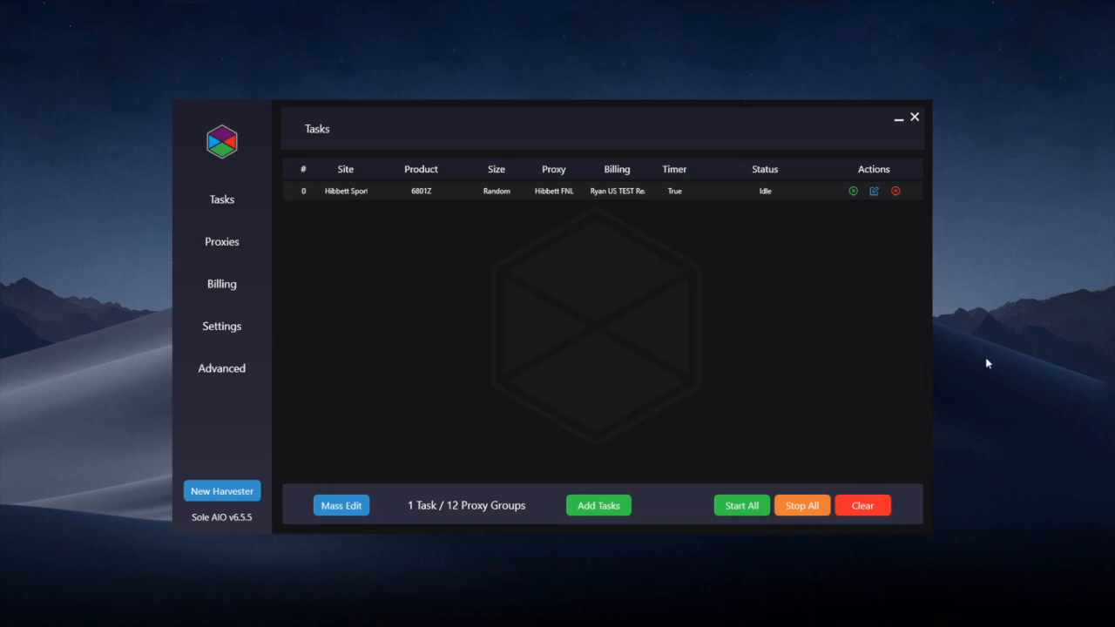
pyautogui.moveTo(986, 369)
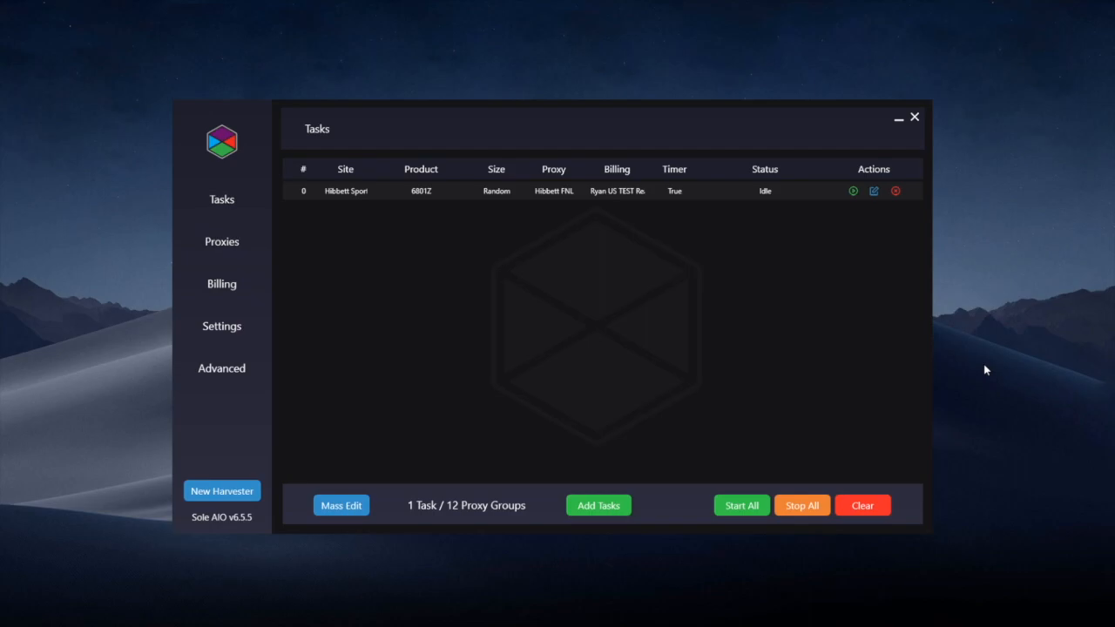
pyautogui.moveTo(994, 378)
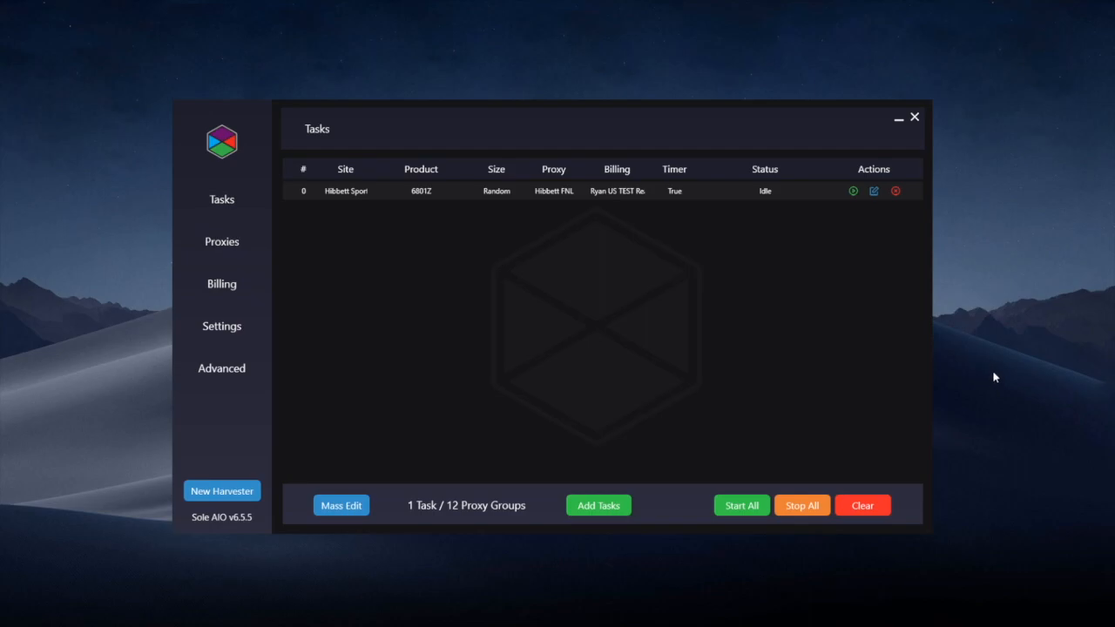
pyautogui.moveTo(989, 384)
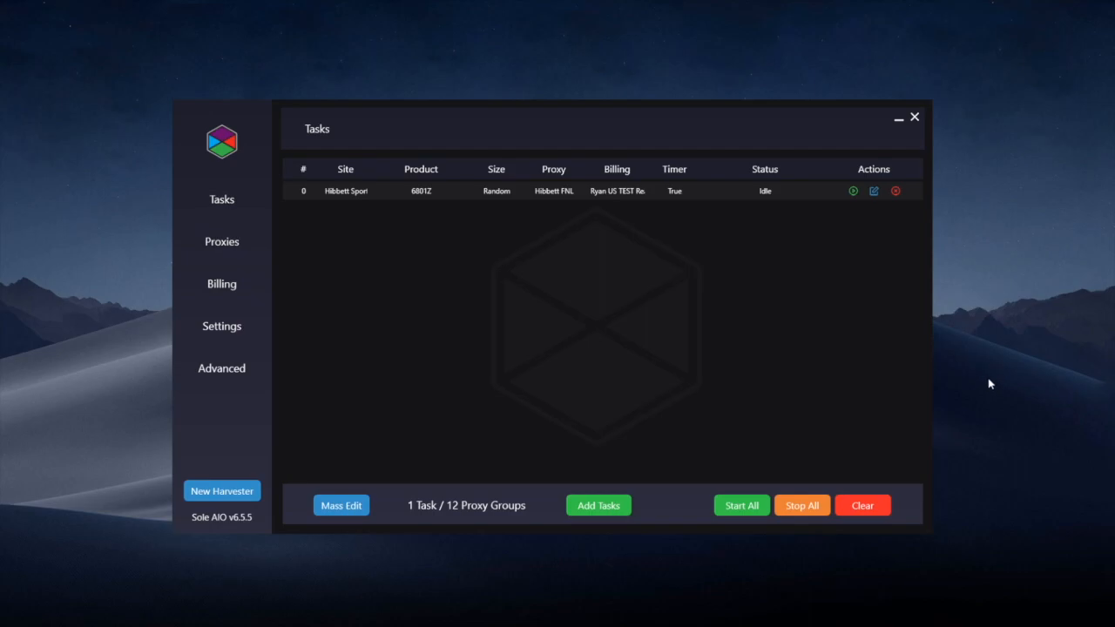
pyautogui.moveTo(928, 411)
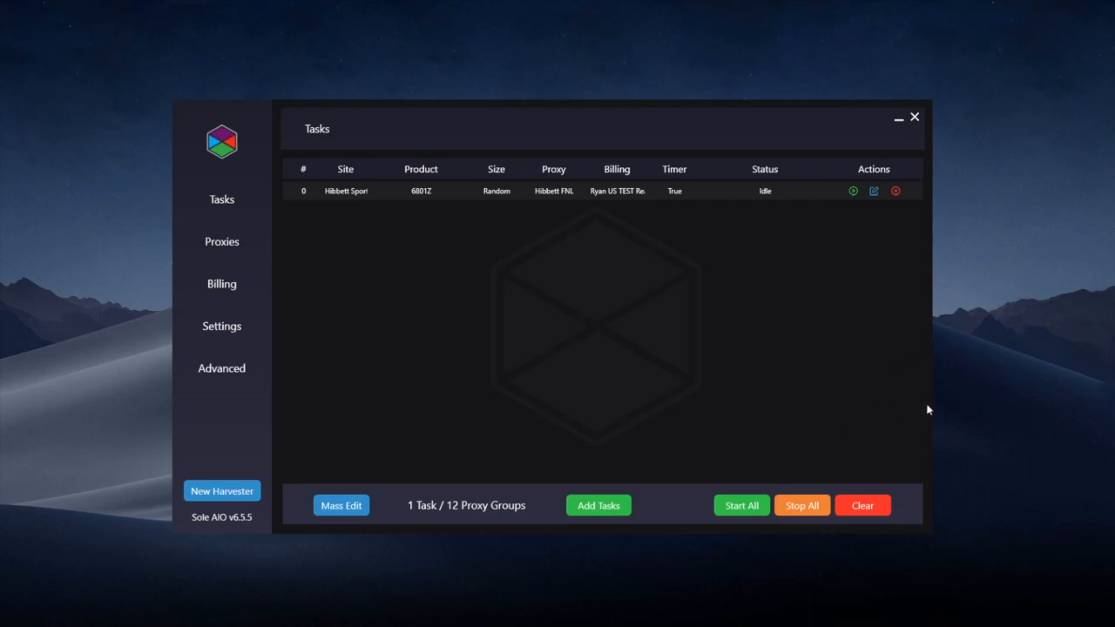
pyautogui.moveTo(954, 409)
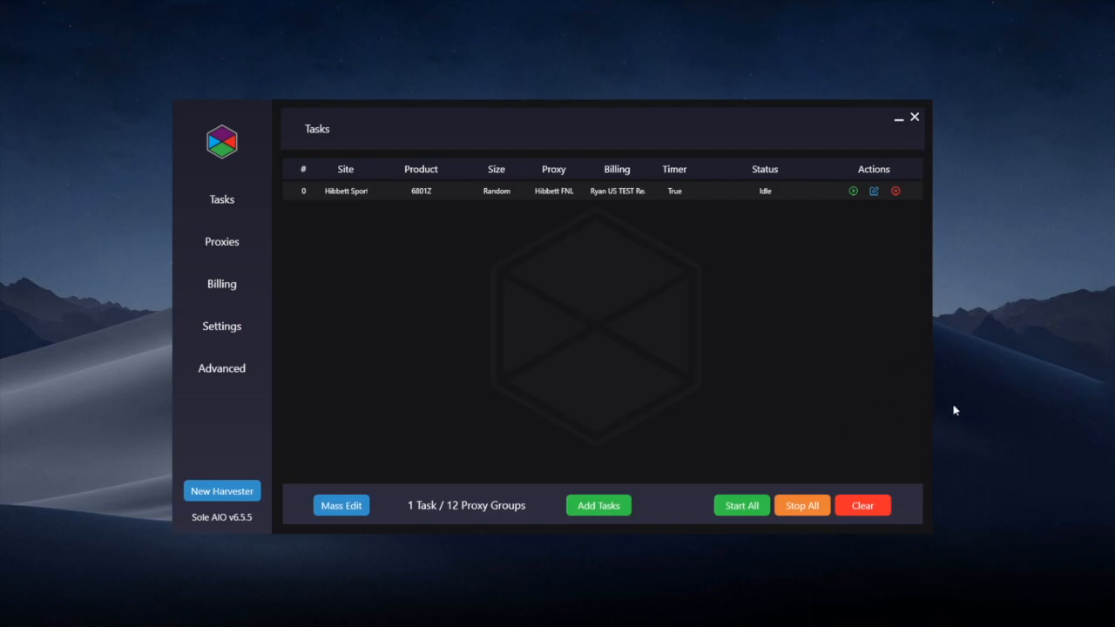
pyautogui.moveTo(848, 295)
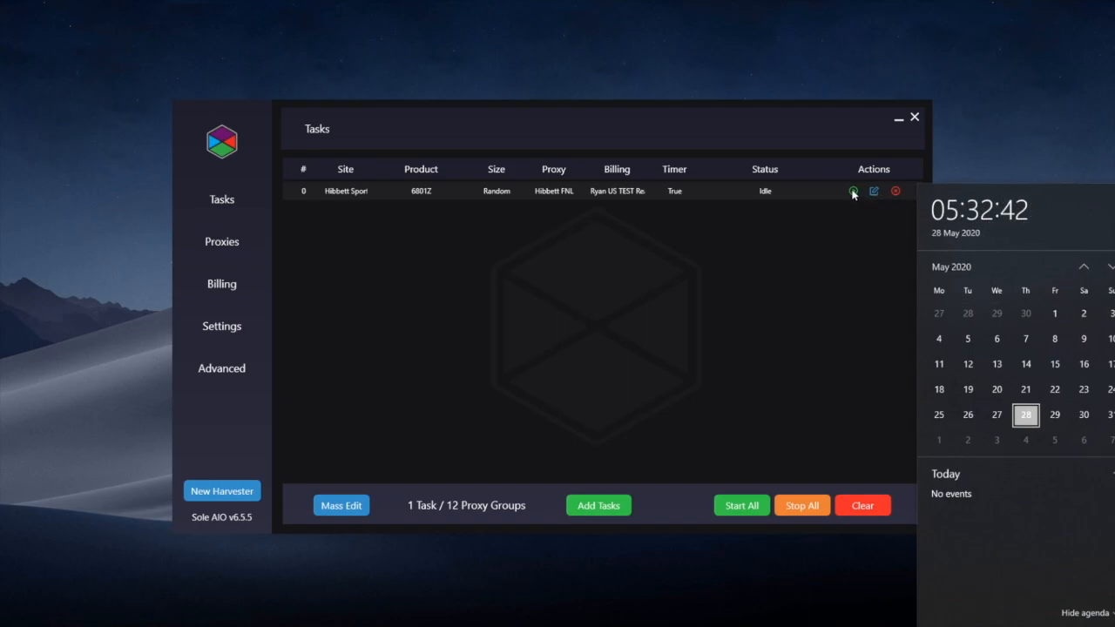
# Dismiss the calendar flyout, returning to the idle Hibbett task list.
pyautogui.click(852, 191)
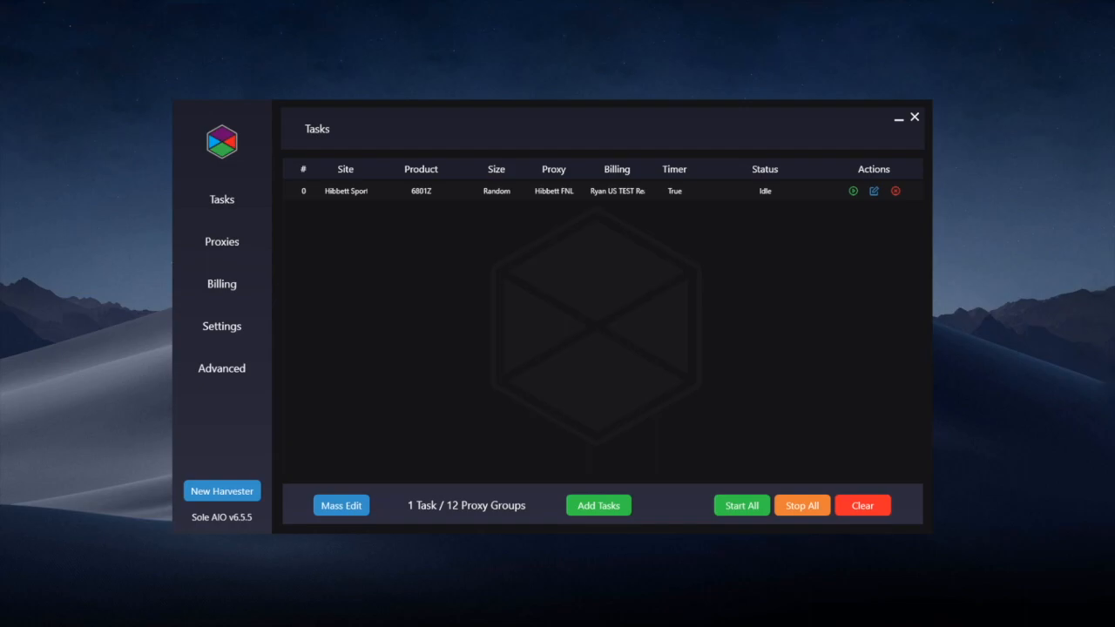
pyautogui.moveTo(667, 393)
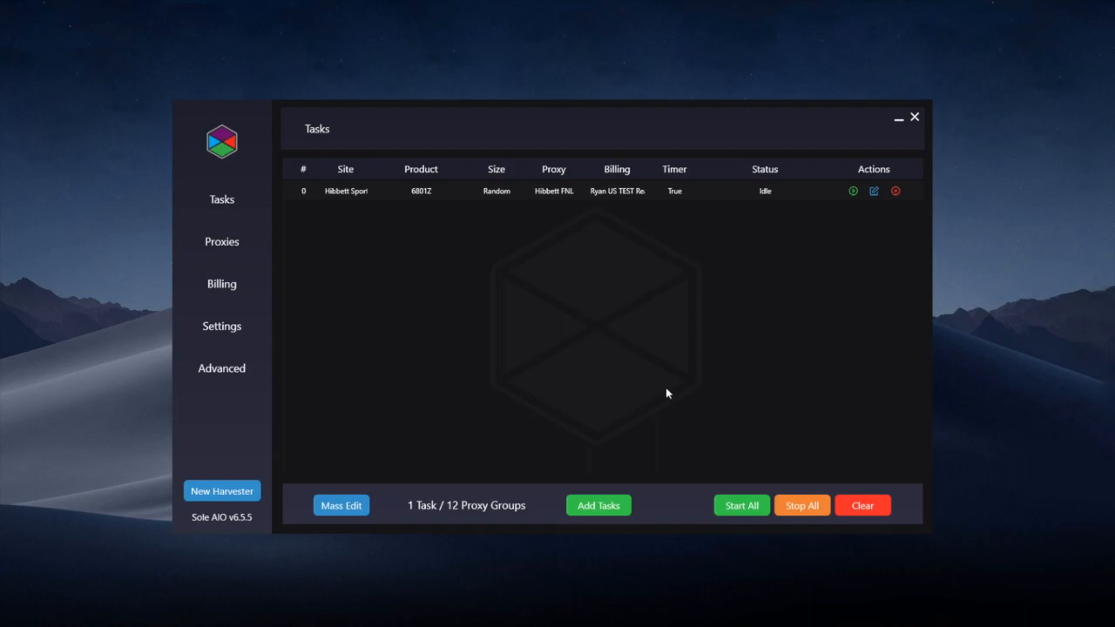
pyautogui.moveTo(283, 476)
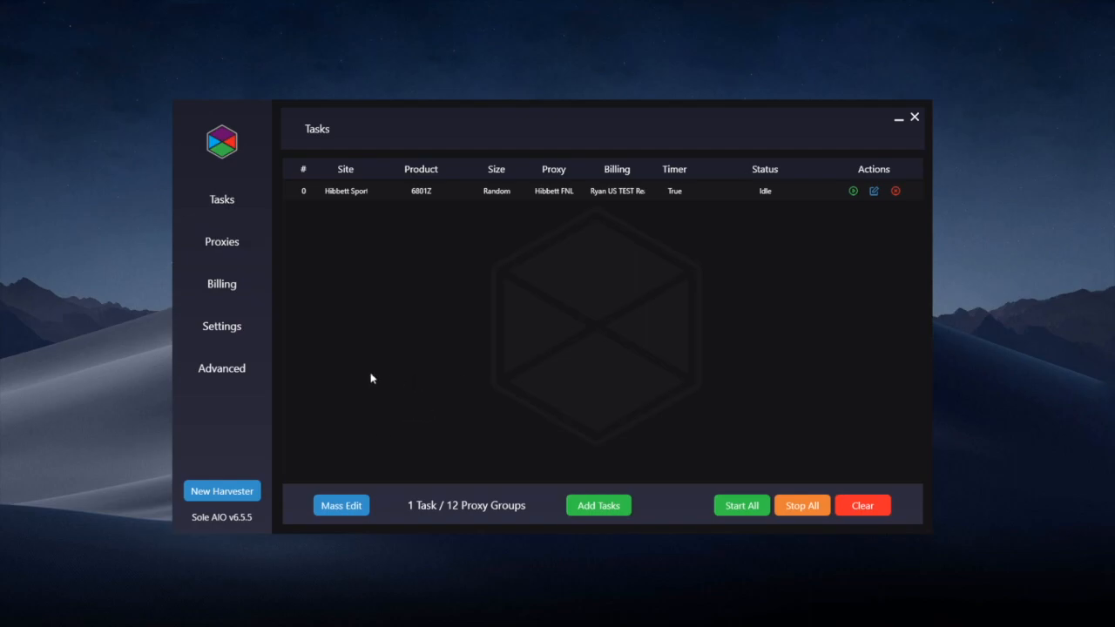
pyautogui.moveTo(730, 349)
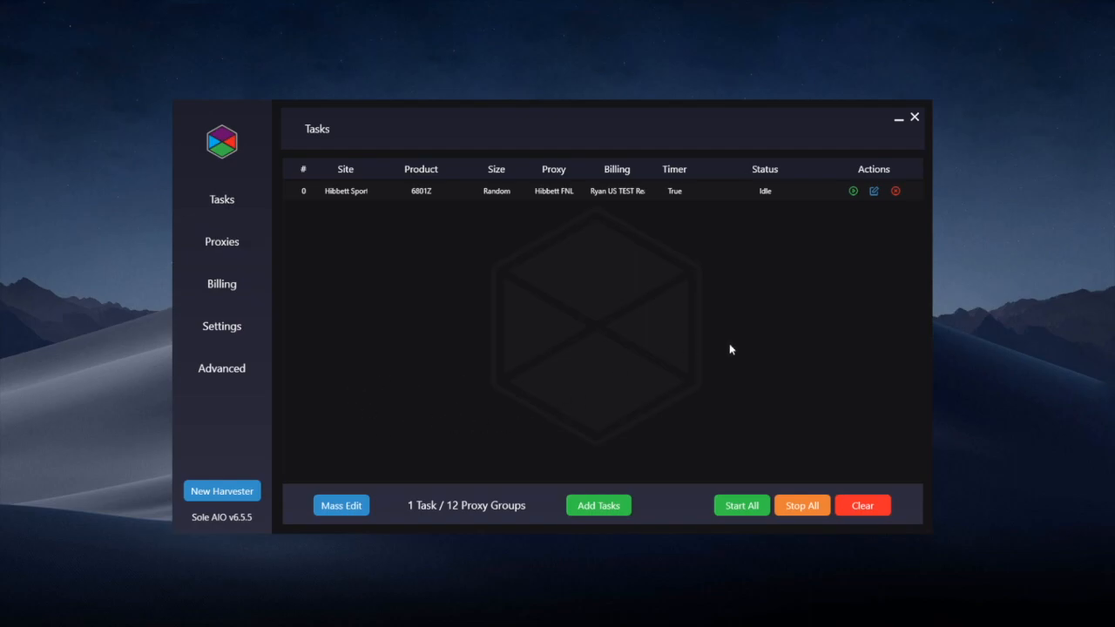
pyautogui.moveTo(710, 322)
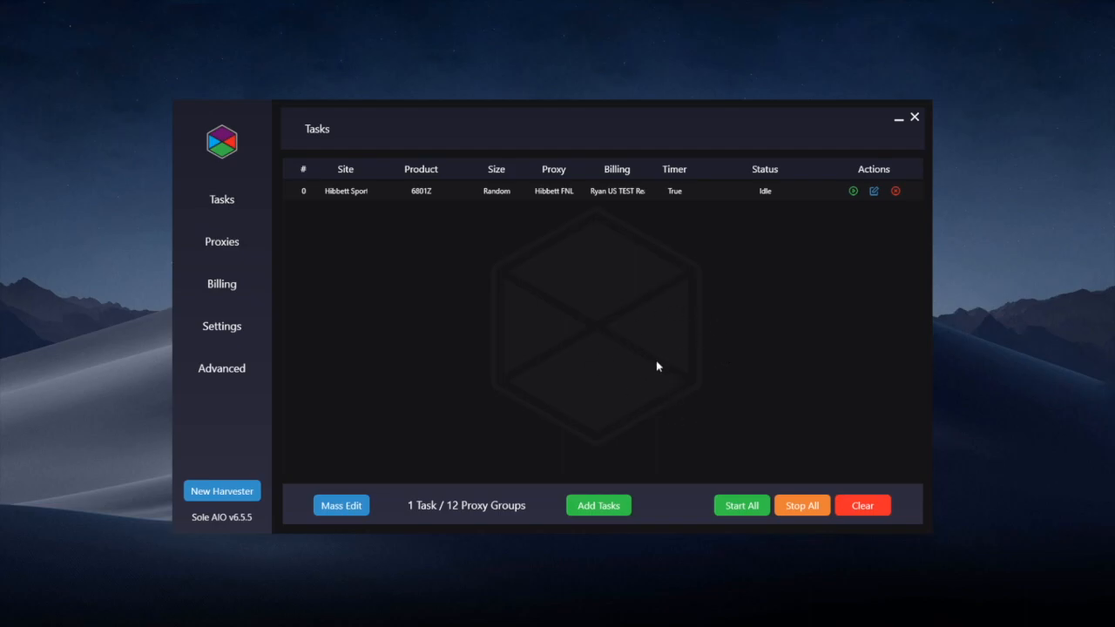
pyautogui.moveTo(646, 398)
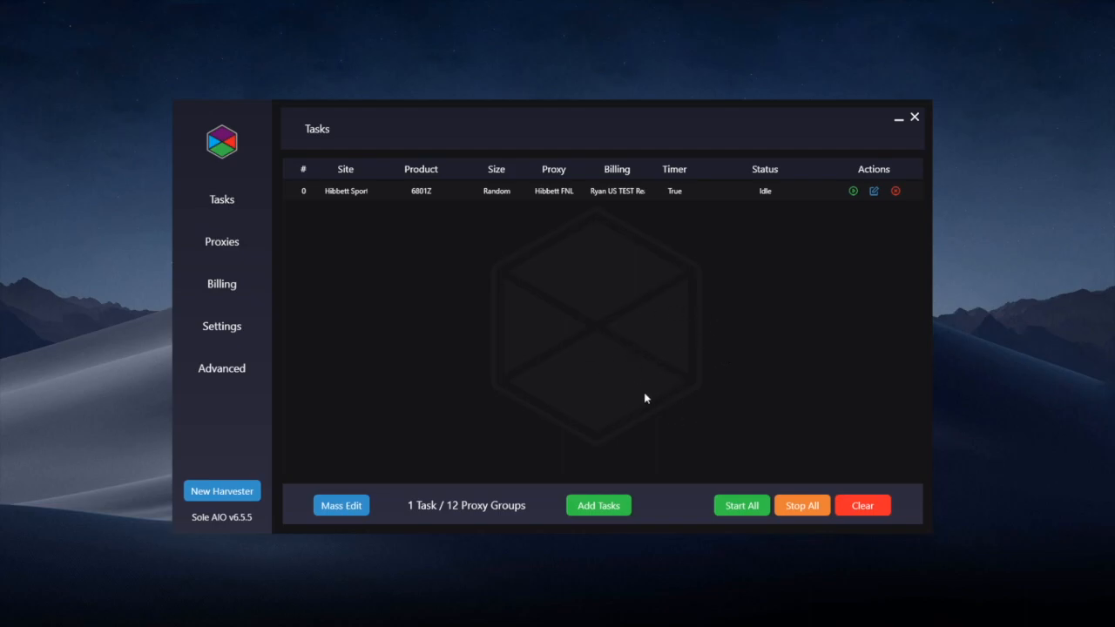
pyautogui.moveTo(535, 466)
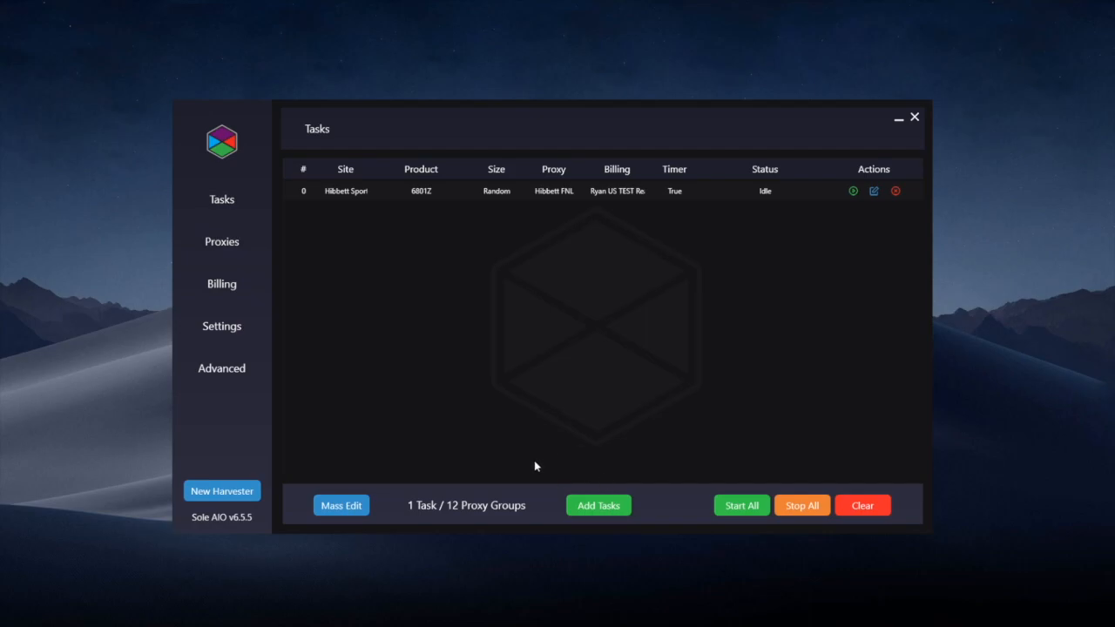
pyautogui.moveTo(494, 377)
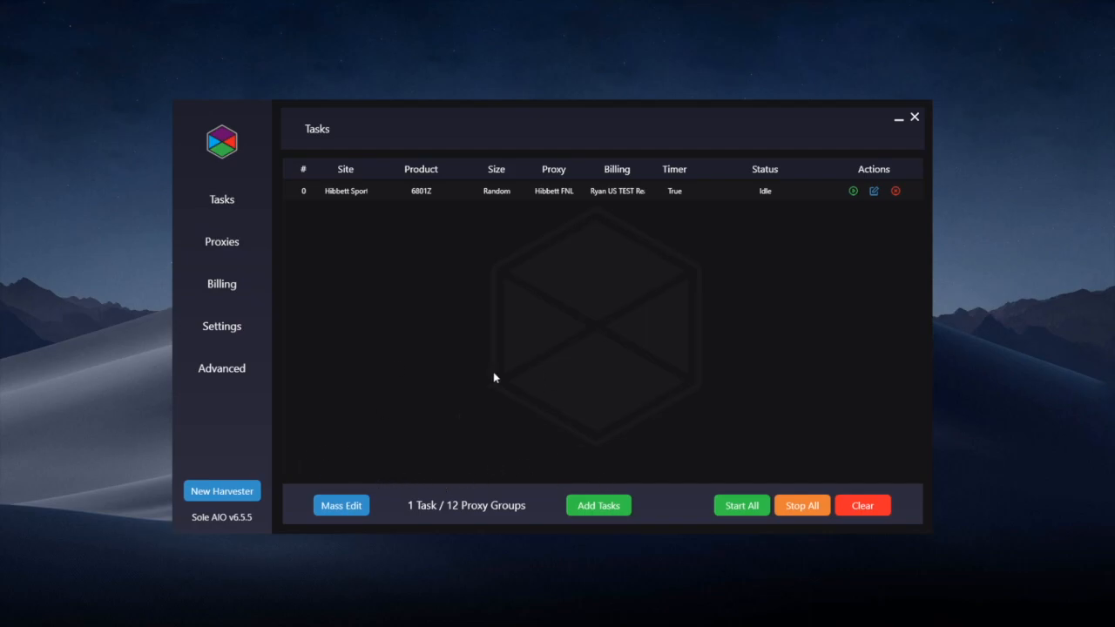
pyautogui.moveTo(340, 476)
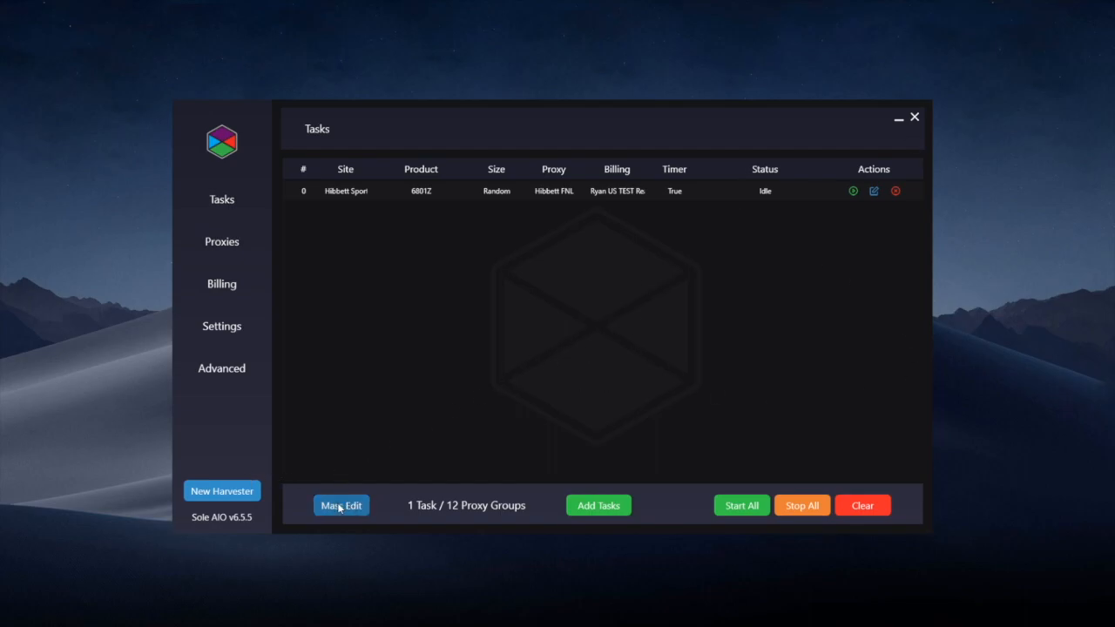
# Open Mass Edit for all tasks and select the monitor delay field for replacement.
pyautogui.click(342, 505)
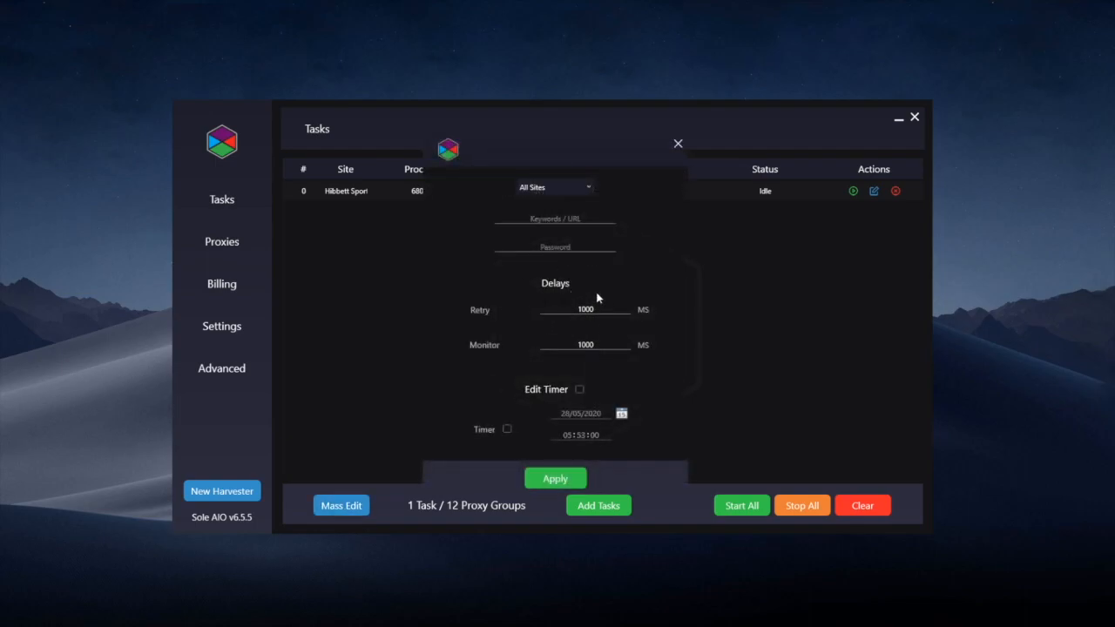
pyautogui.moveTo(609, 331)
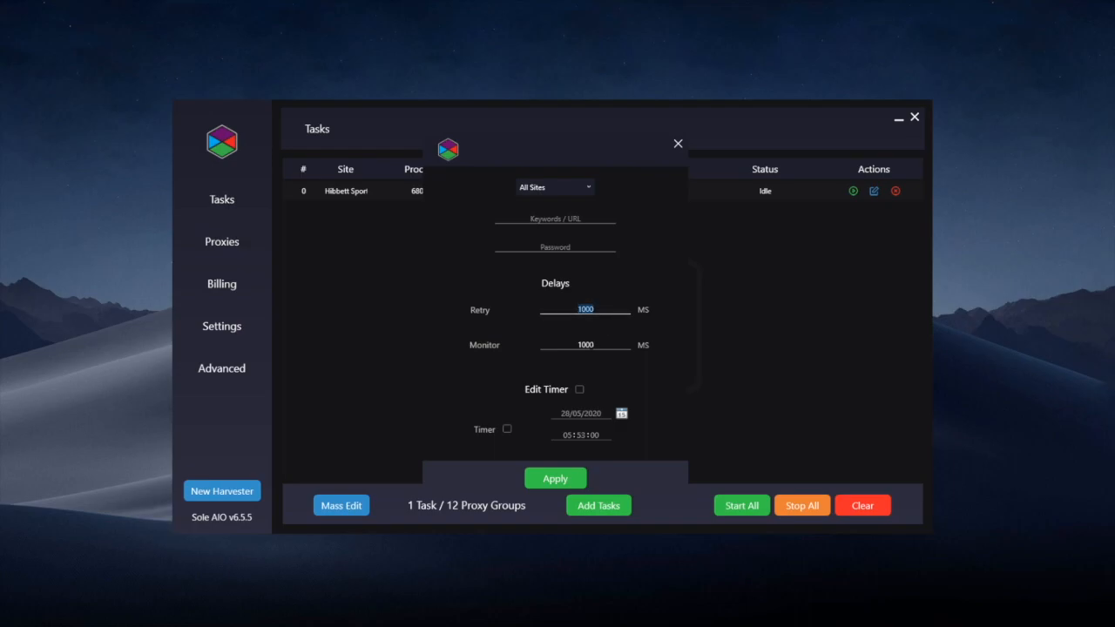
pyautogui.click(585, 344)
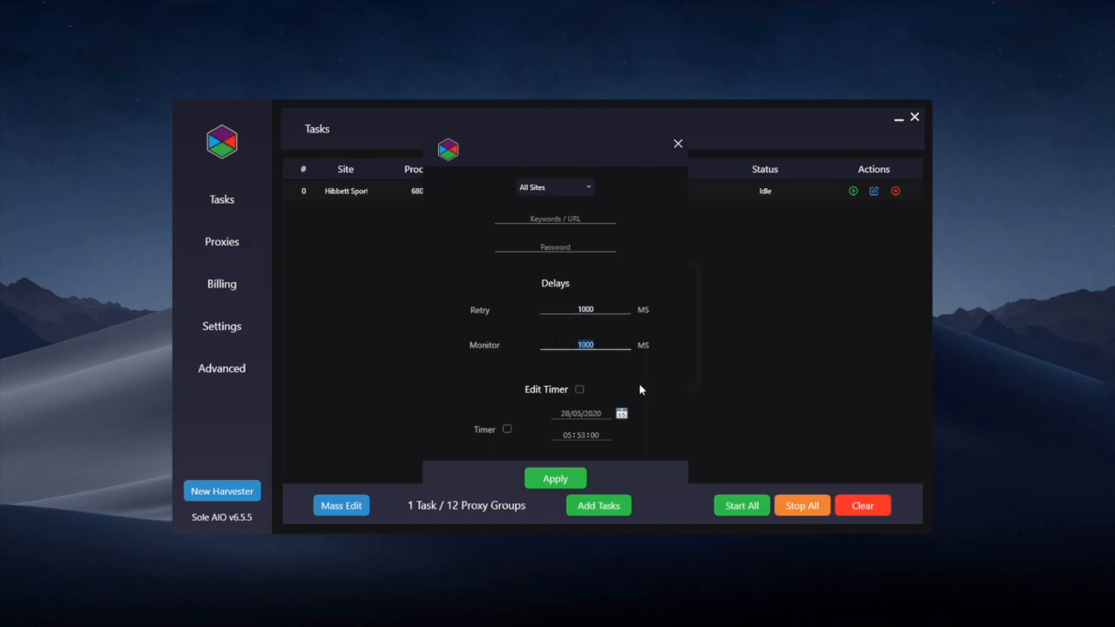
pyautogui.moveTo(578, 363)
pyautogui.write('3000')
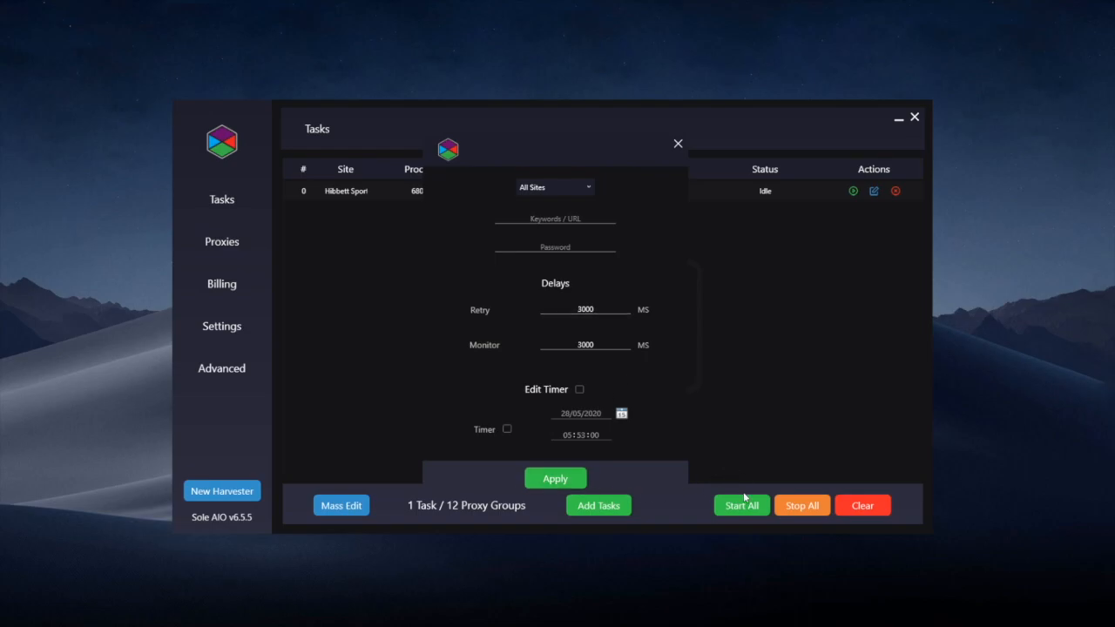
pyautogui.moveTo(668, 492)
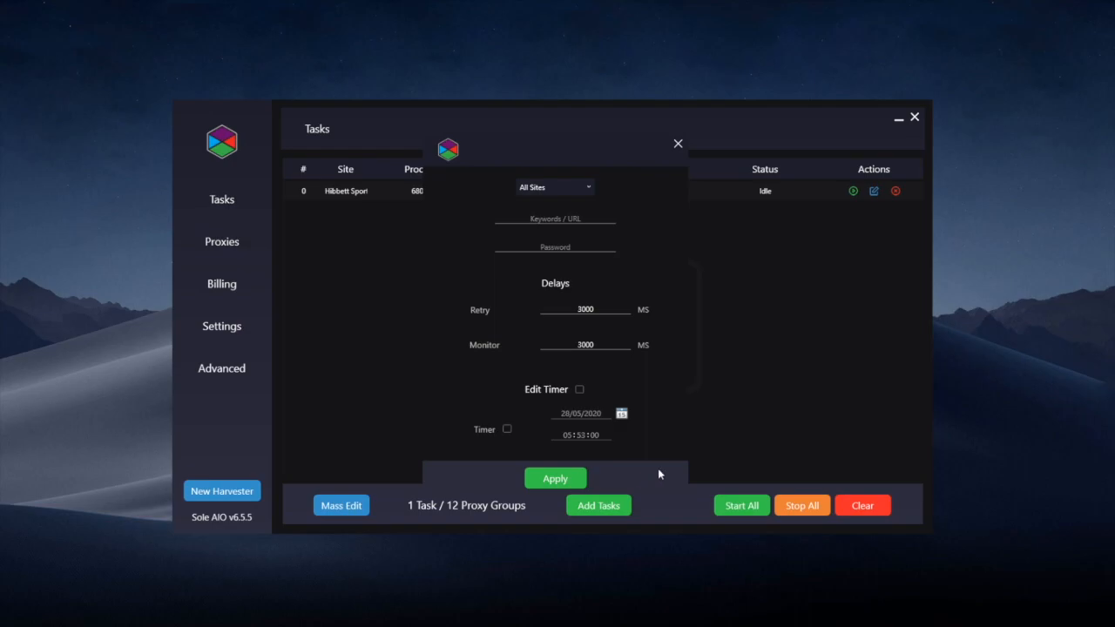
pyautogui.moveTo(668, 489)
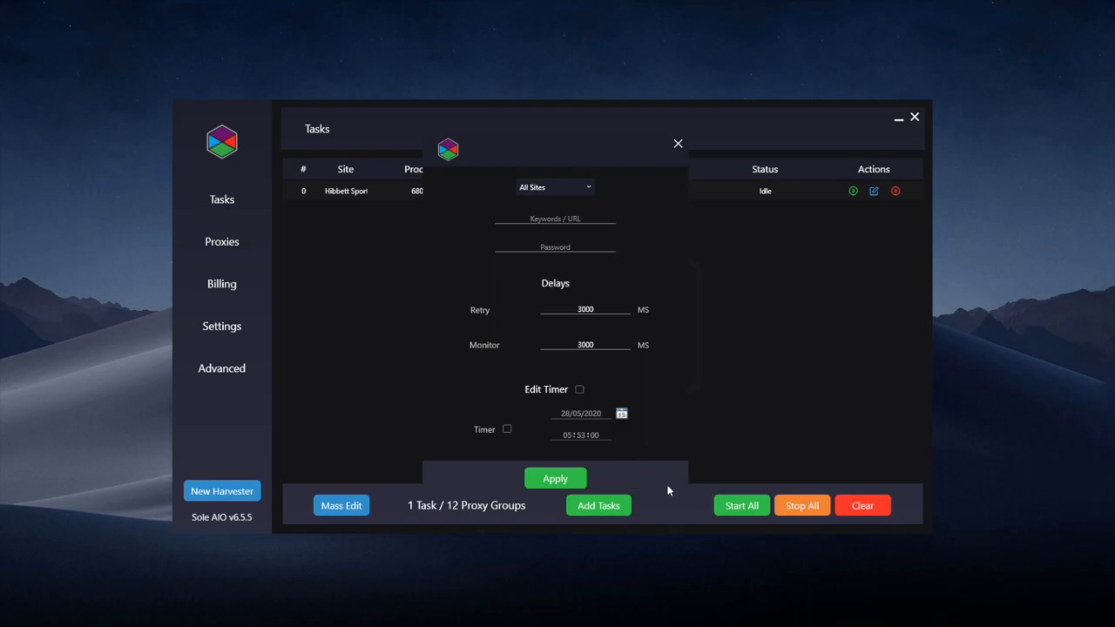